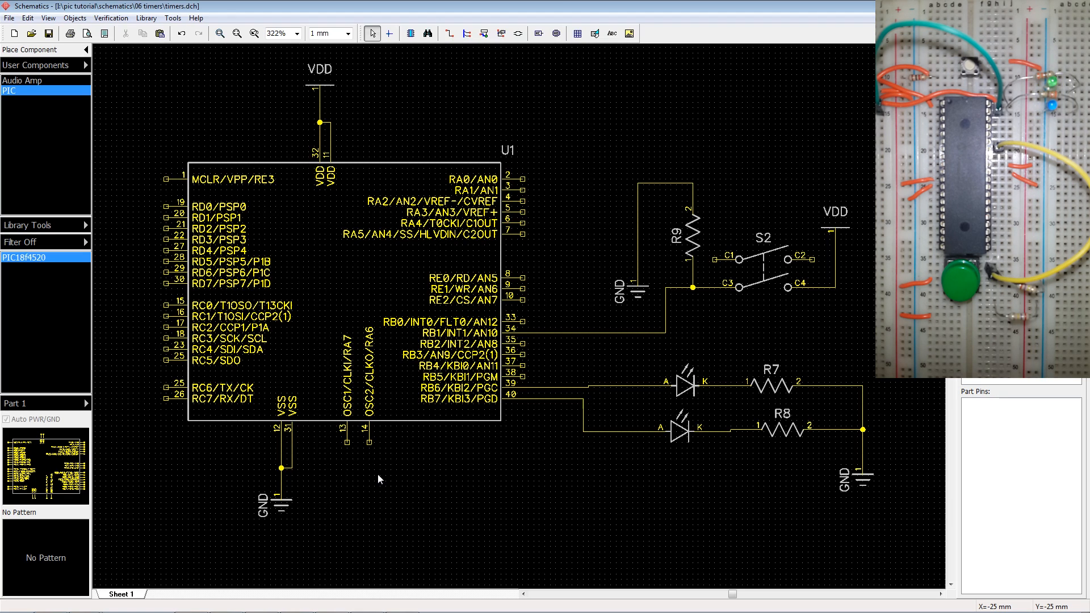
mouse_move(439, 456)
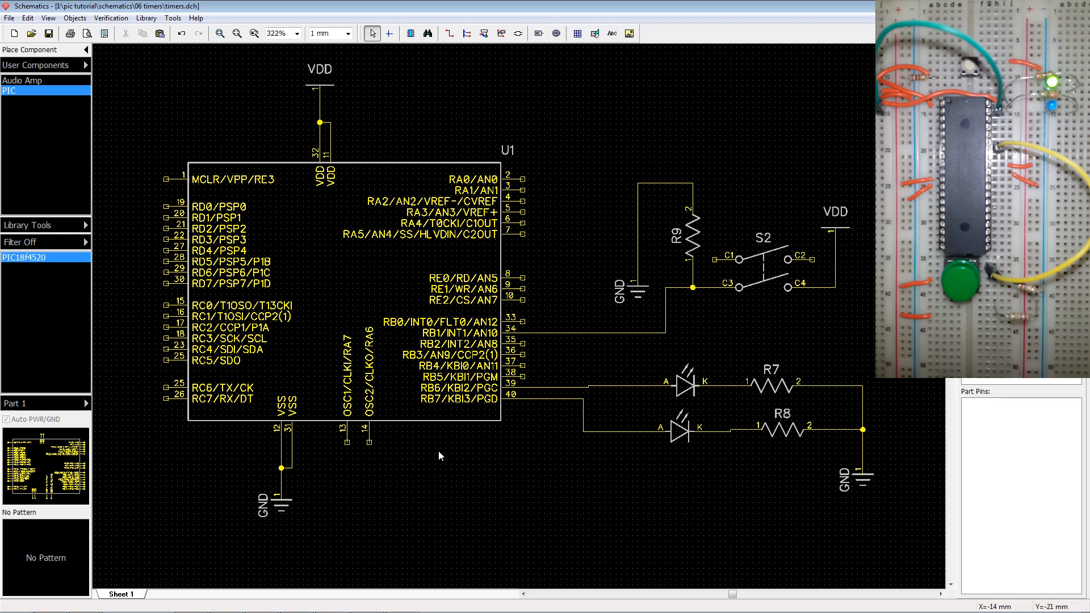
mouse_move(656, 466)
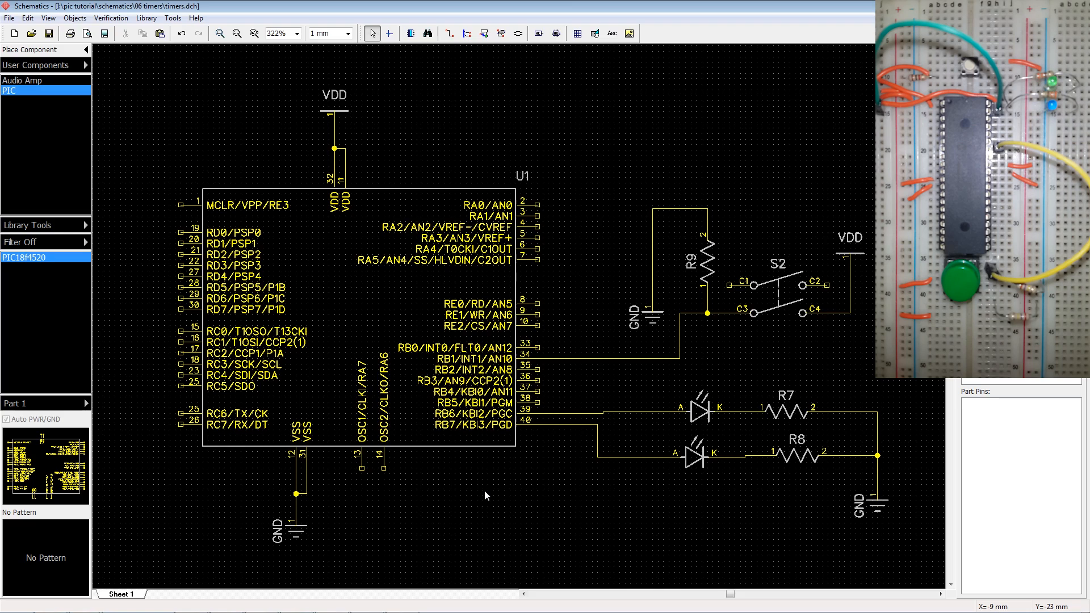
mouse_move(468, 451)
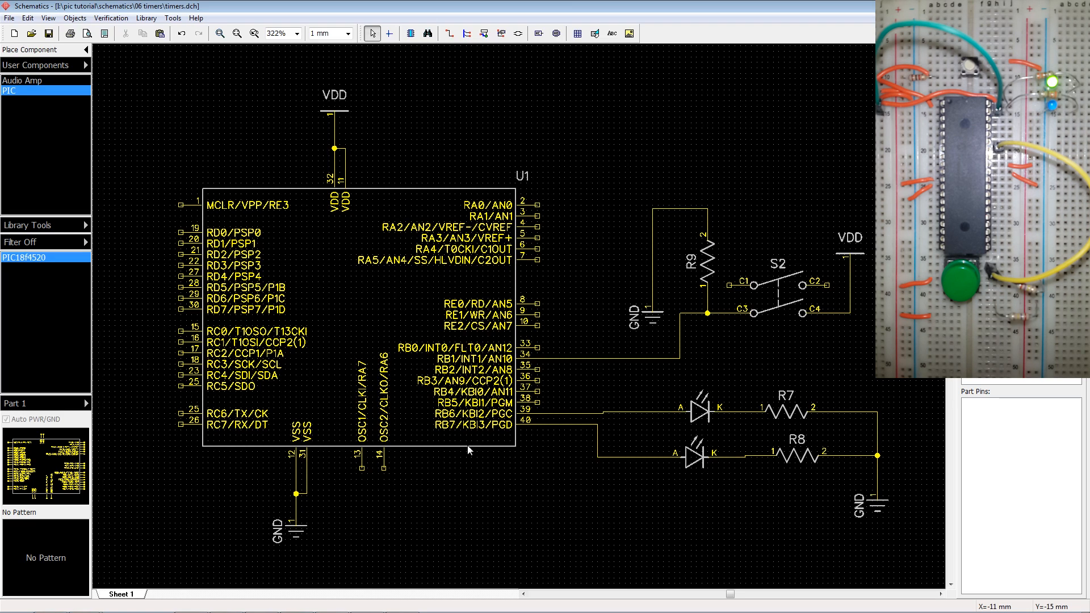
mouse_move(458, 428)
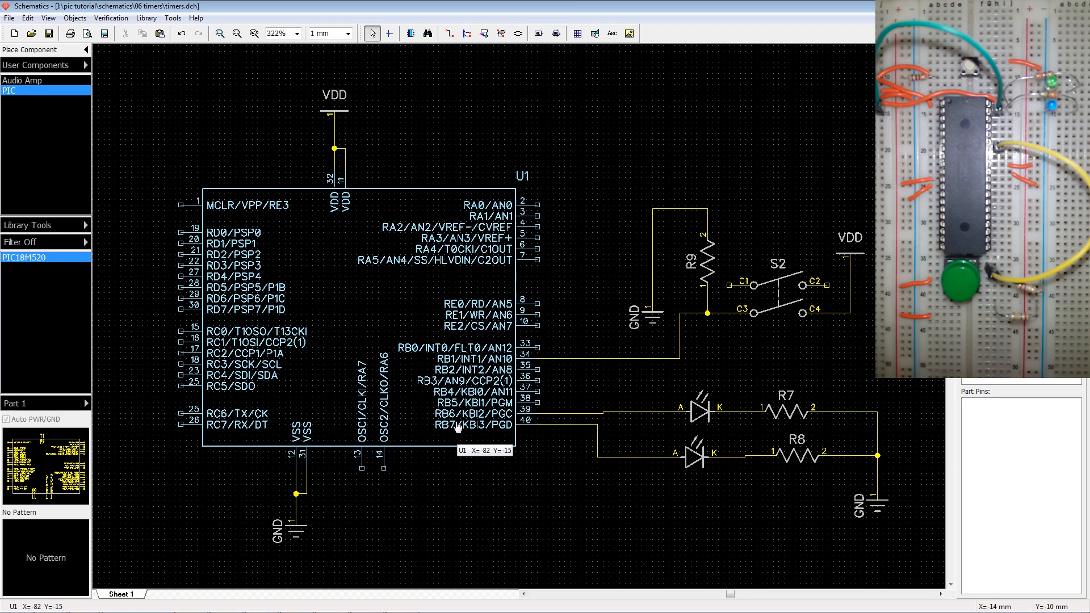
mouse_move(503, 505)
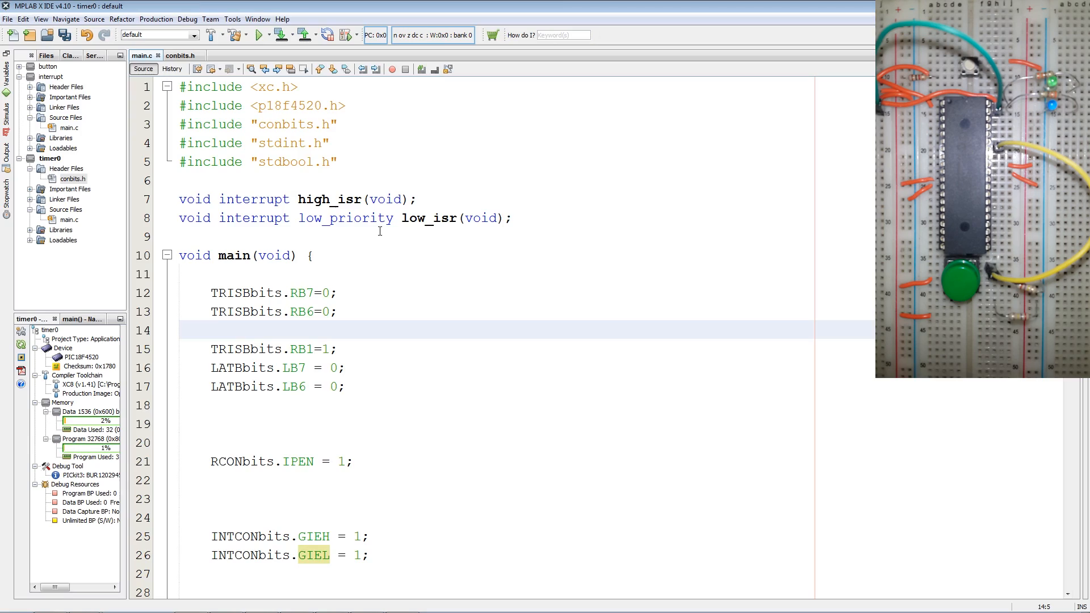
Locate the clock diagram in the PIC18F4520 datasheet and highlight the 1 MHz frequency
click(214, 330)
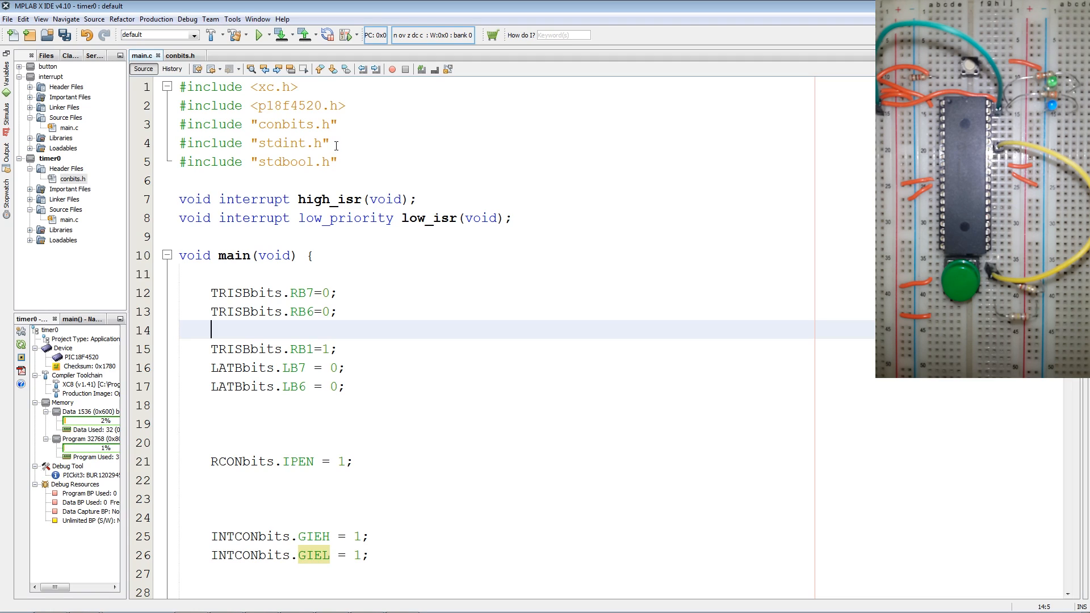
click(278, 144)
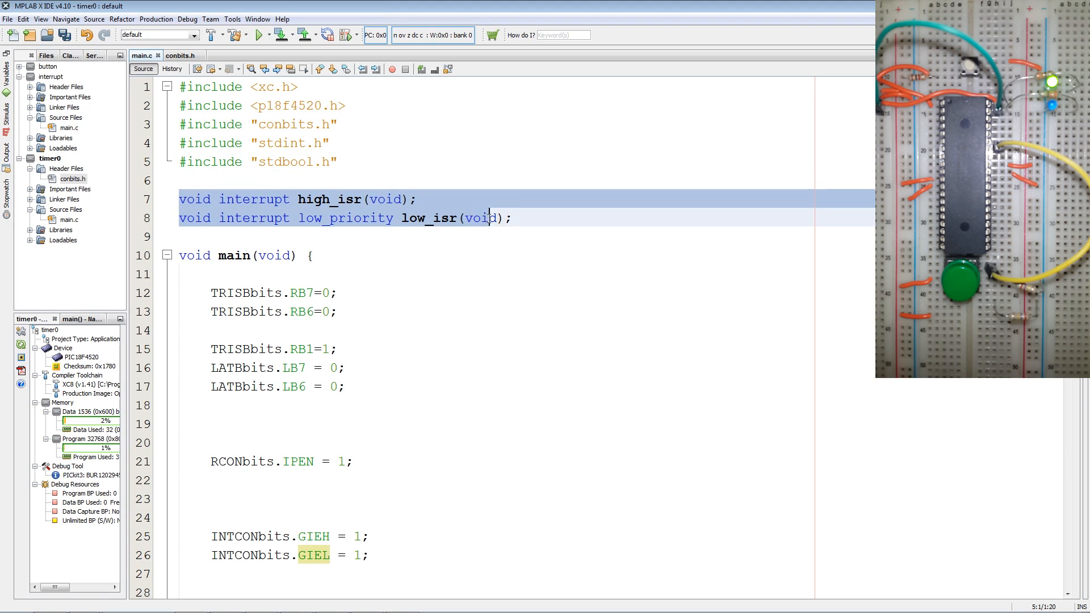
scroll(down, 3)
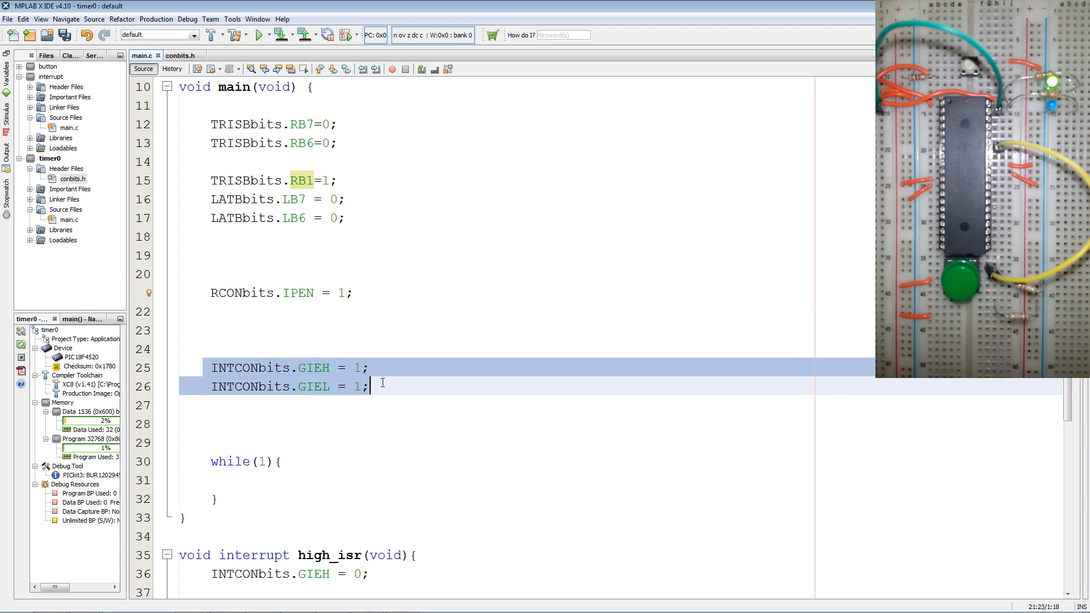
scroll(down, 3)
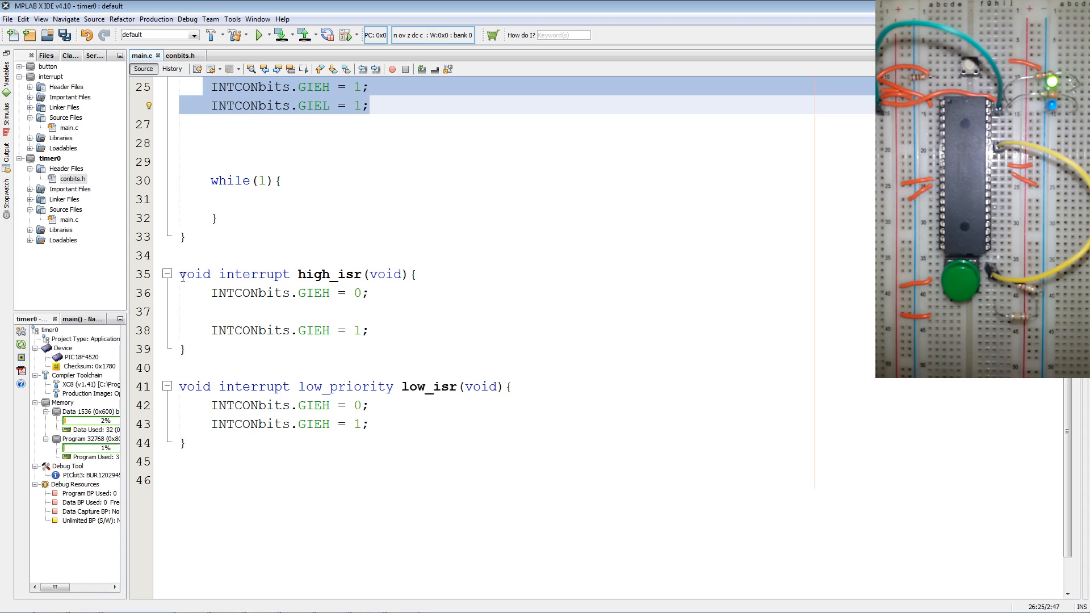
click(370, 106)
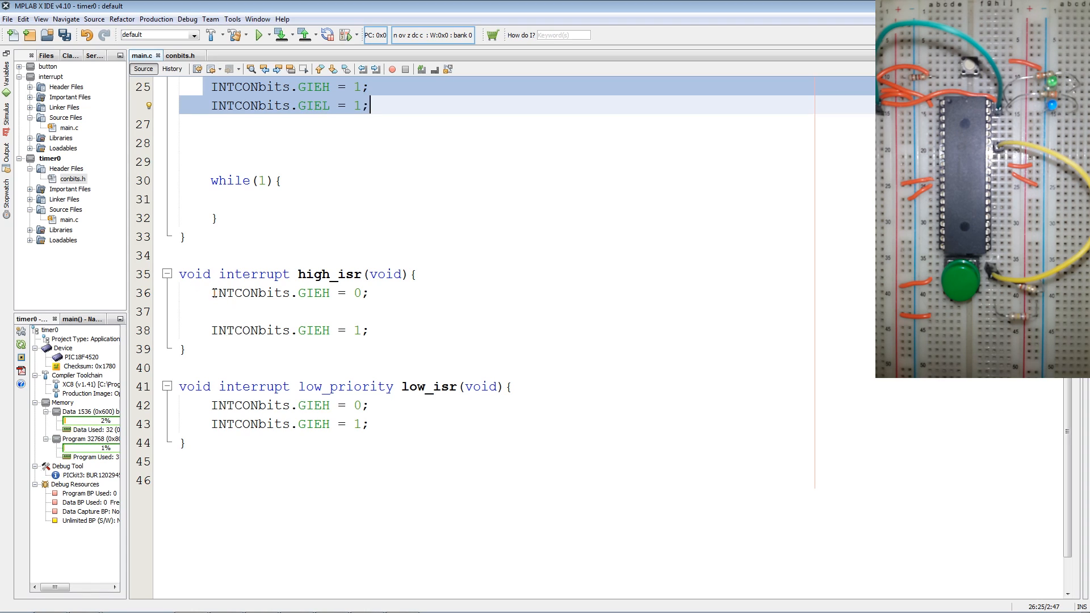
click(261, 405)
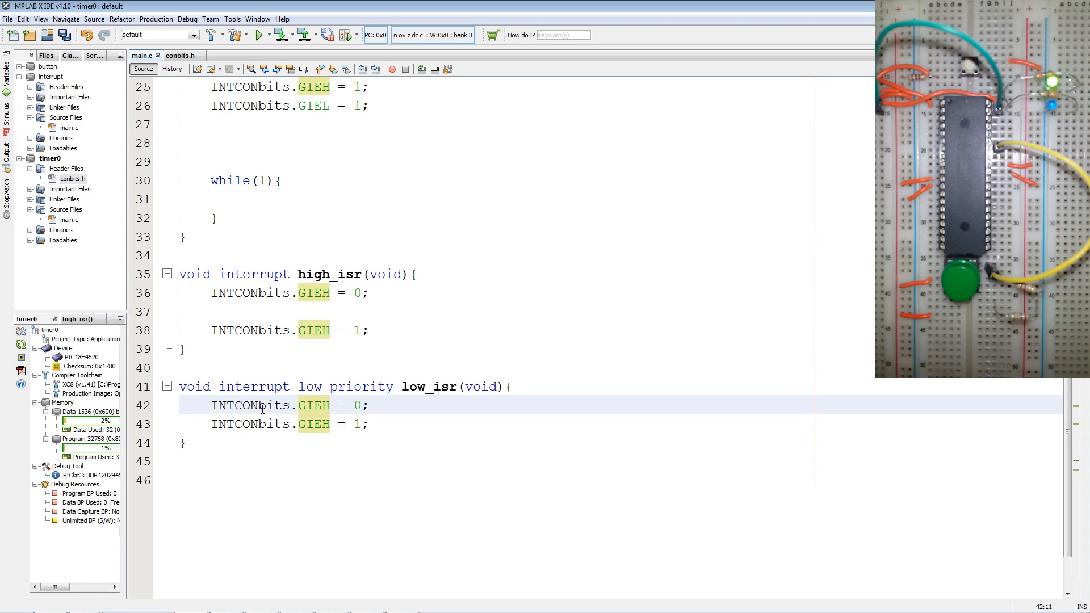
double_click(250, 406)
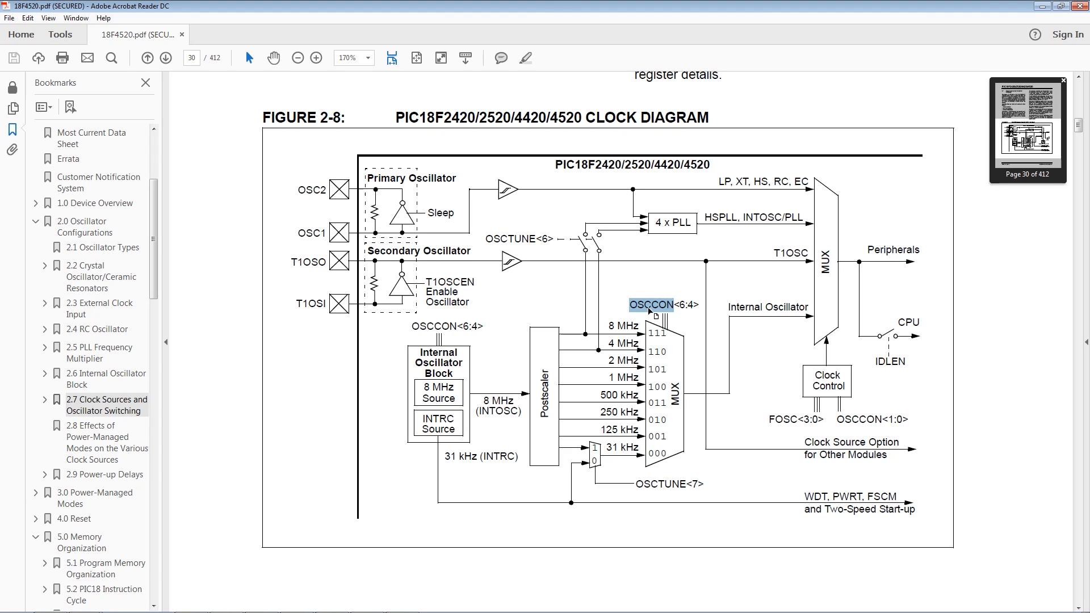
mouse_move(671, 394)
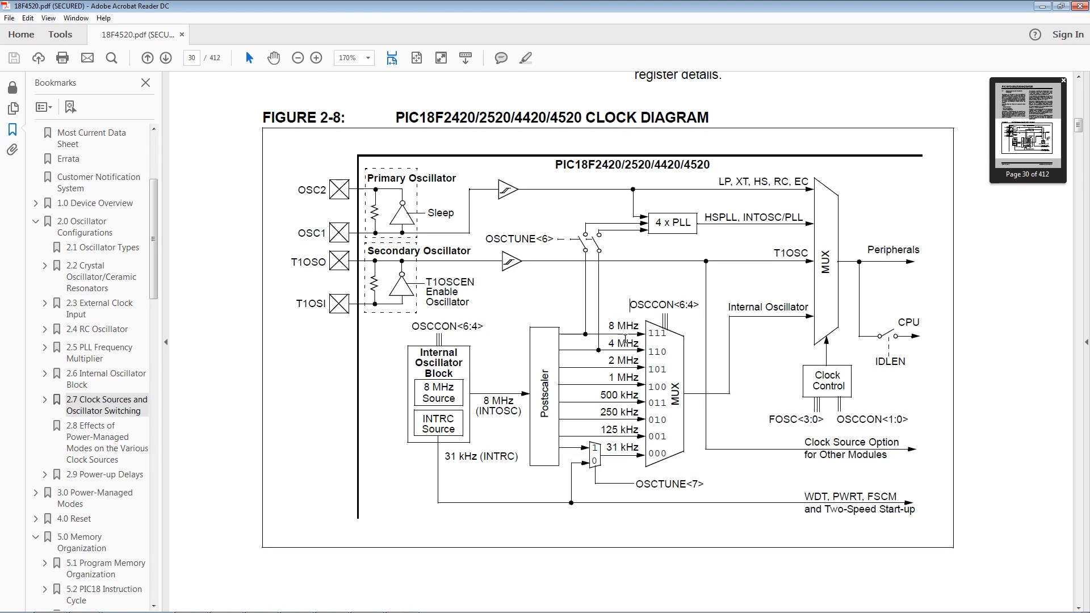
double_click(624, 377)
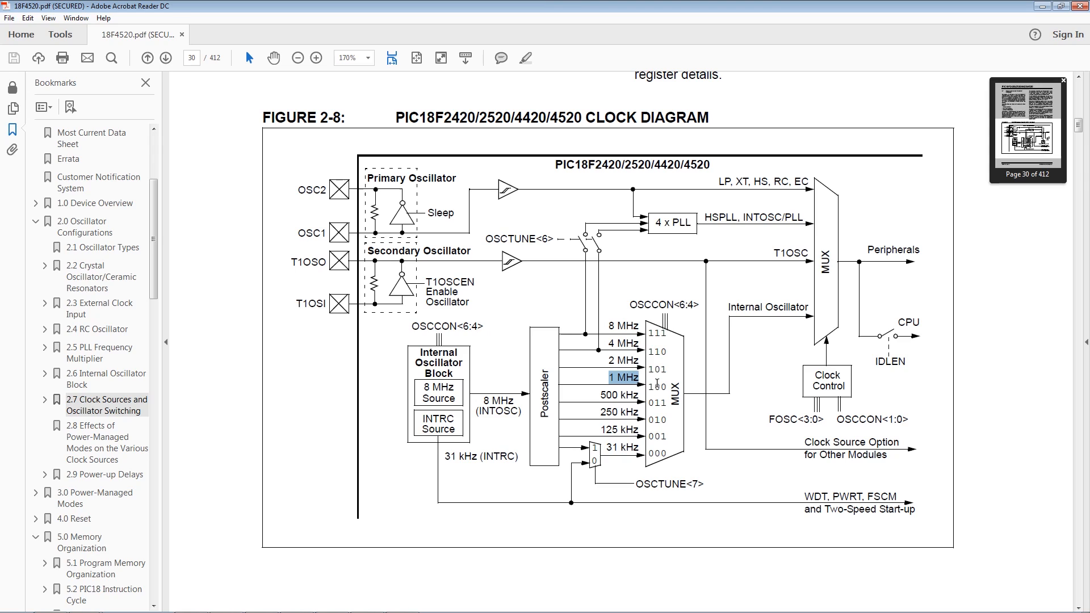
Review Register 2-2 OSCCON, highlighting the 111 code for 8 MHz and INTOSC in the IOFS description
scroll(down, 3)
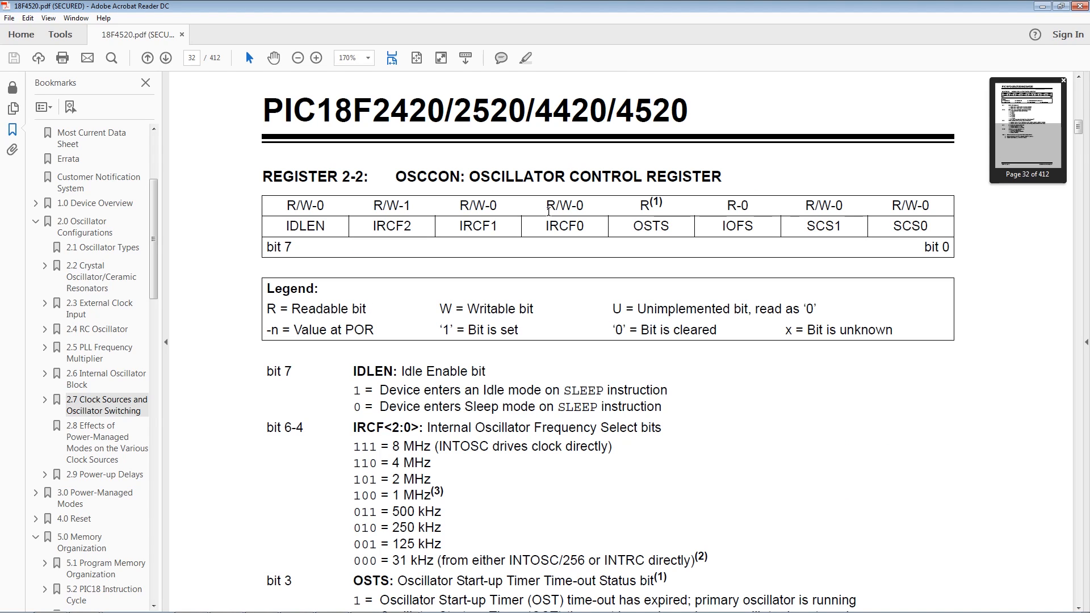
scroll(down, 3)
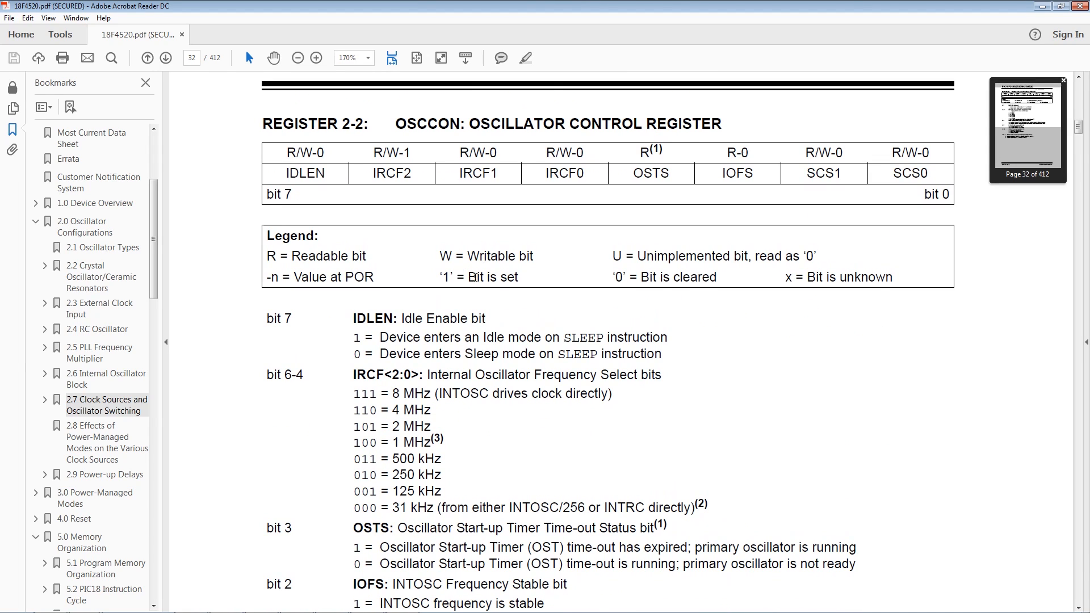
scroll(down, 3)
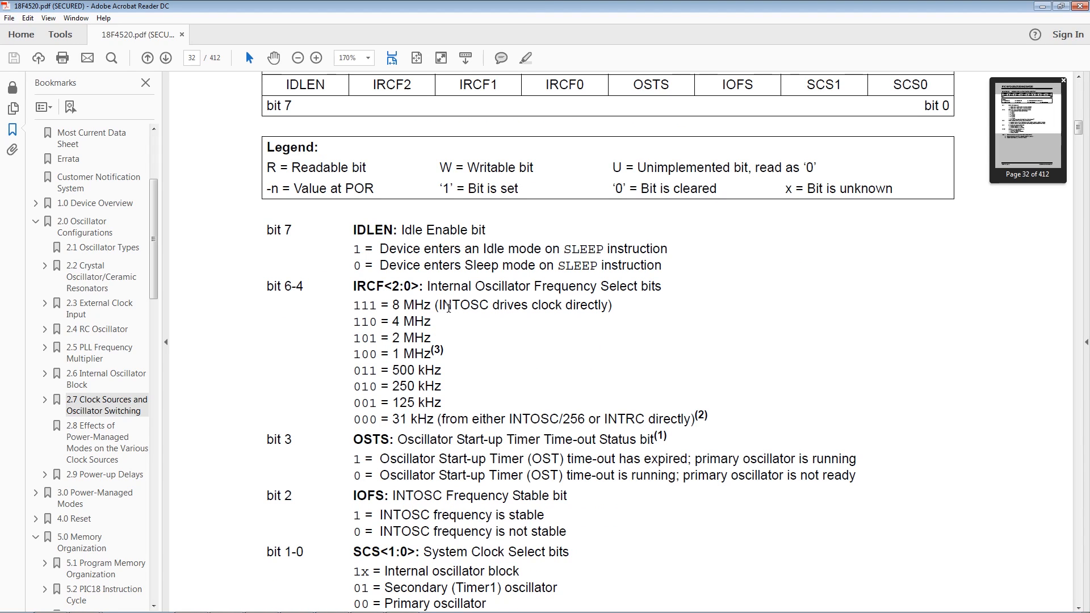
double_click(629, 286)
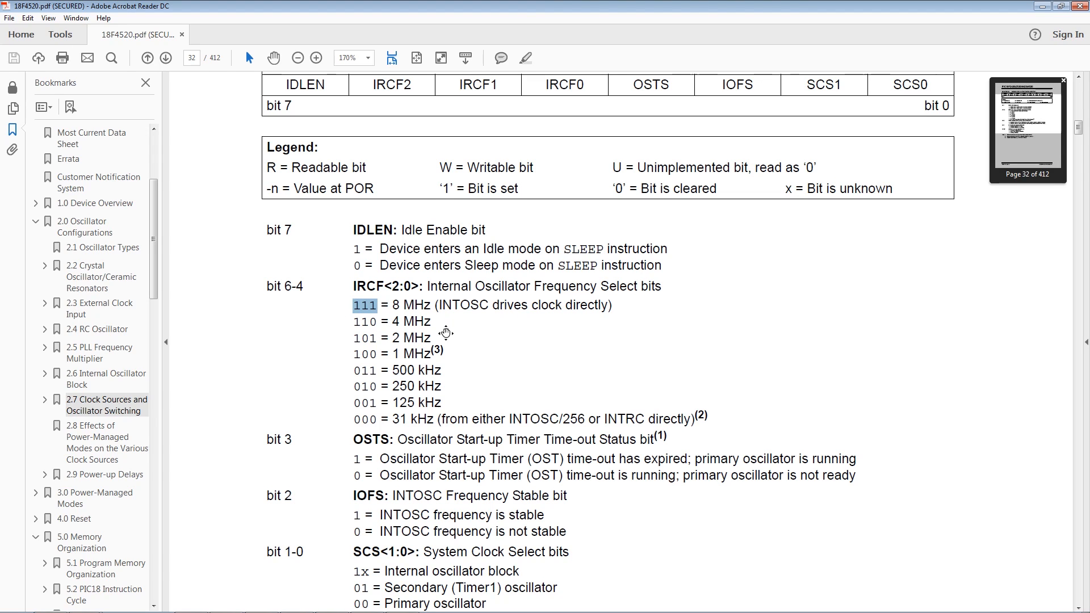
scroll(down, 3)
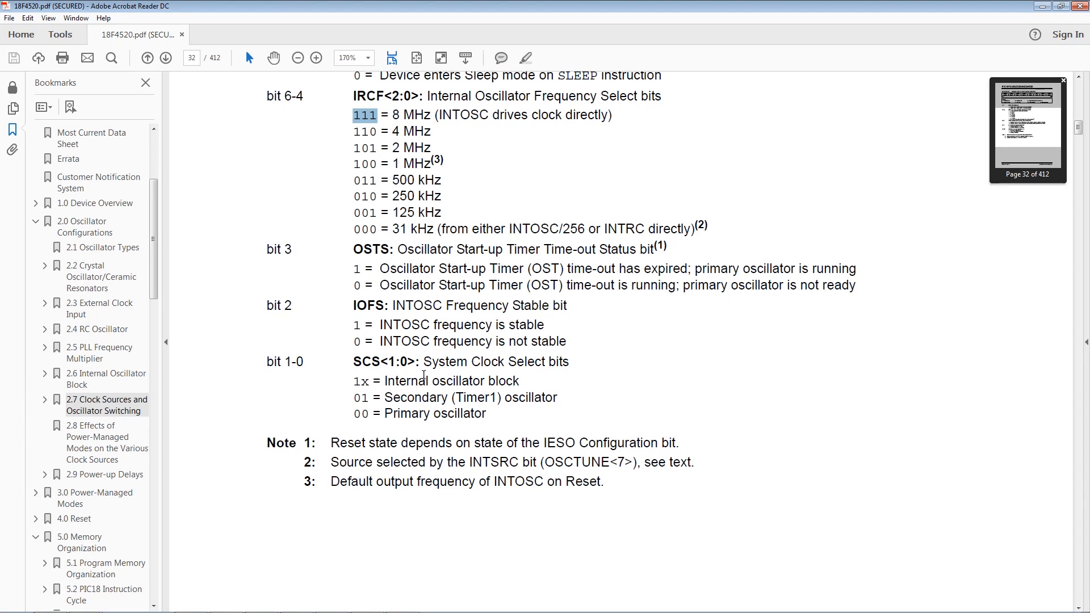
double_click(360, 382)
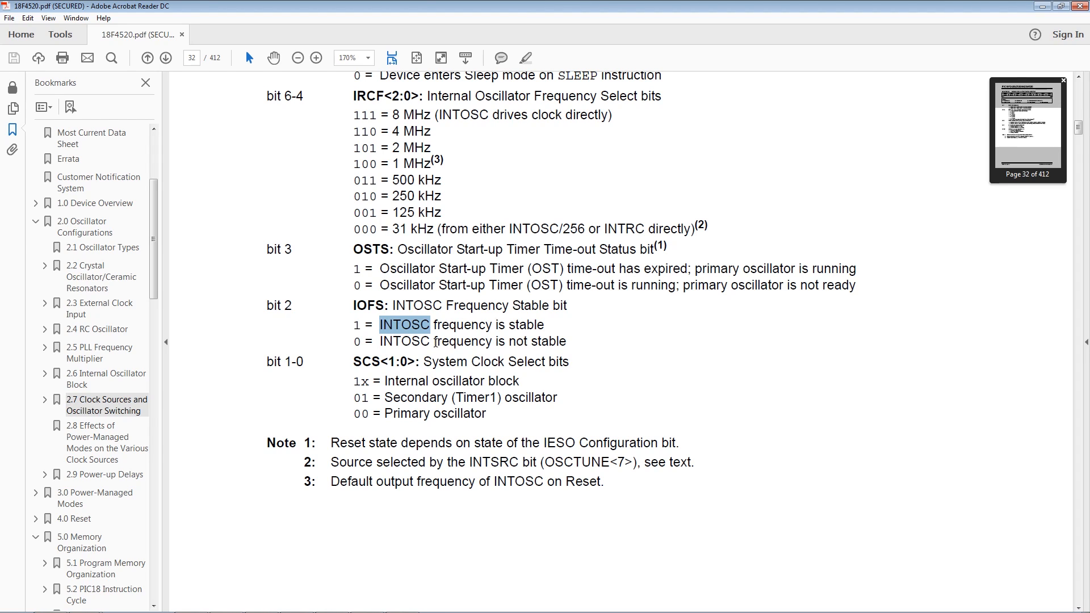
scroll(up, 3)
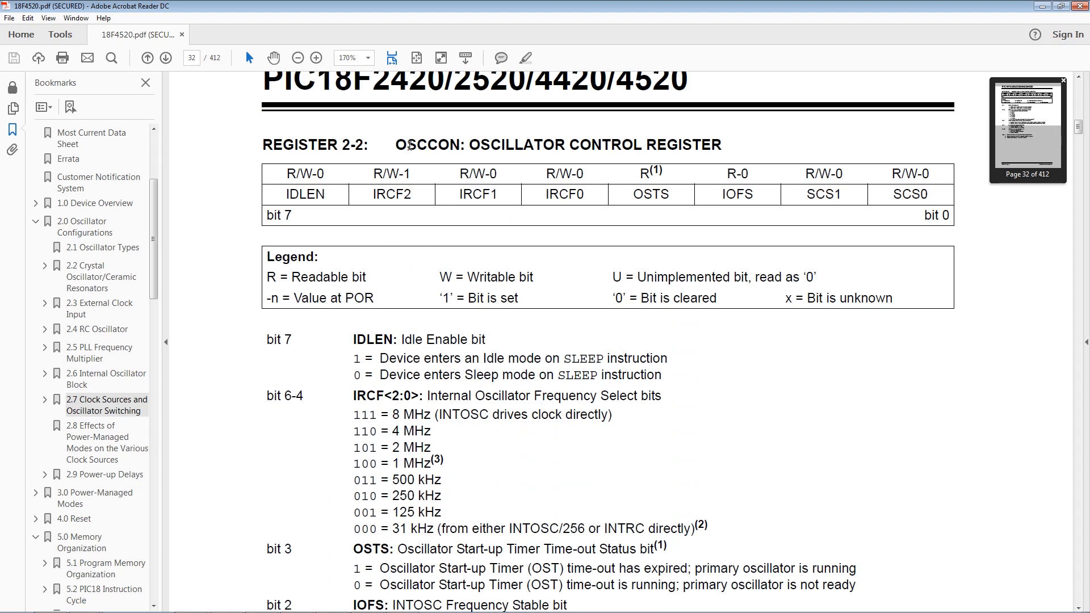
double_click(427, 145)
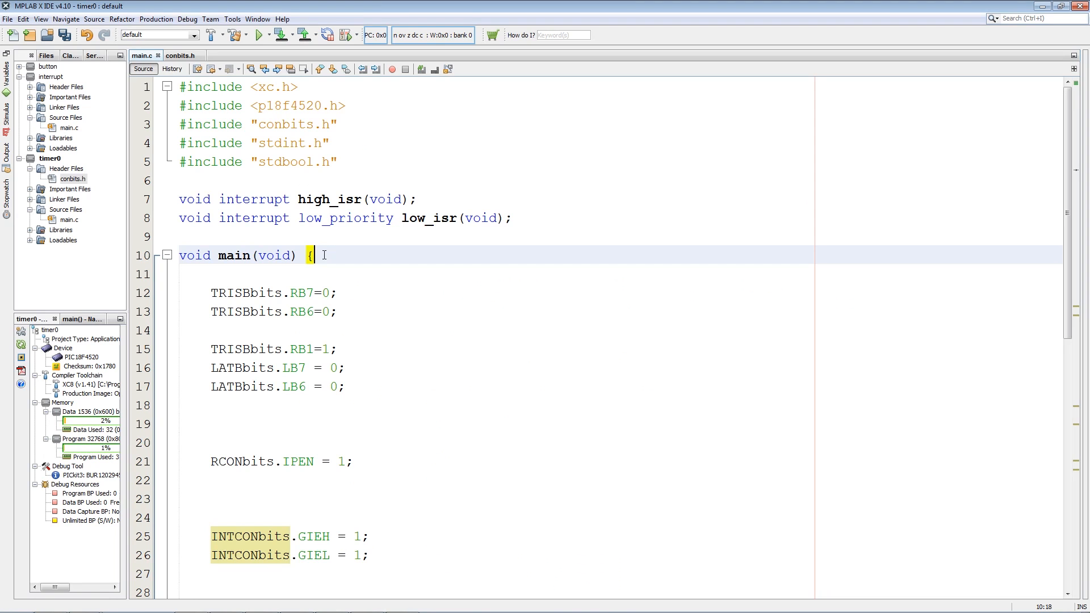
Set OSCCONbits.IRCF to 0x07 and OSCCONbits.SCS to 0x03 at the start of main
text(OSCCON:)
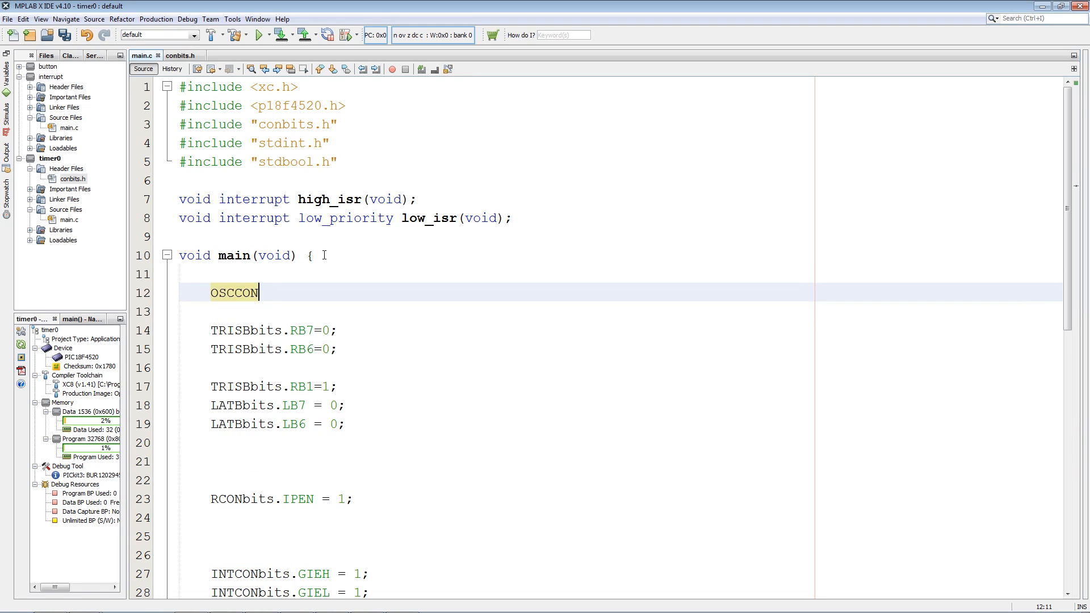
text(bits.)
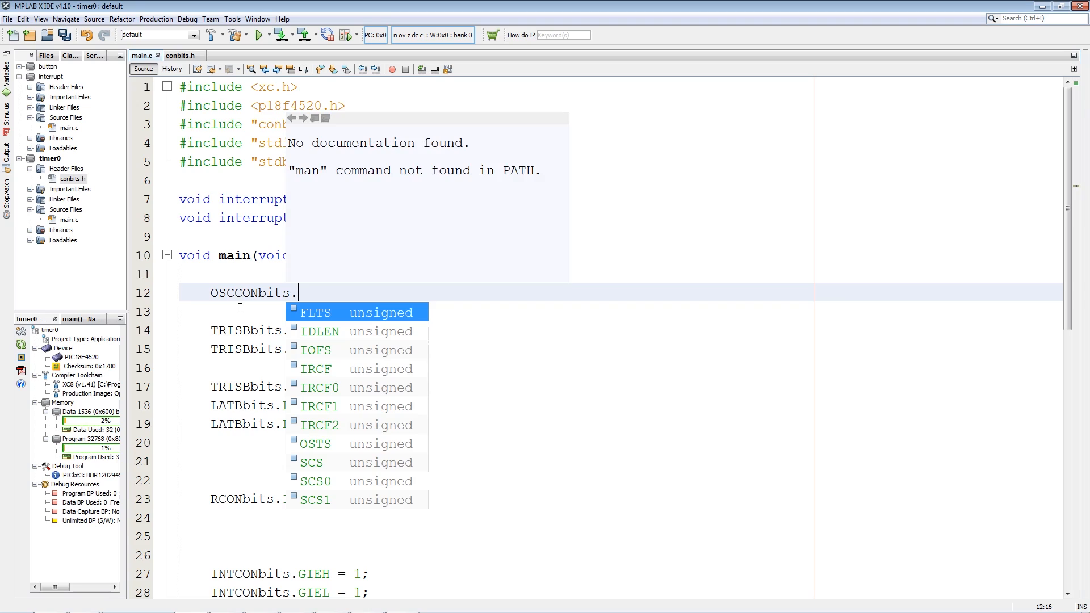
text(ir)
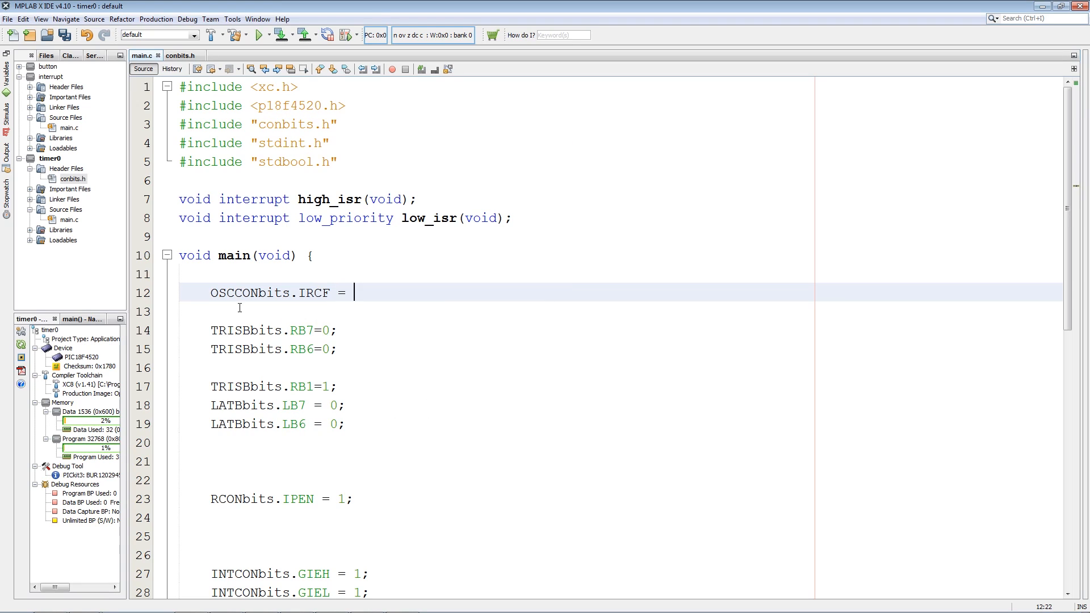
text(0x)
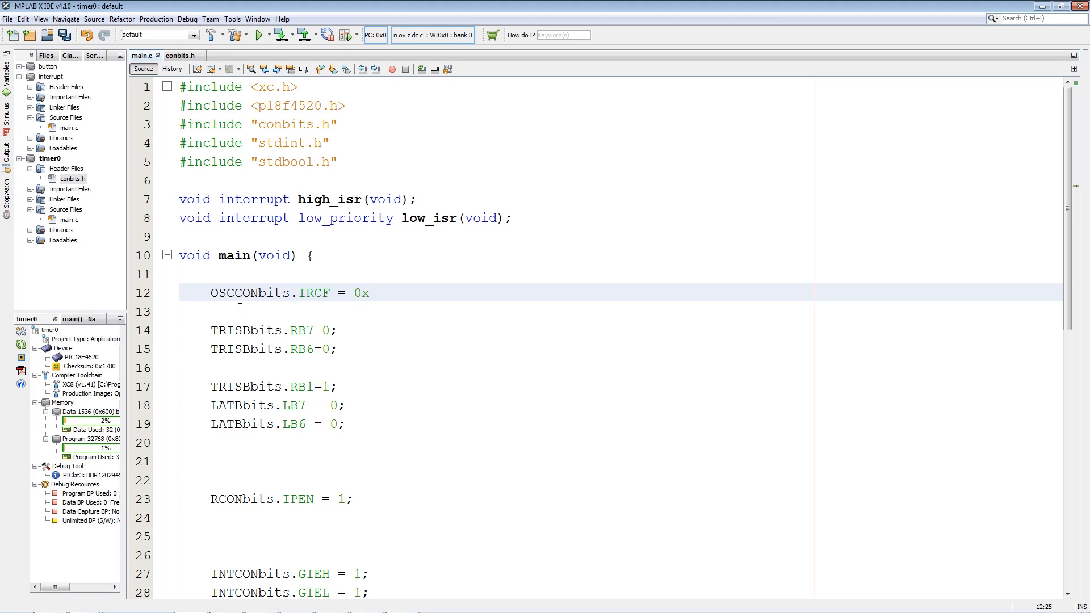
text(07;)
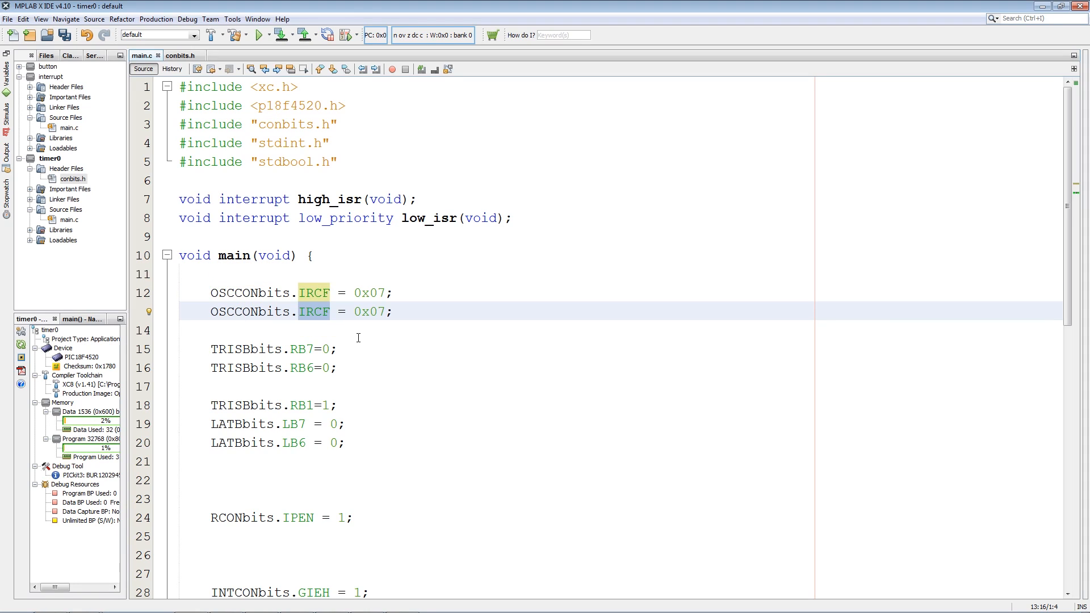
text(s)
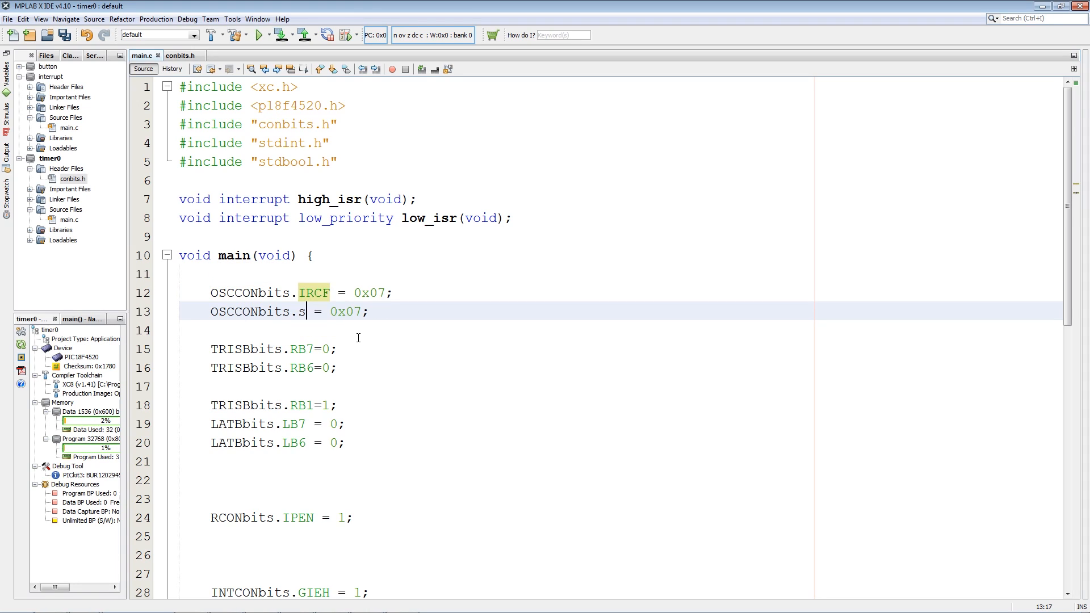
text(CS)
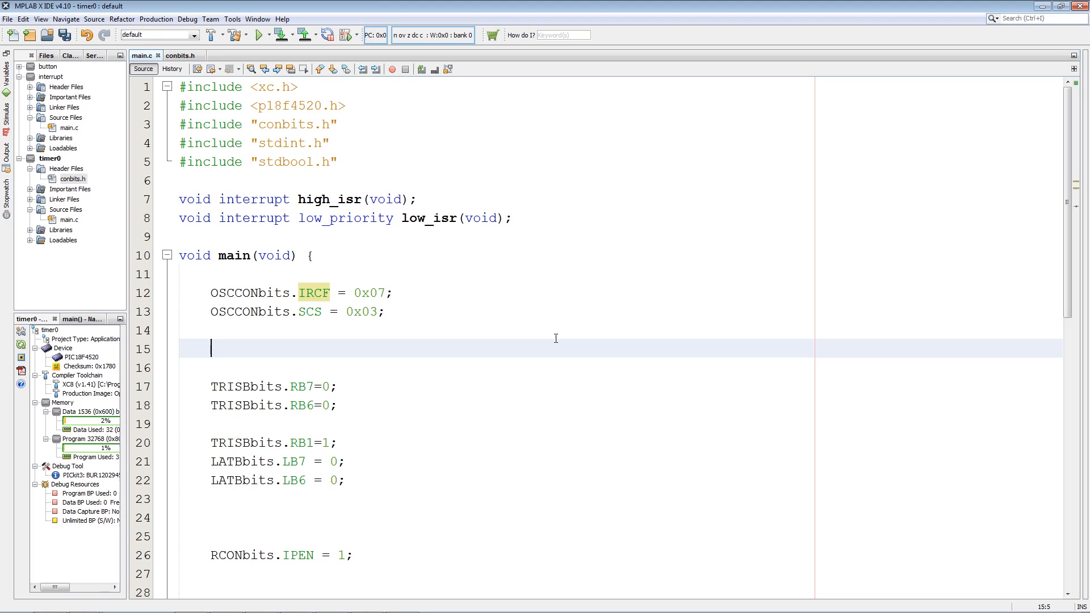
Add while(OSCCONbits.IOFS!=1); to wait for a stable internal oscillator
text(W)
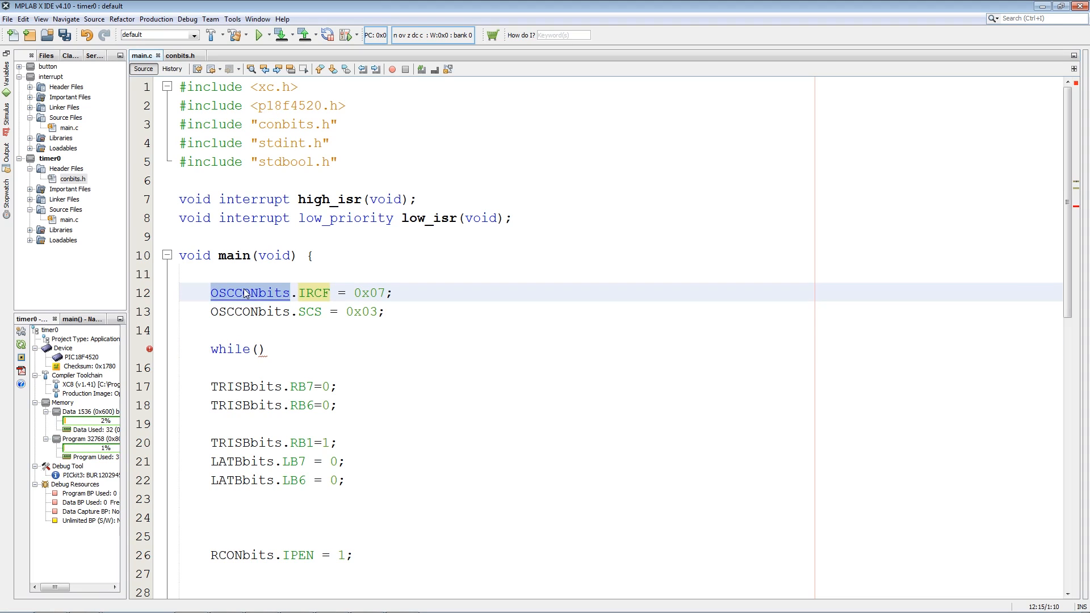
text(OSCCONbits)
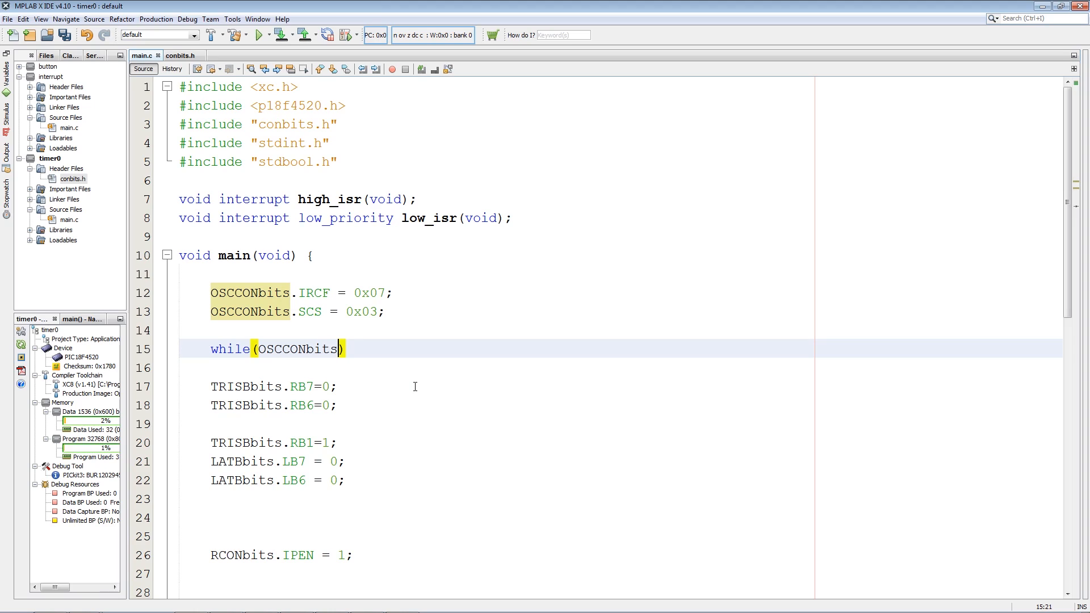
text(.io)
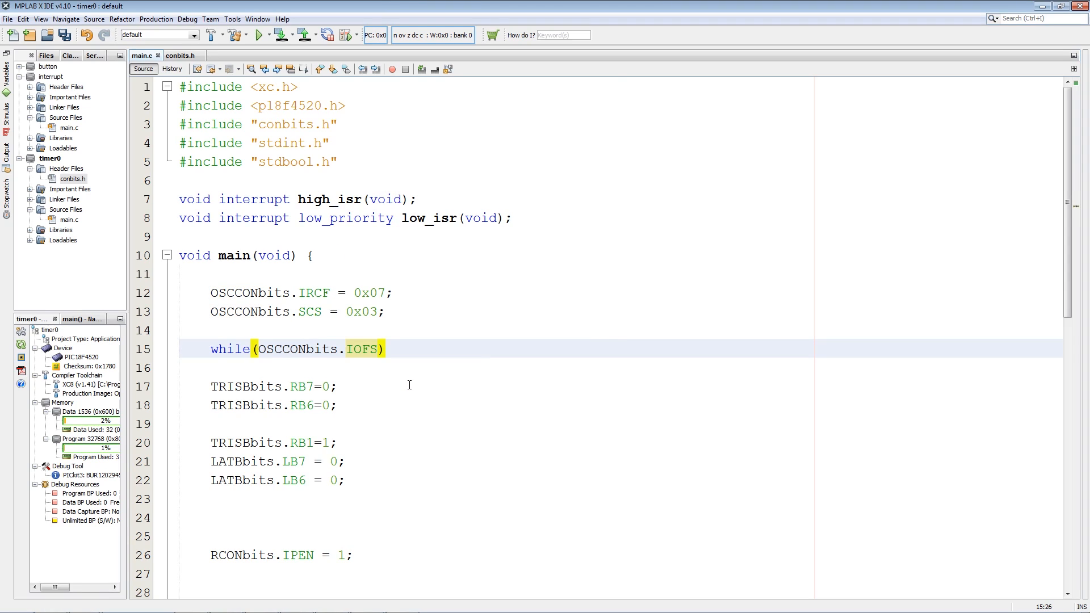
text(!=1)
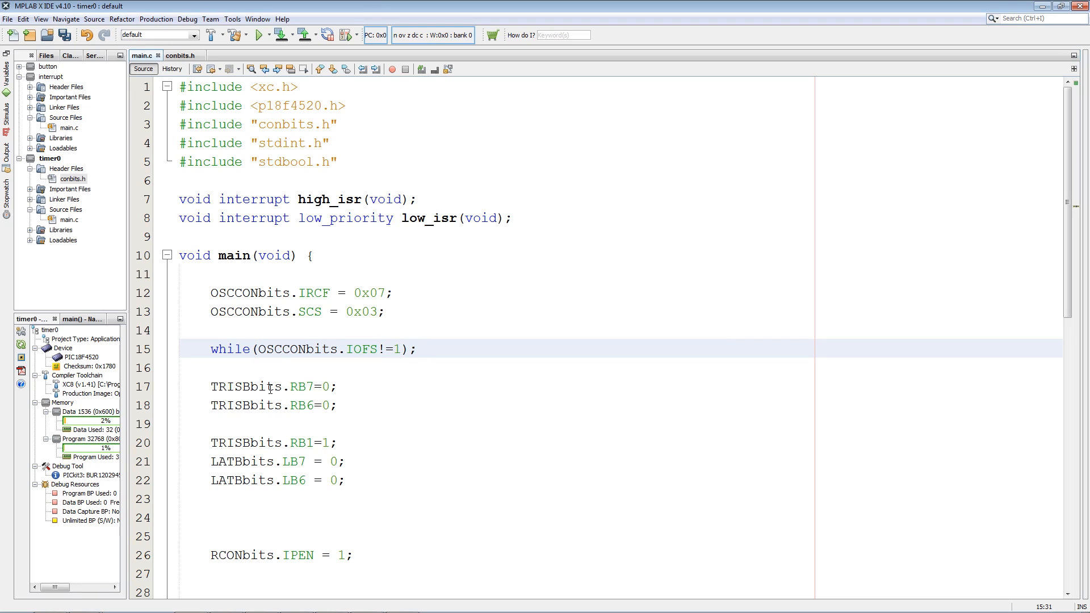
double_click(245, 406)
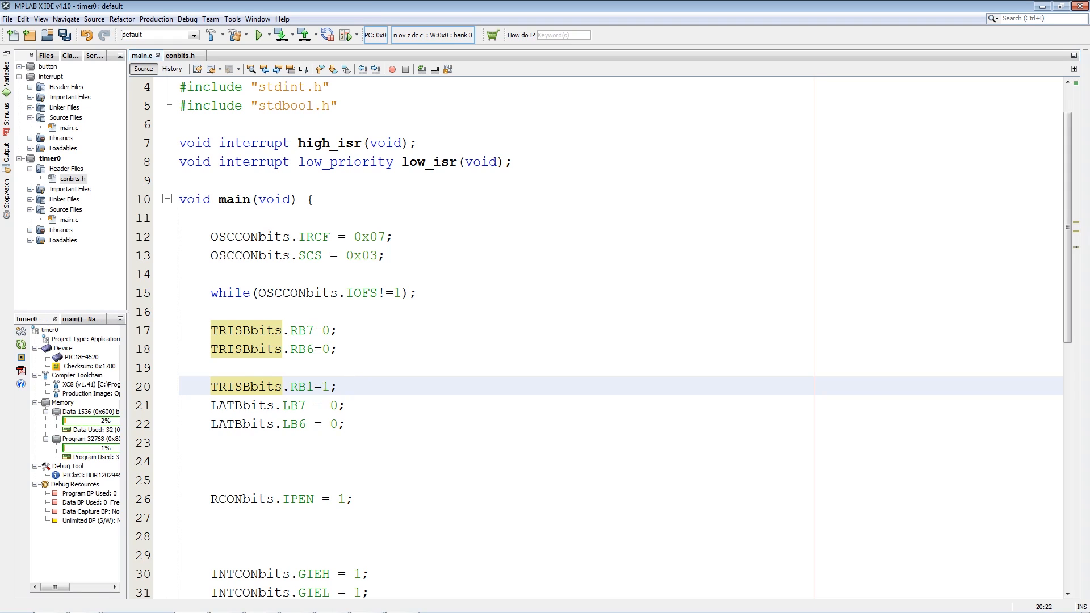
click(182, 56)
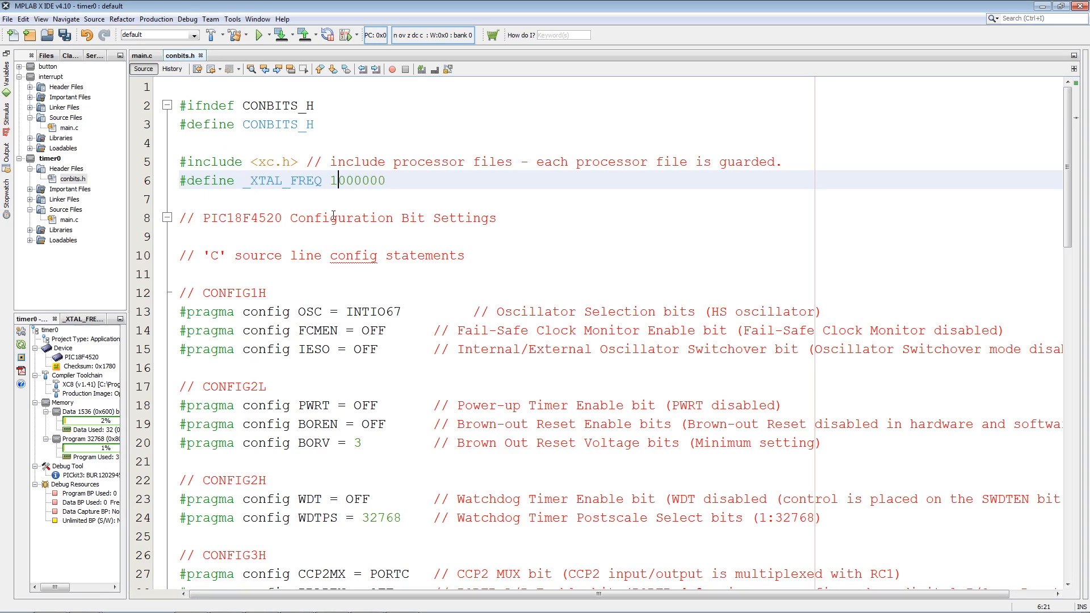
click(333, 181)
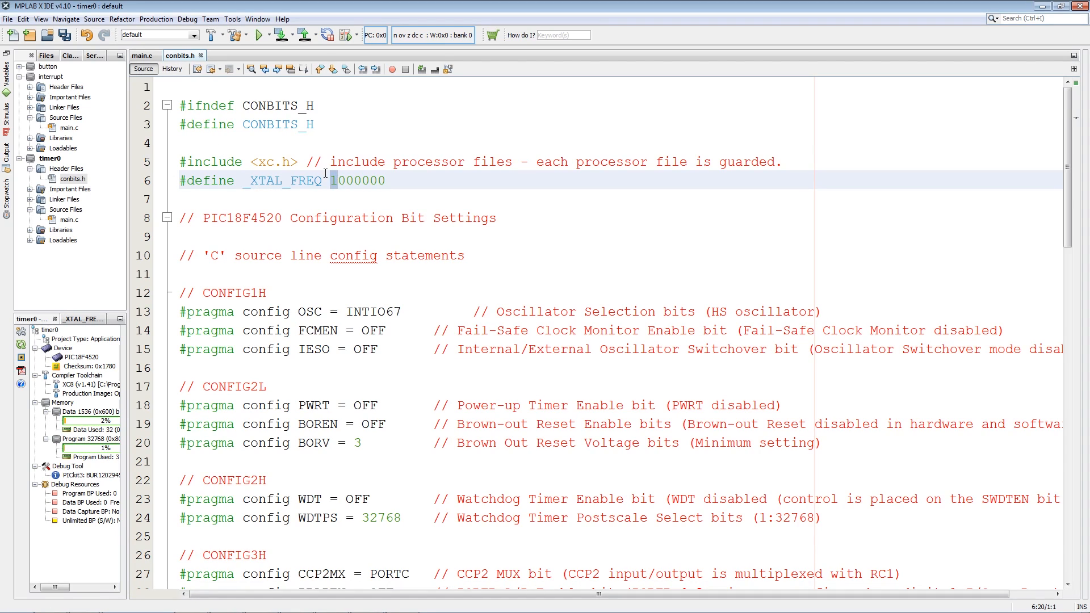
click(141, 55)
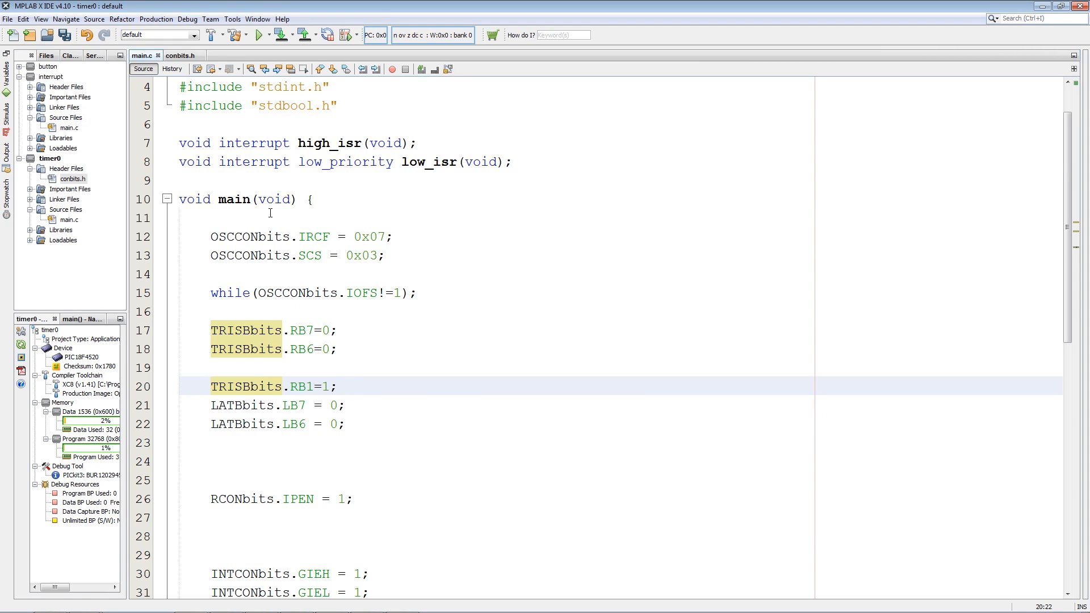
click(346, 386)
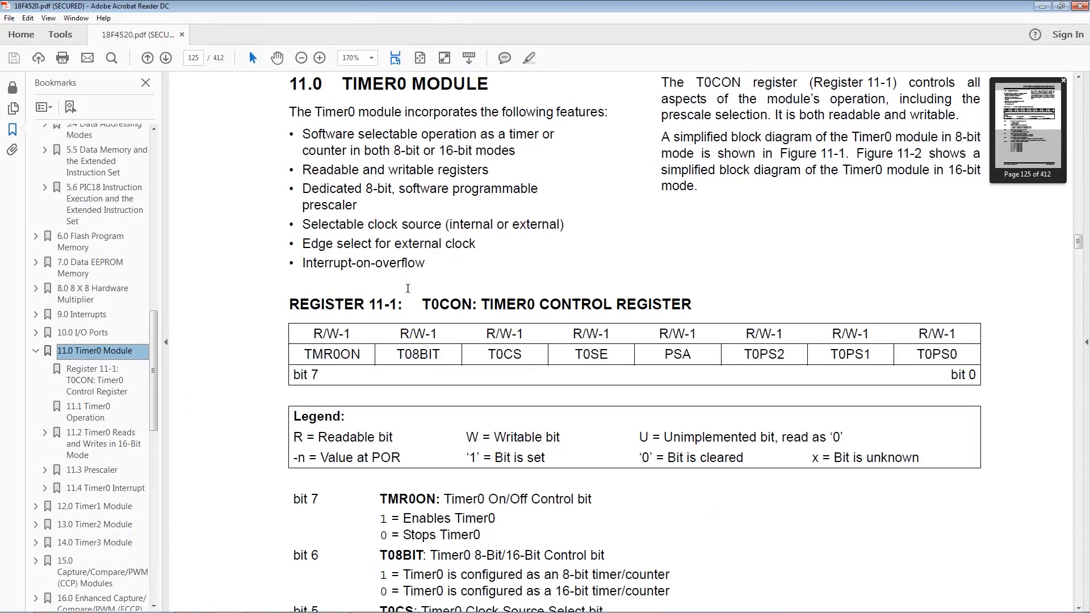
Review the T08BIT, T0SE and T0PS bit names in the Timer0 Module section
scroll(down, 3)
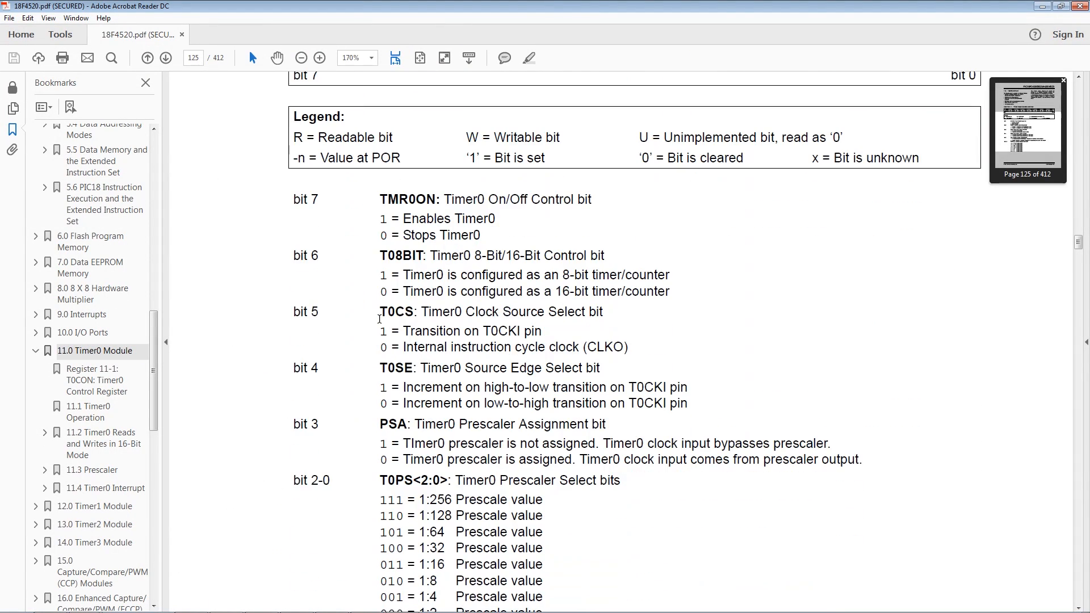
scroll(down, 3)
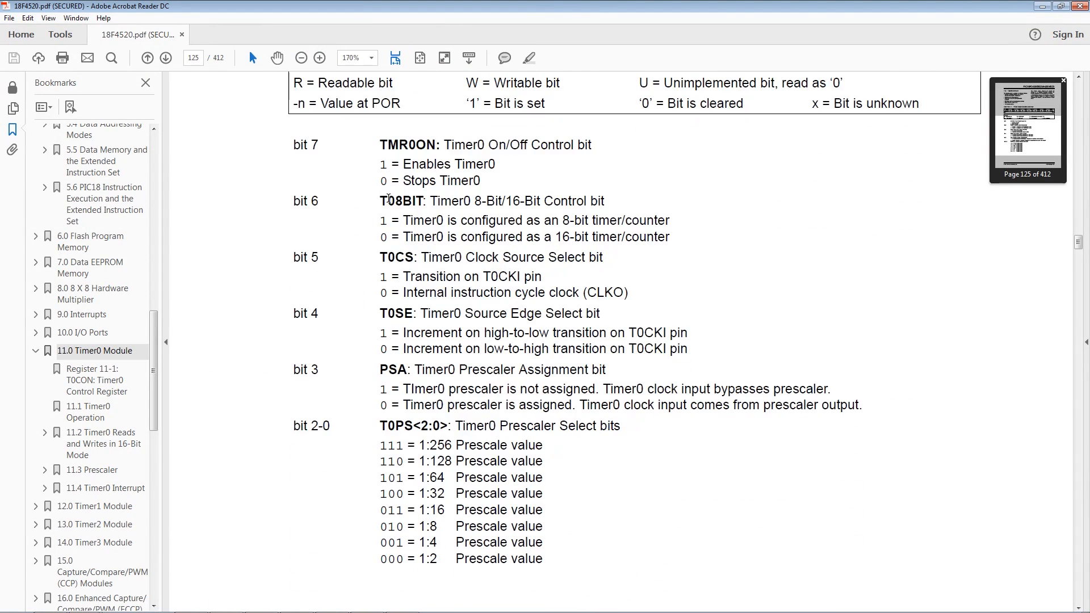
double_click(409, 145)
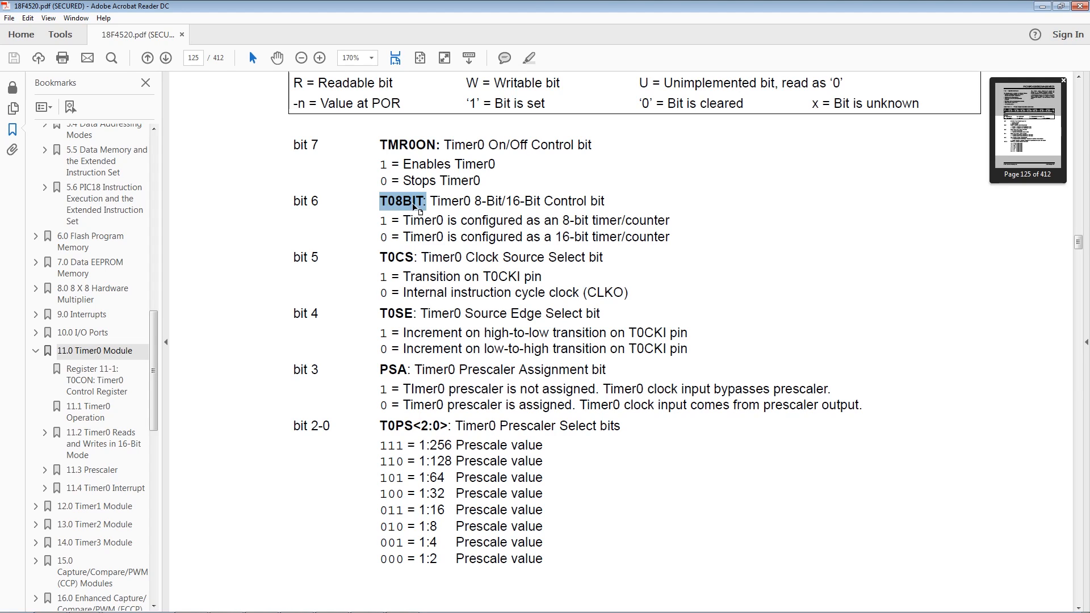
mouse_move(408, 248)
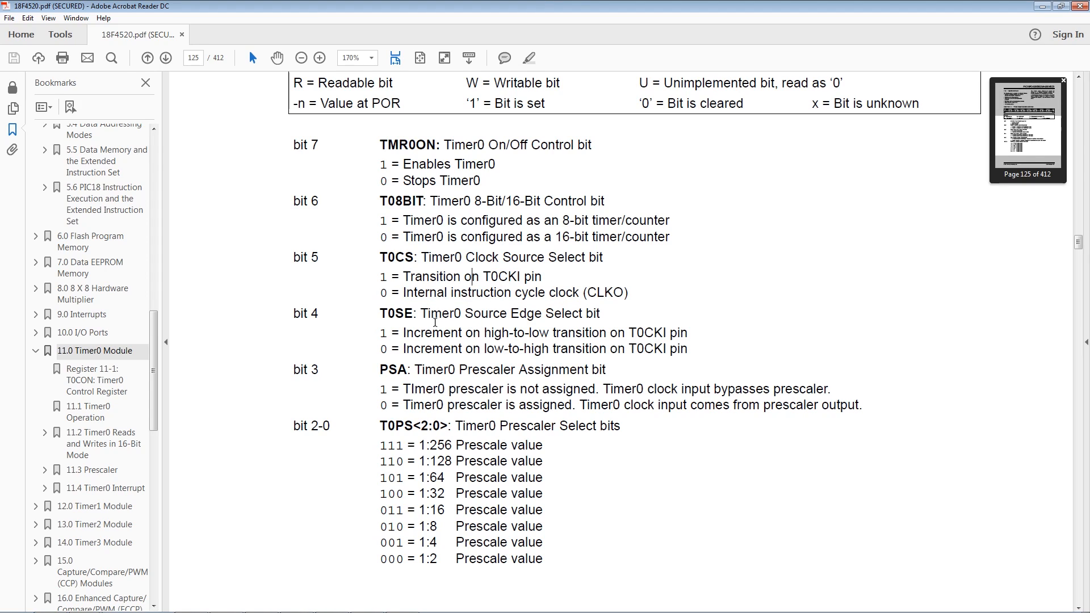
double_click(398, 314)
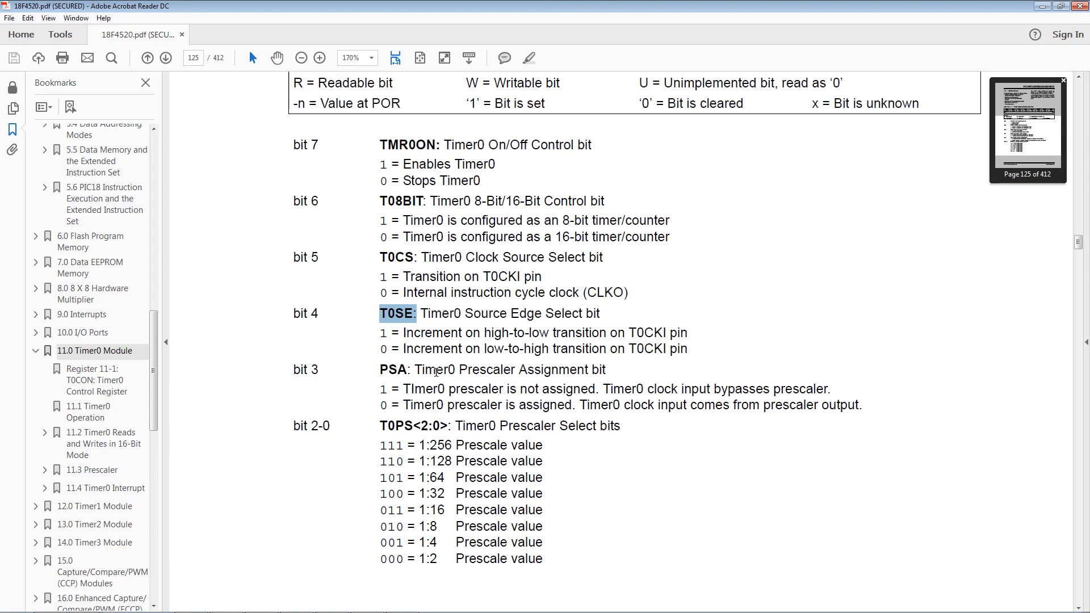
double_click(394, 369)
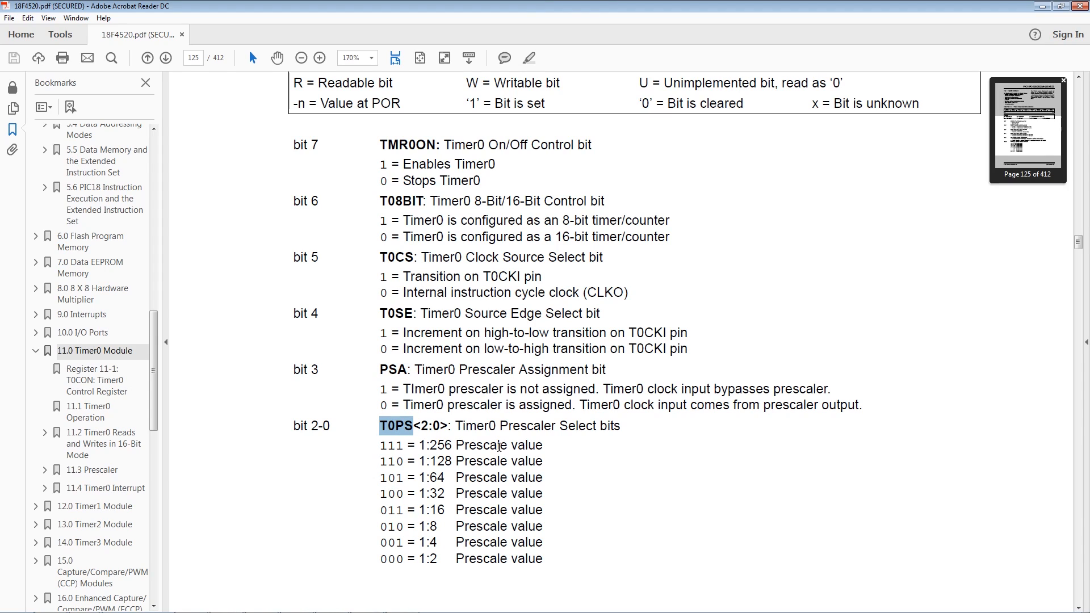
mouse_move(415, 446)
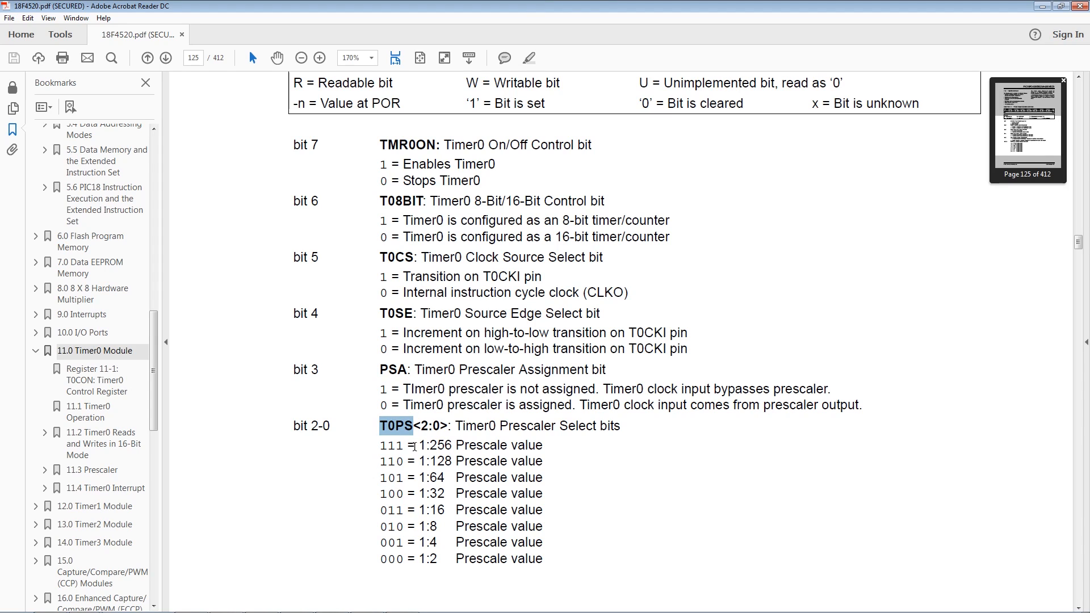
Check the prescale values and T0CON register name, then return to main.c in the IDE
scroll(down, 3)
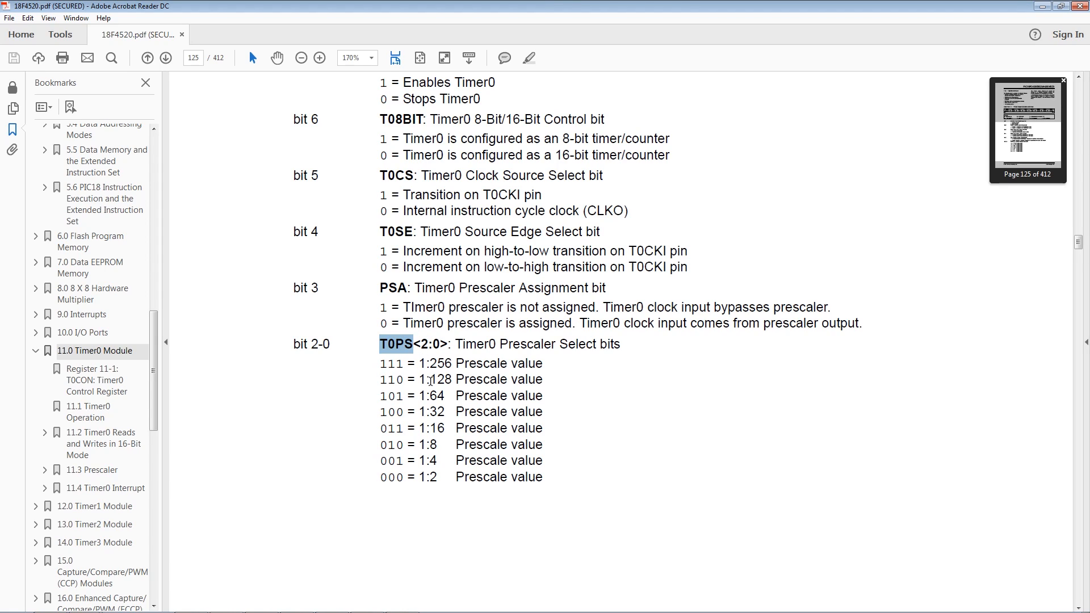
mouse_move(356, 383)
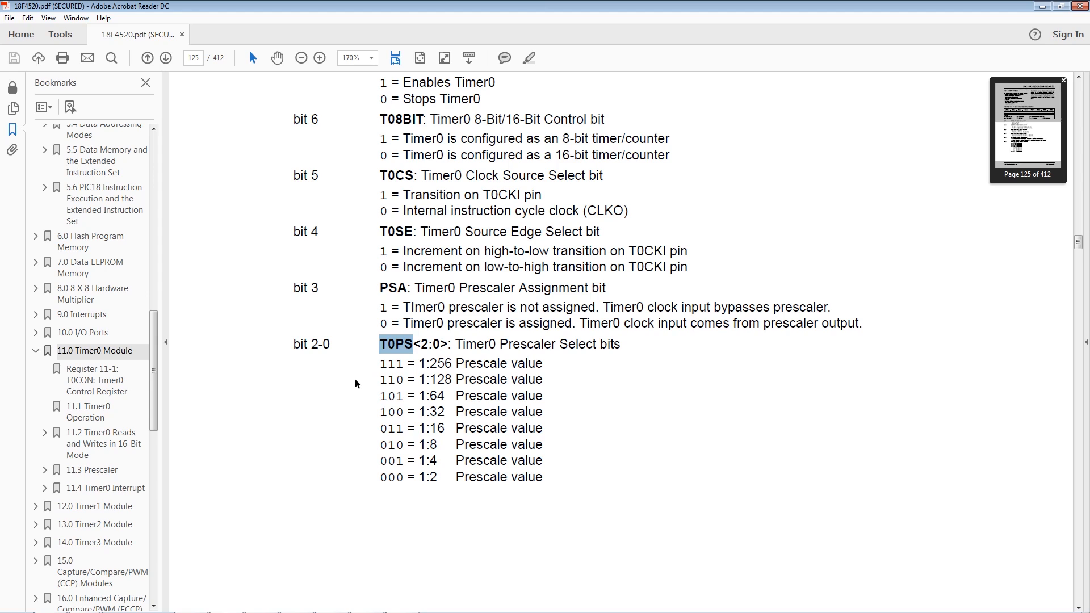
scroll(up, 3)
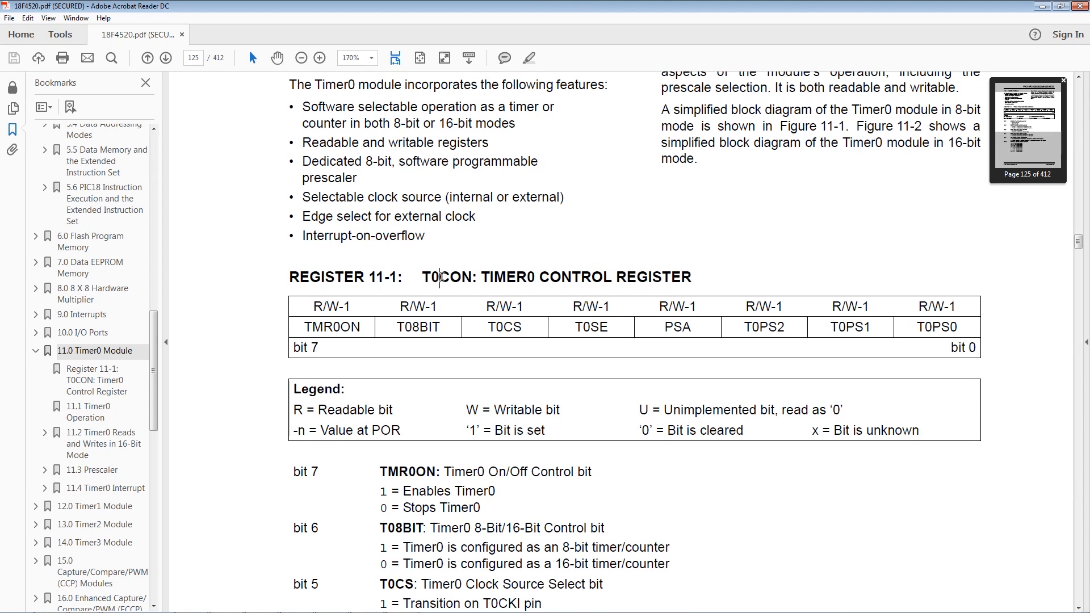
double_click(445, 277)
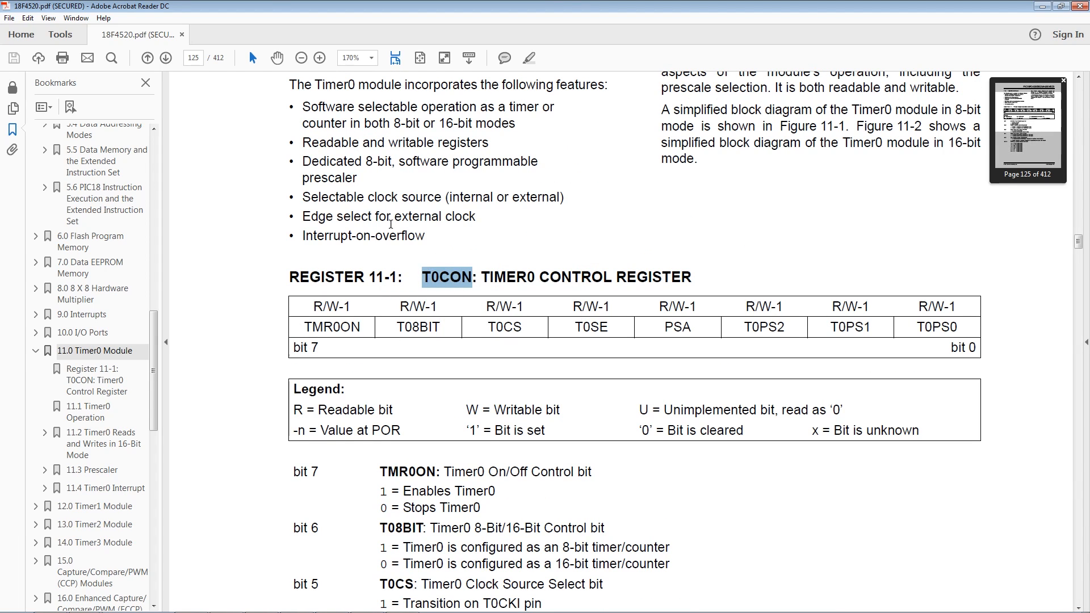
key(alt+tab)
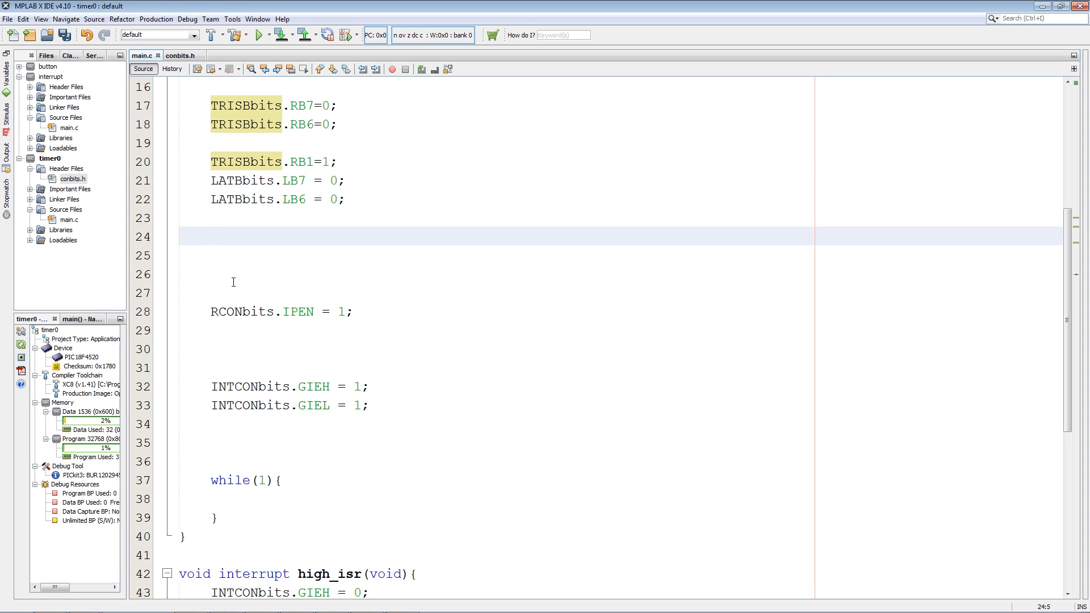
Write T0CONbits.TMR0ON=0; T08BIT=1; and T0CS=0; for Timer0 off, 8-bit mode, internal clock
text(T0CONbits)
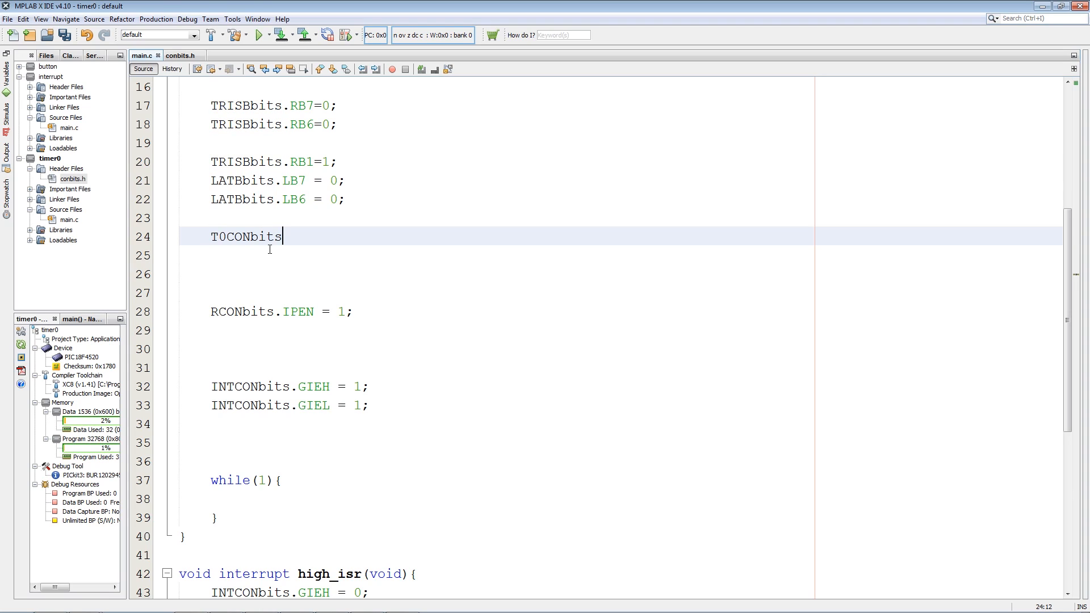
text(.TMR0ON)
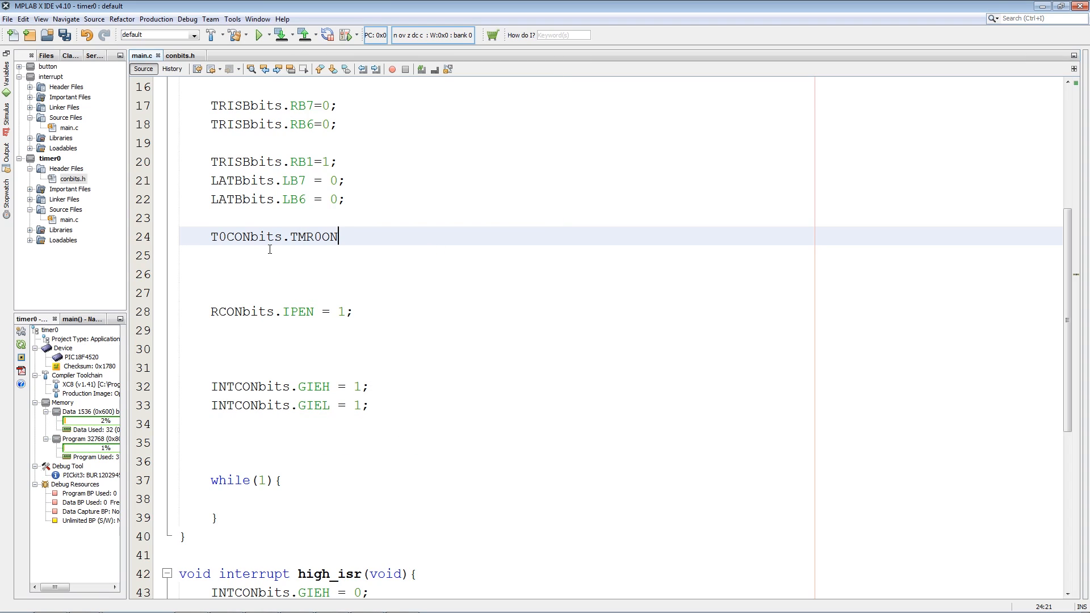
text(=0;)
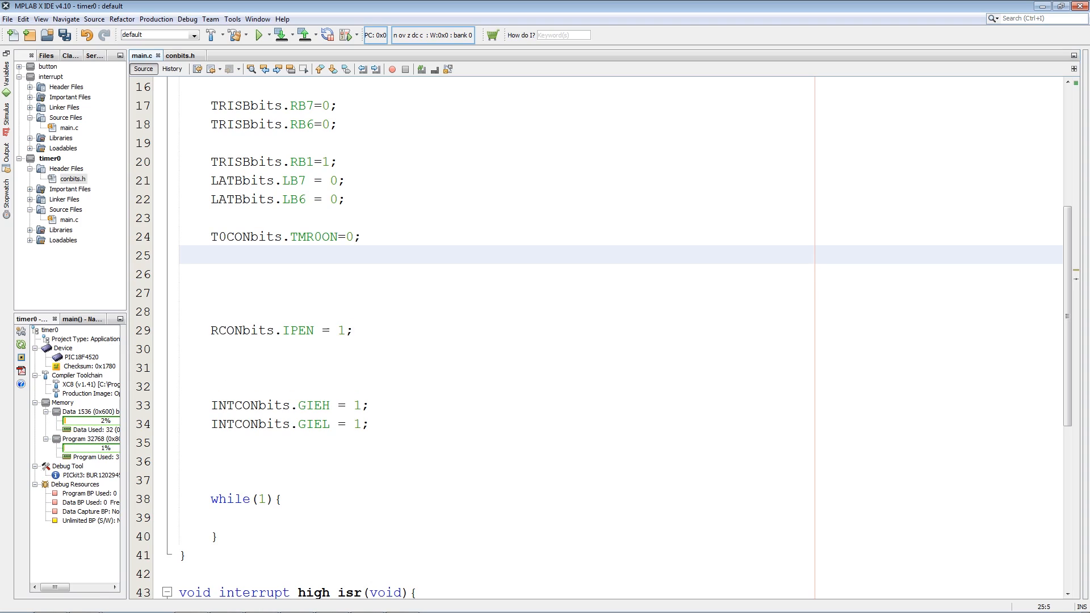
click(212, 256)
text(T0CONbits.t=0;)
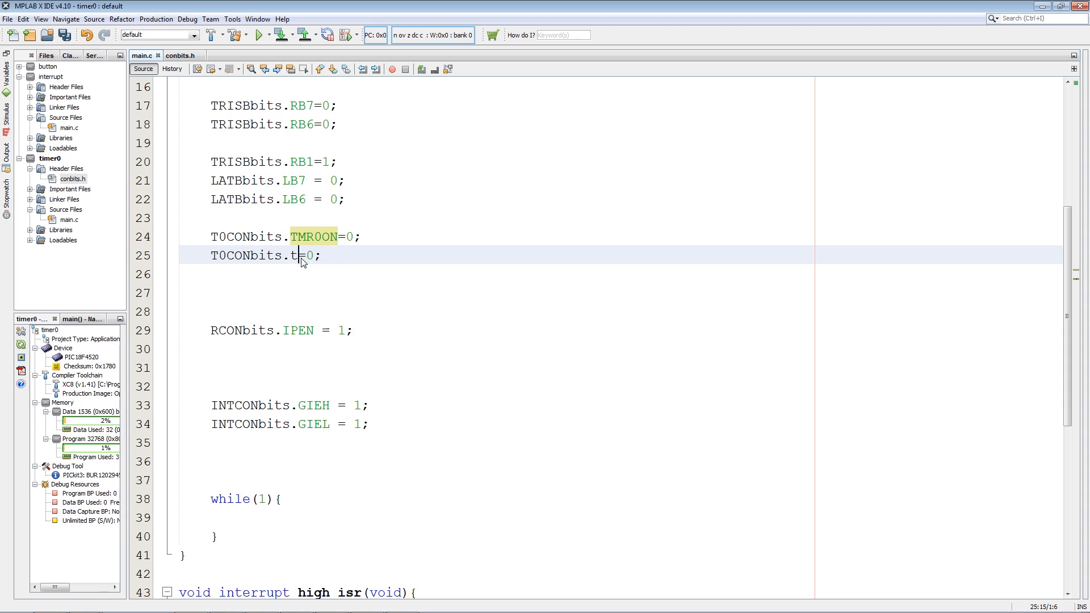
text(08BI)
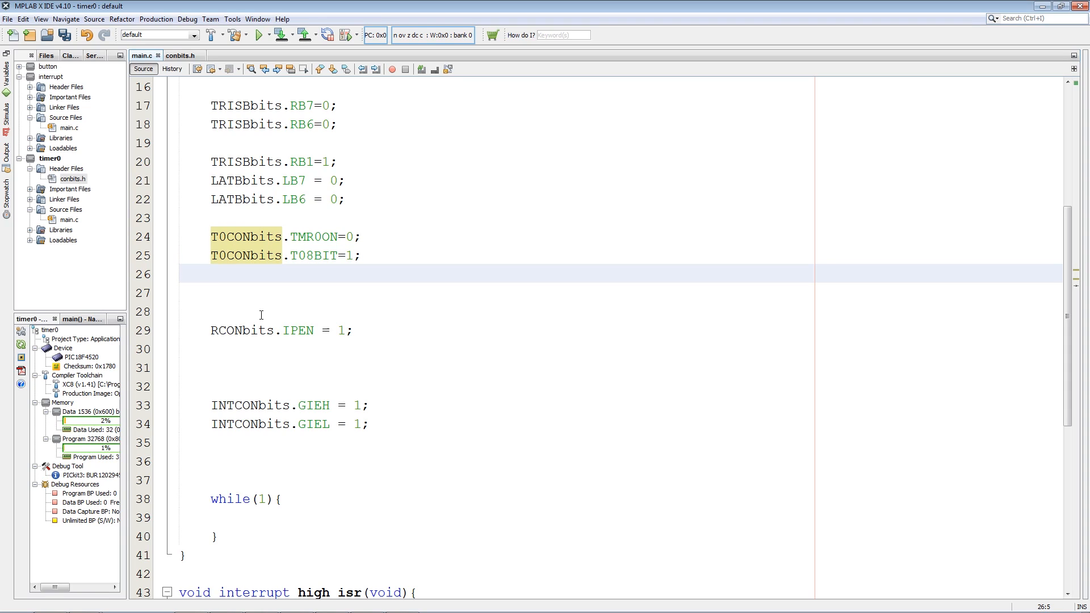
text(T0CONbits.T08BIT=1;)
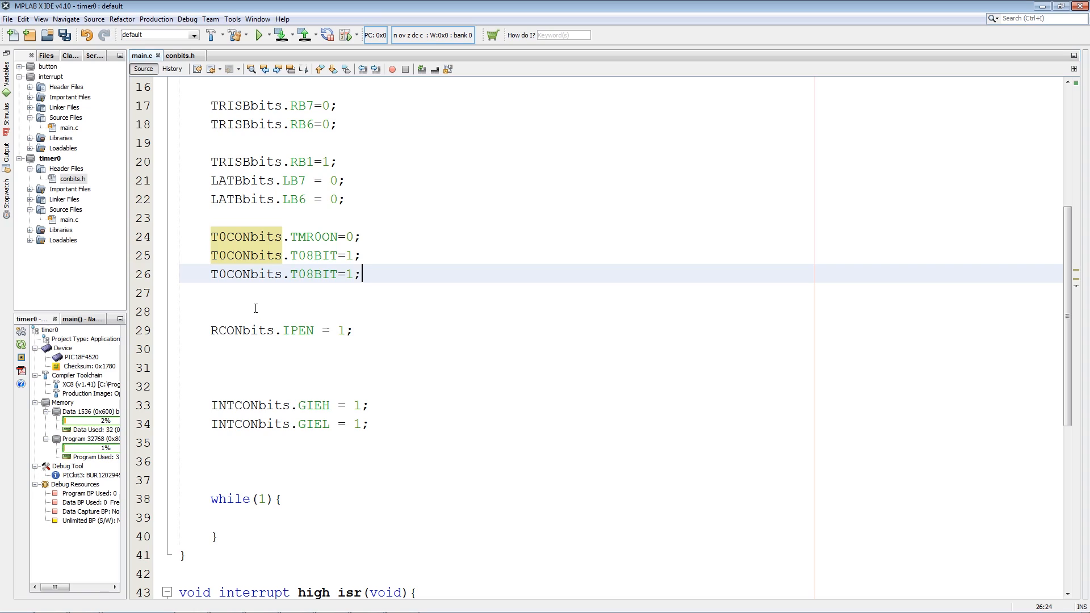
double_click(314, 274)
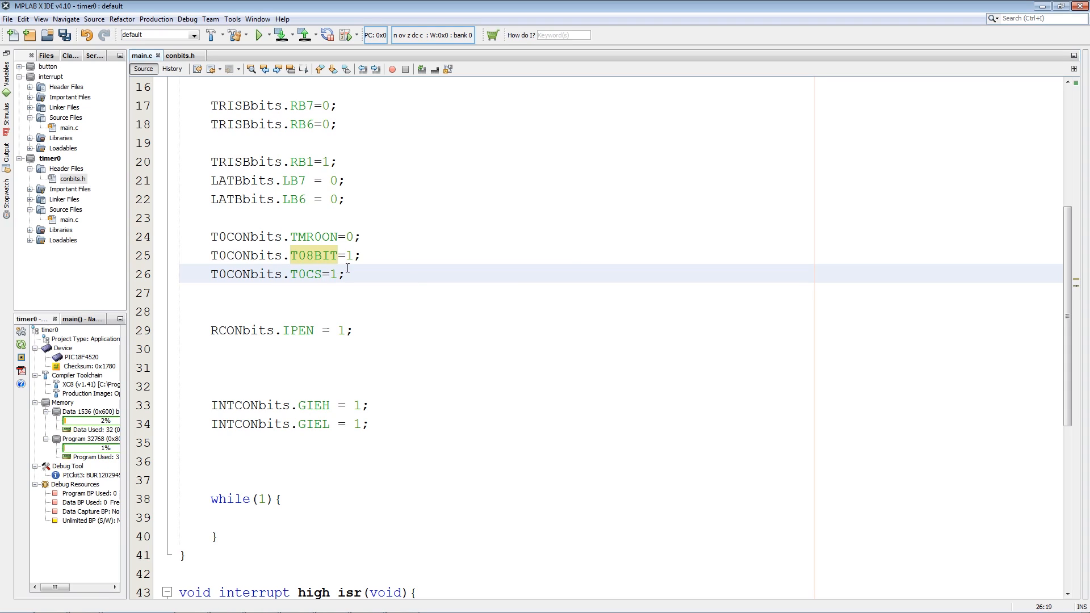
text(0)
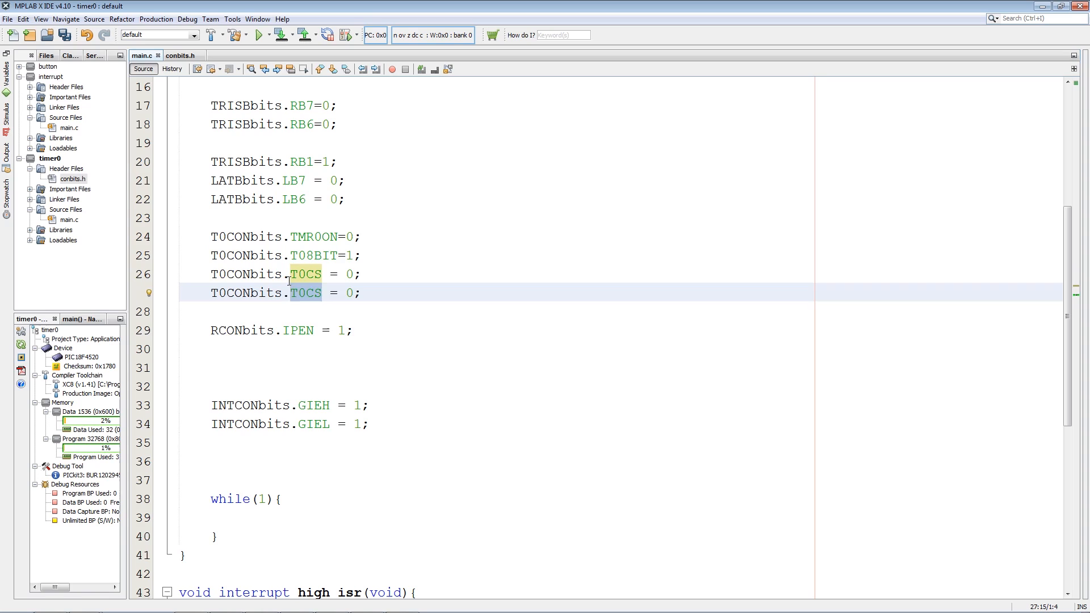
Add T0CONbits.PSA=0; and T0CONbits.T0PS=2; to assign the prescaler
text(PSA)
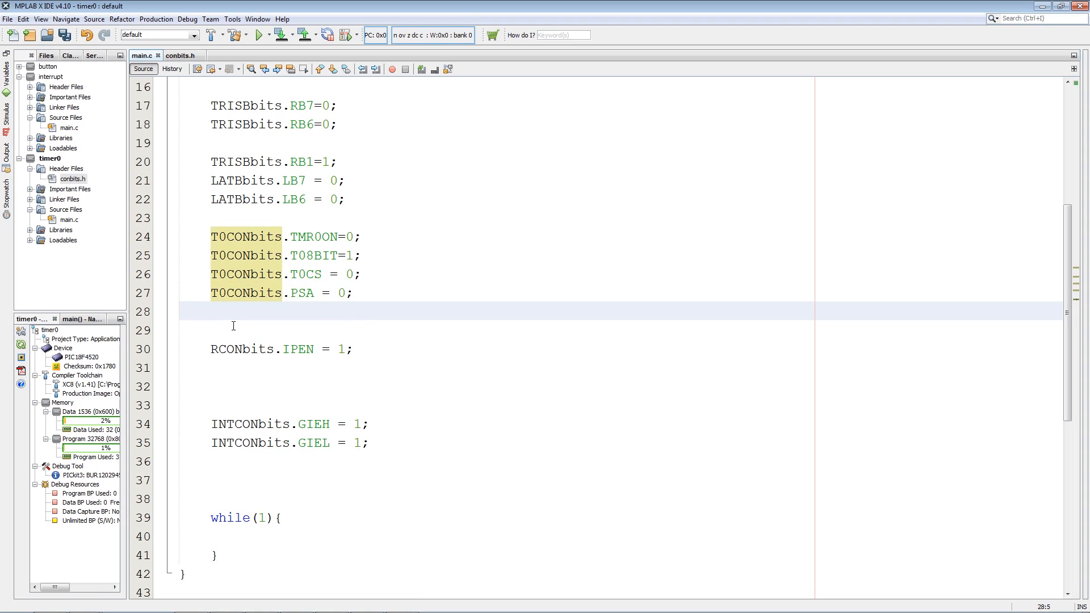
click(213, 311)
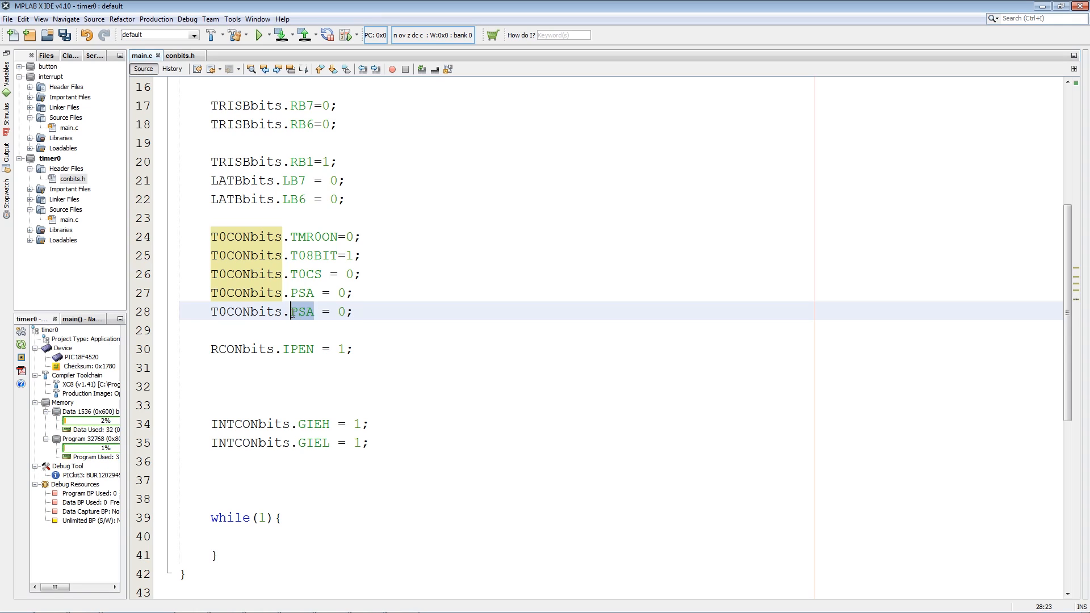
text(t0)
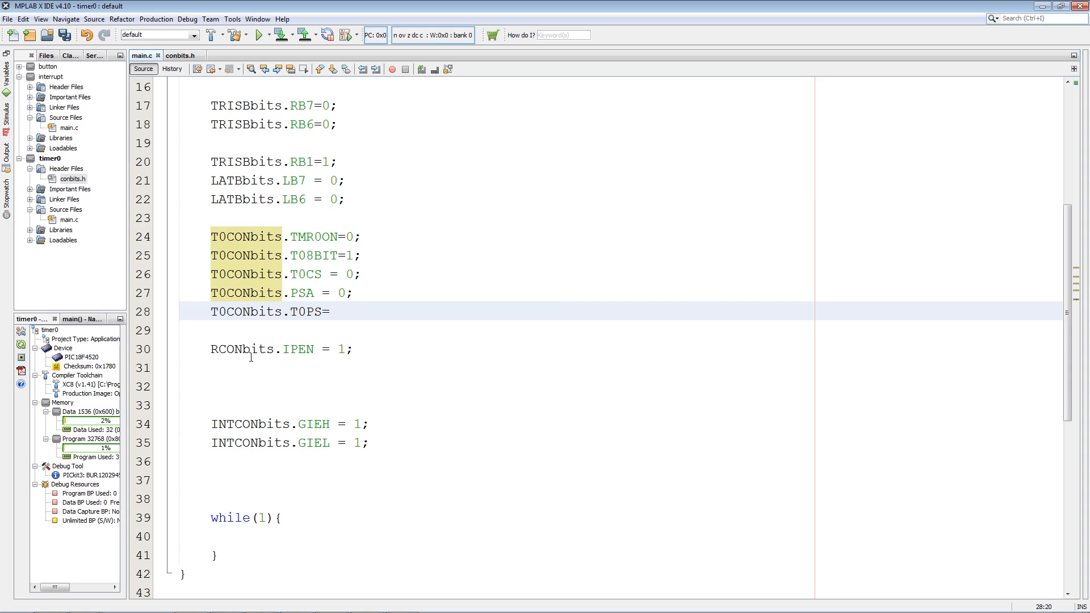
text(2;)
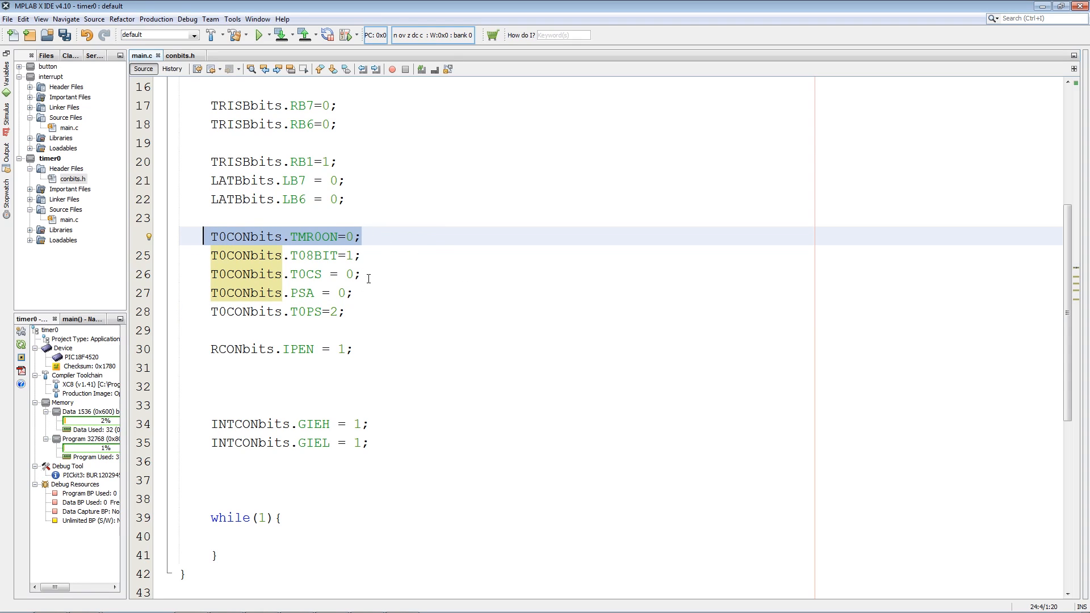
Append a //1:8 comment to the T0CONbits.T0PS=2; line
click(218, 255)
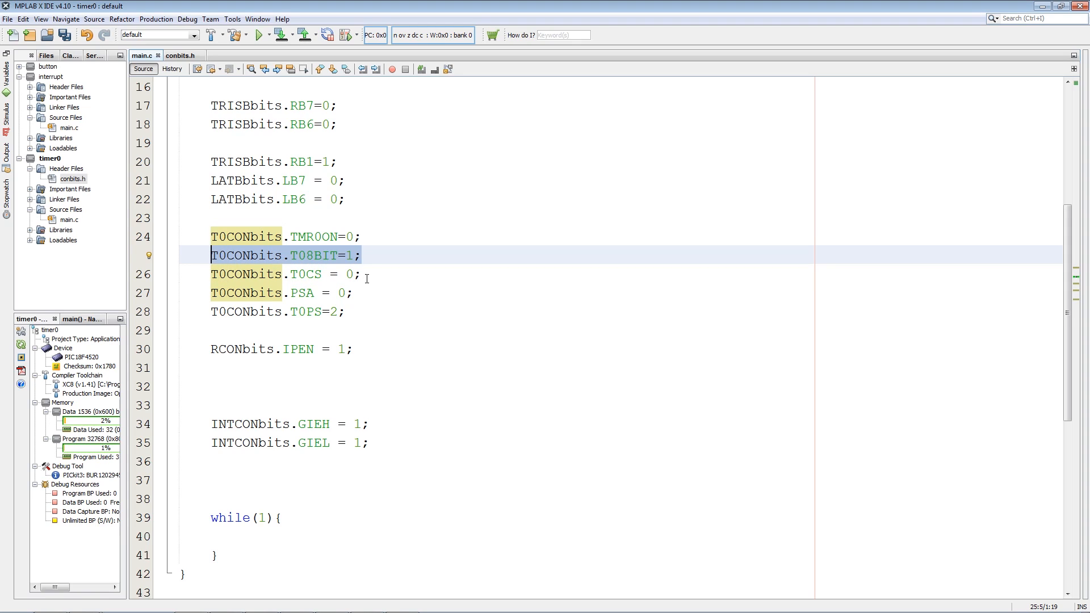
click(352, 274)
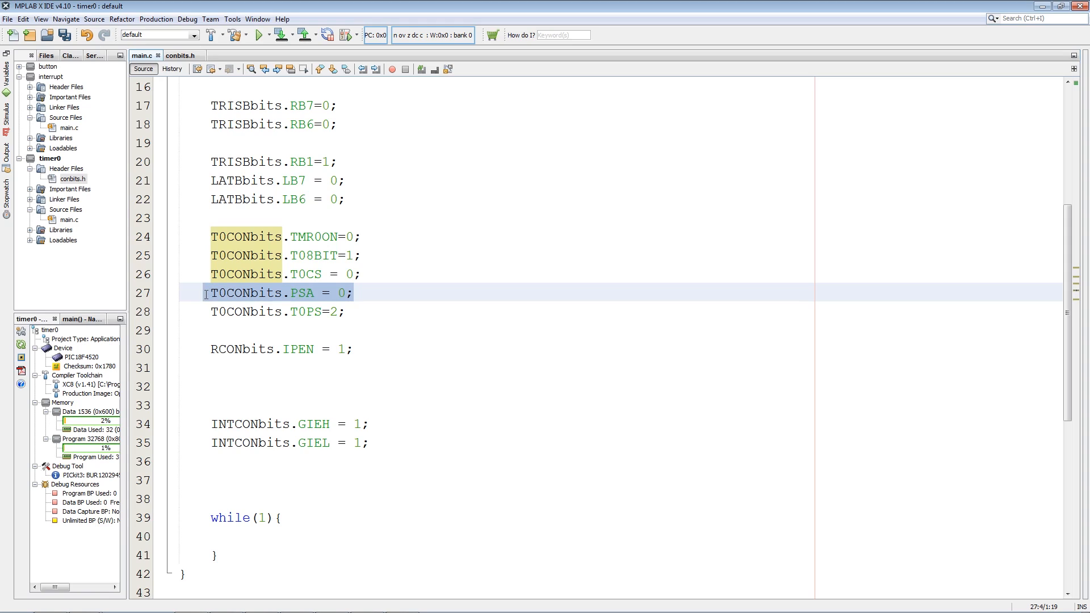
click(339, 293)
text( //)
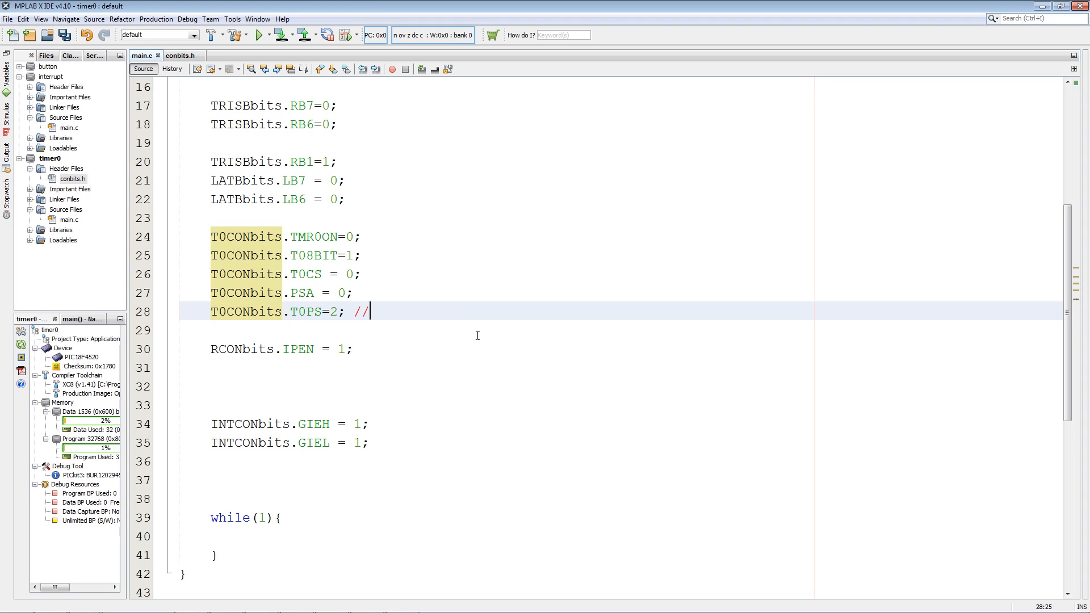
text(1:8)
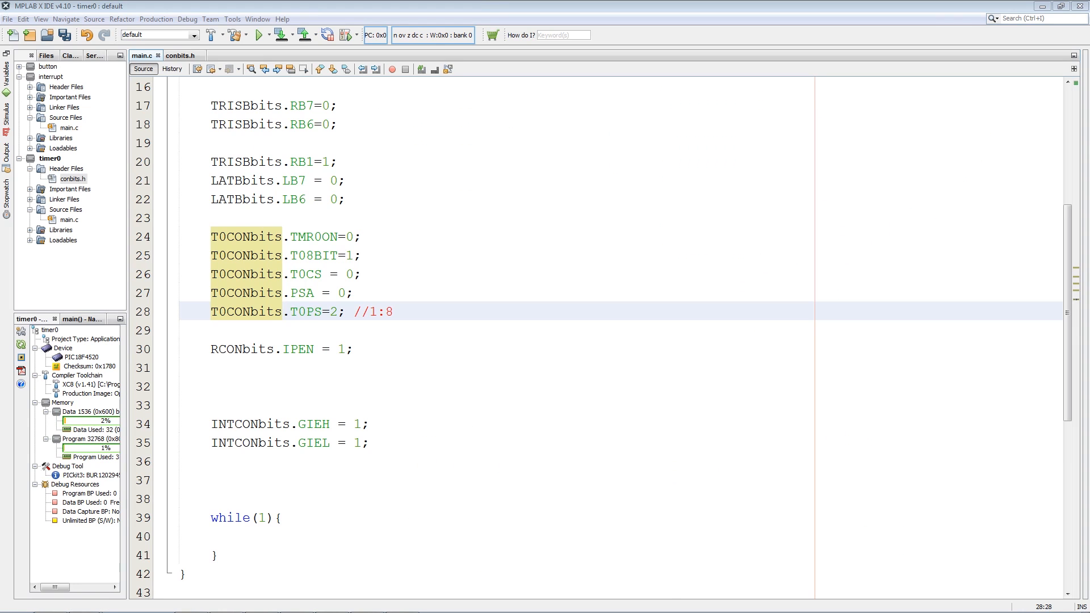
Review the IOFS wait loop and switch to the Paint timer-period calculation sketch
scroll(up, 3)
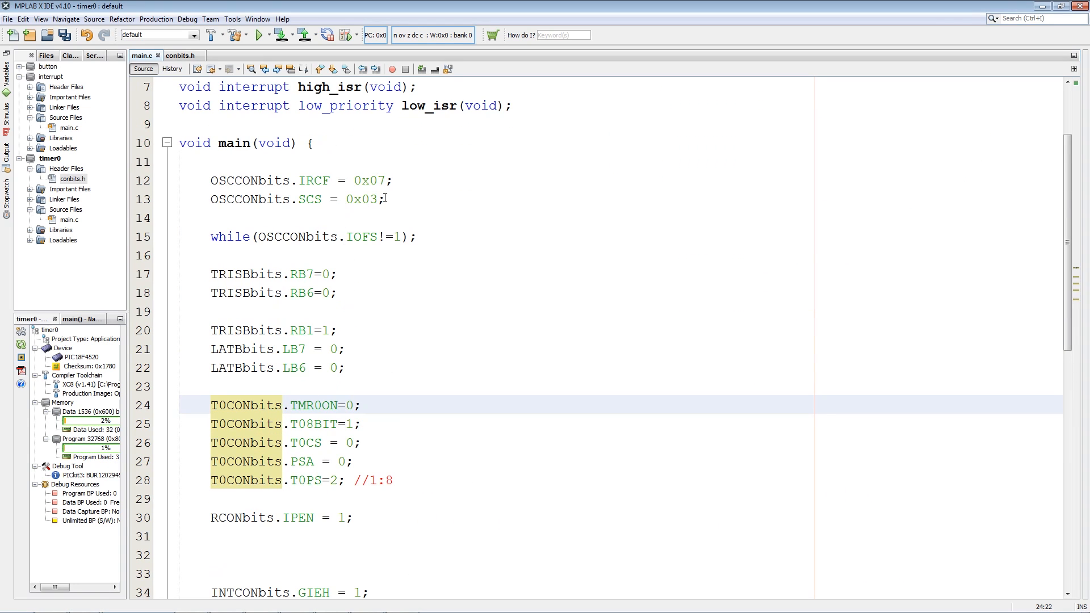
click(384, 181)
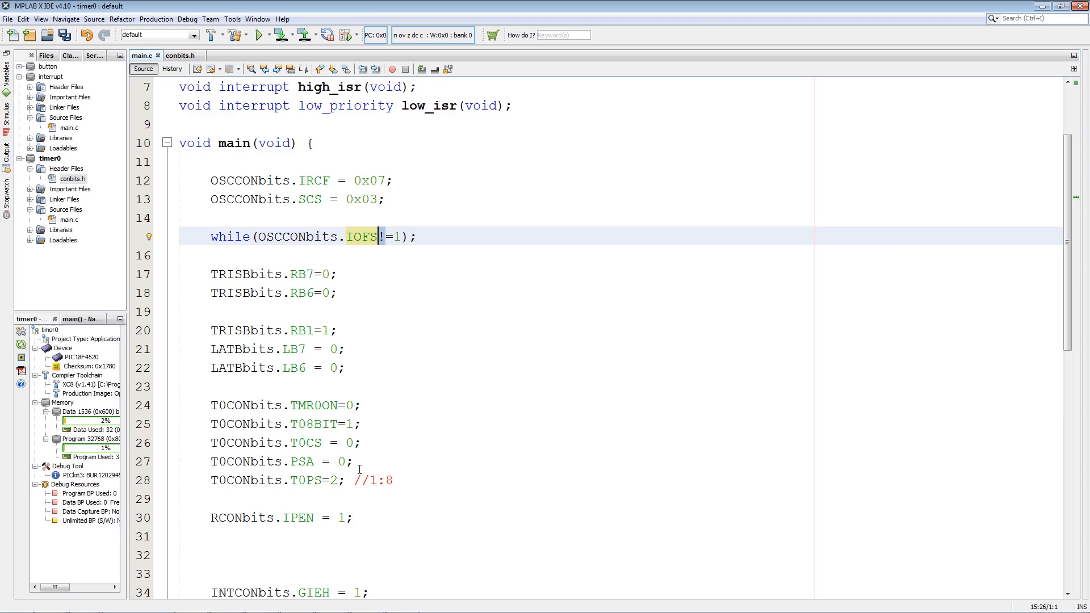
scroll(down, 3)
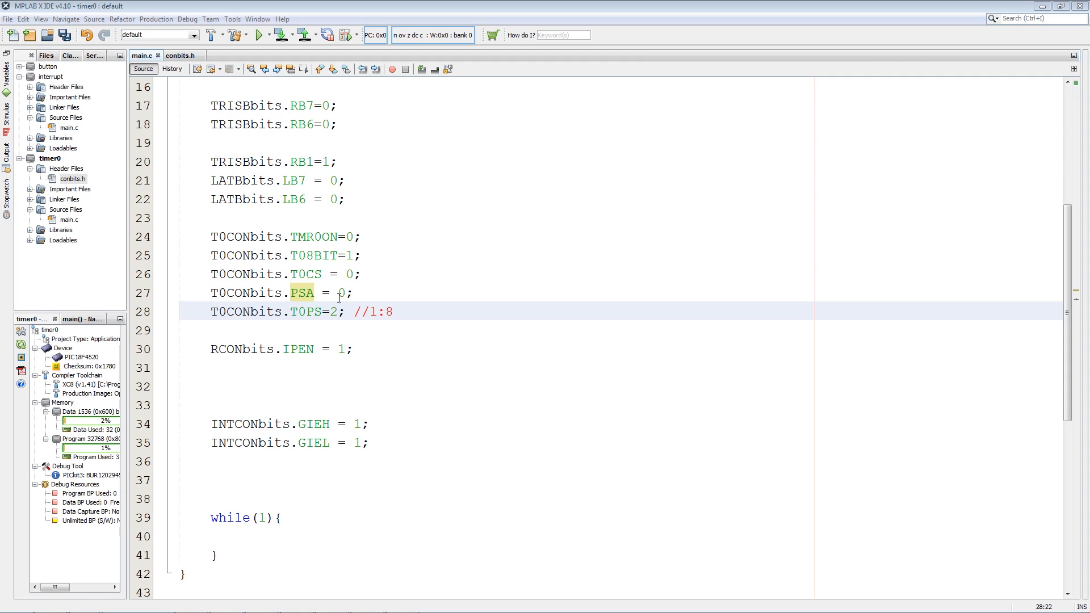
mouse_move(401, 328)
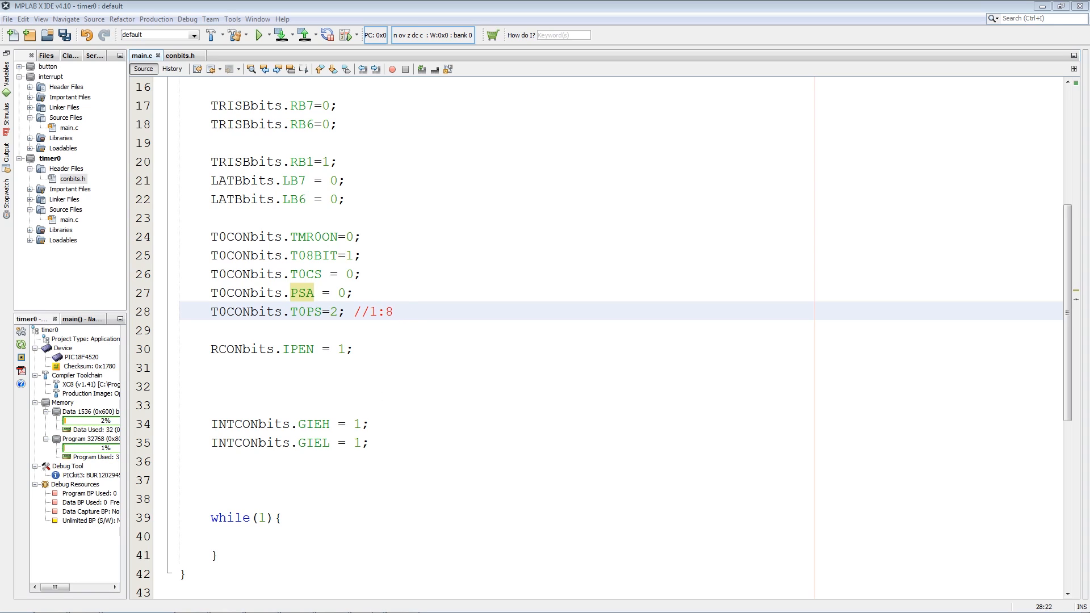
click(296, 601)
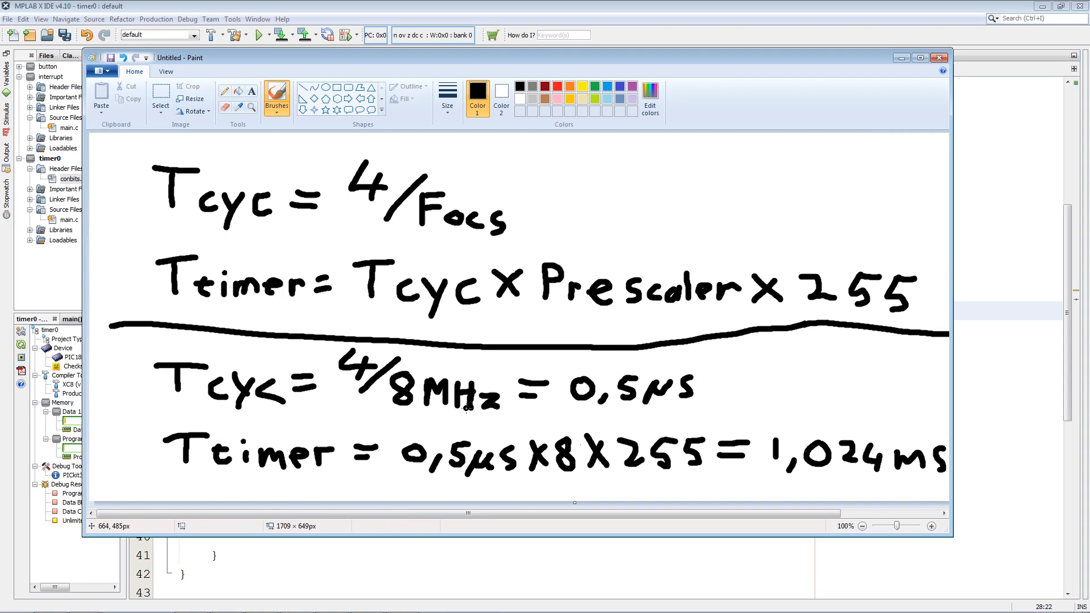
click(920, 58)
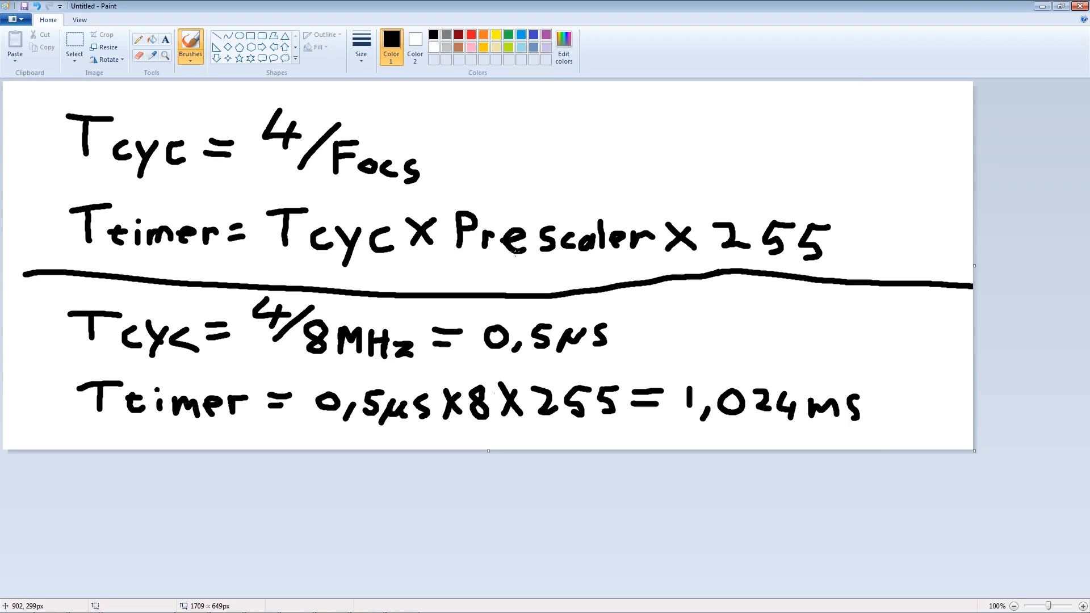
mouse_move(341, 259)
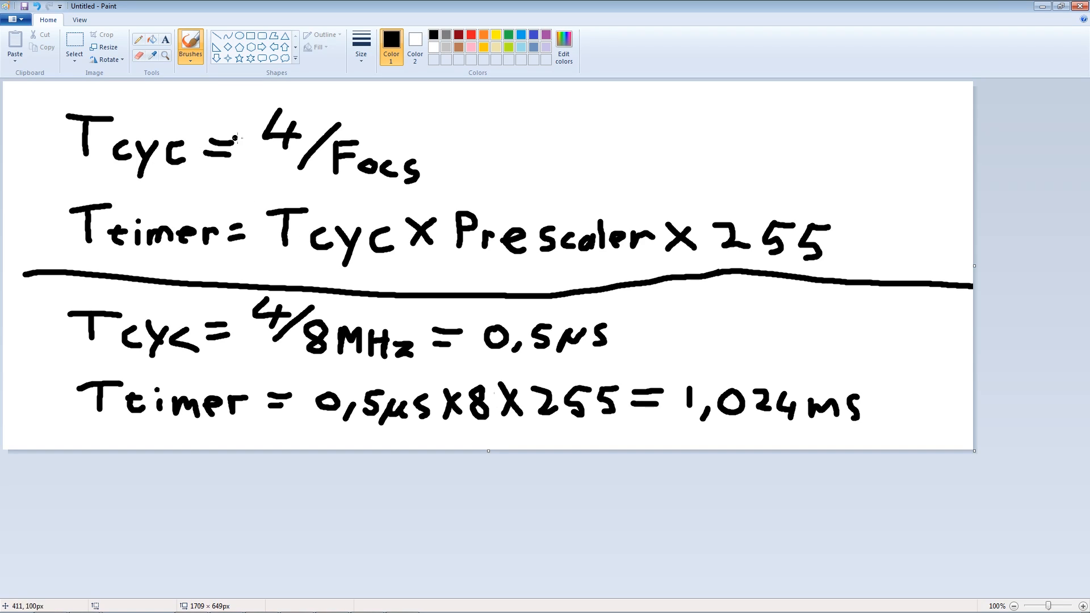
mouse_move(337, 162)
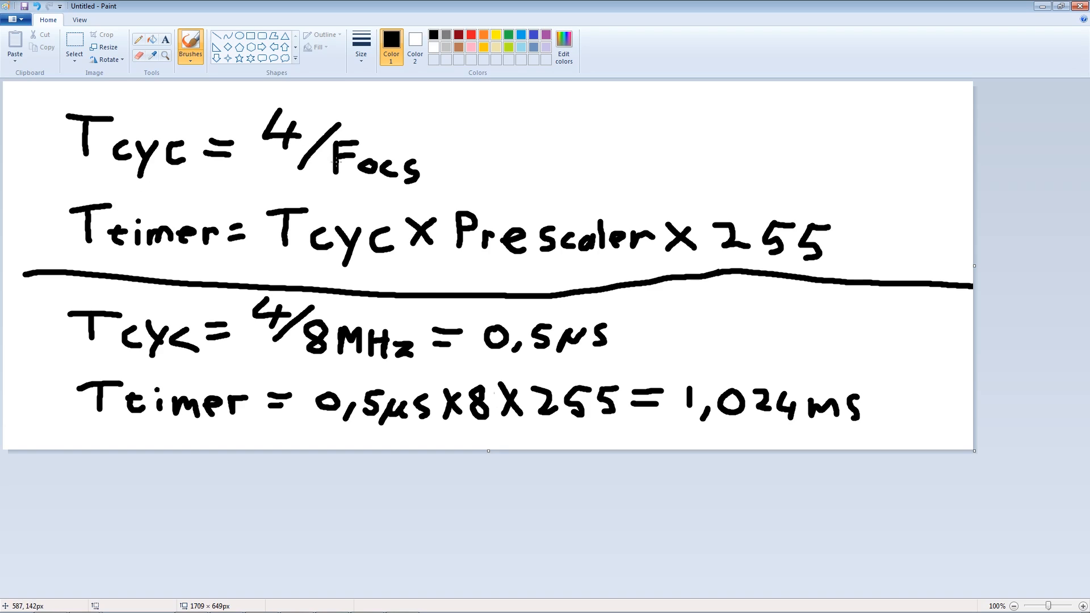
mouse_move(373, 172)
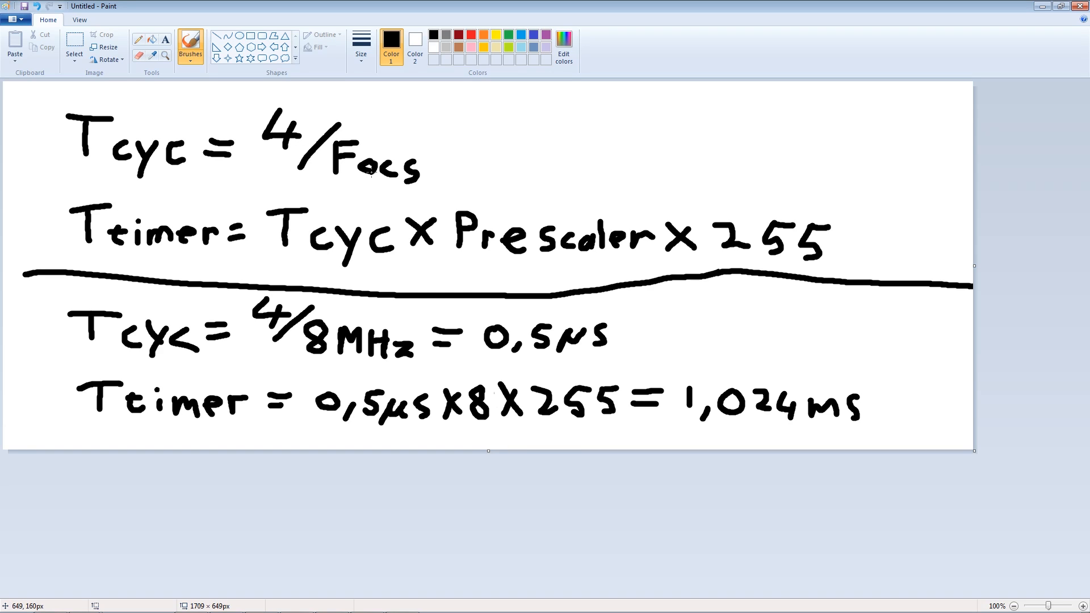
mouse_move(302, 266)
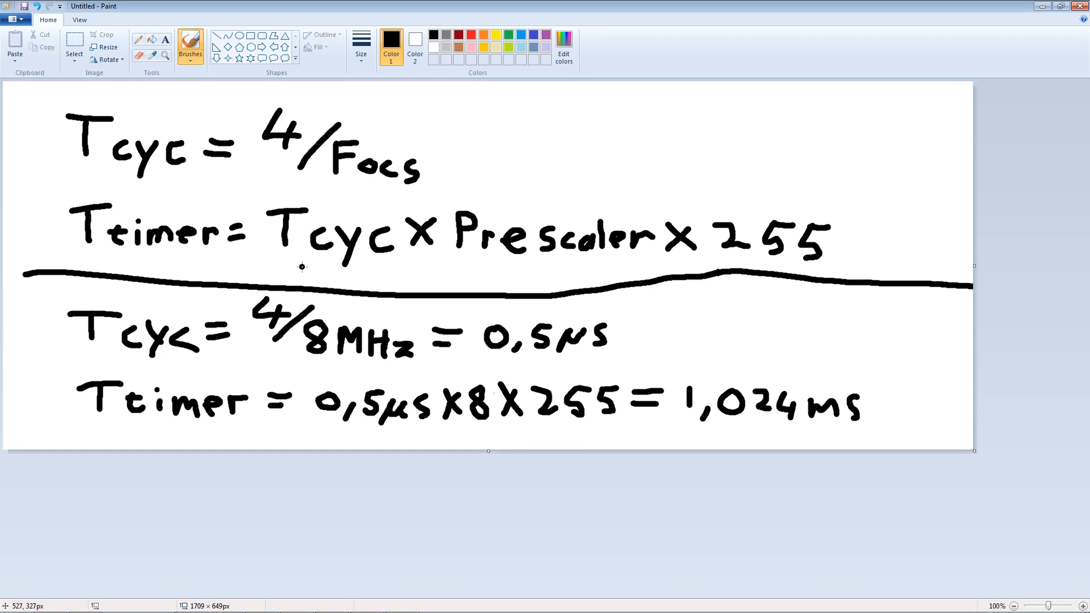
mouse_move(346, 253)
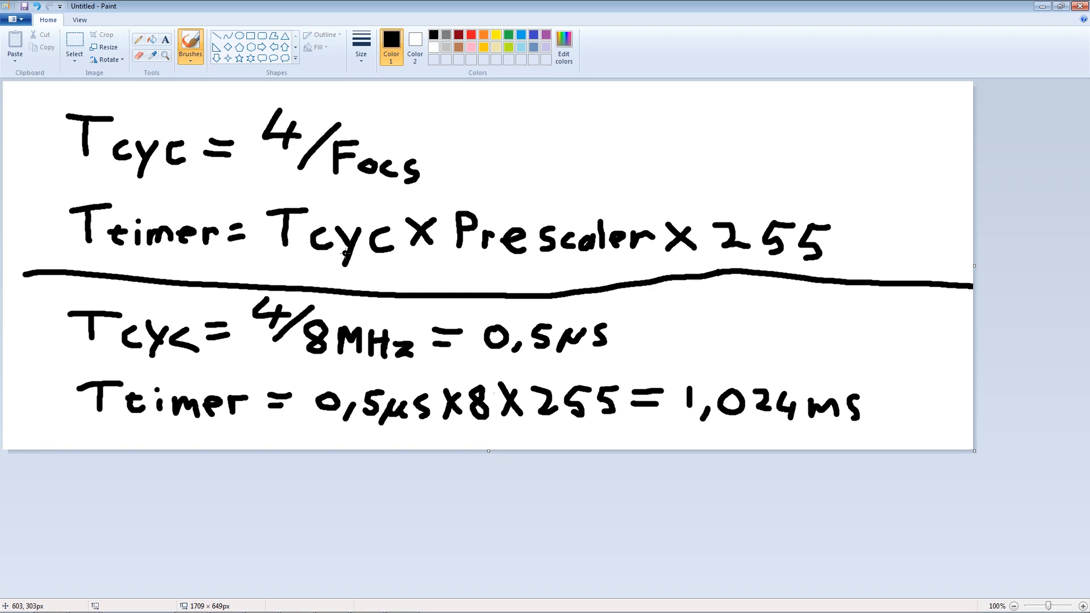
mouse_move(740, 262)
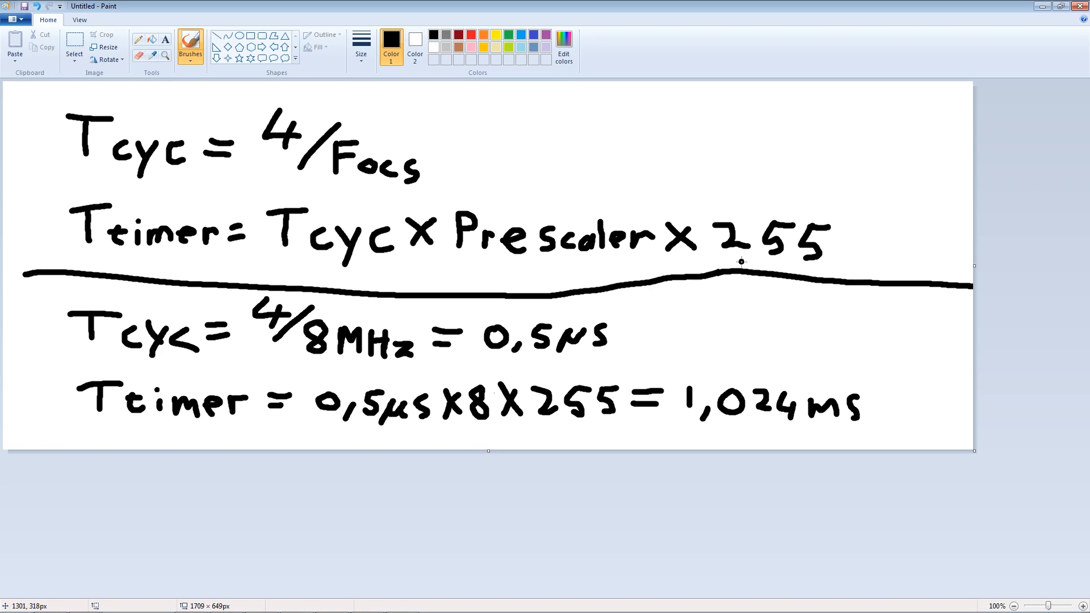
mouse_move(211, 349)
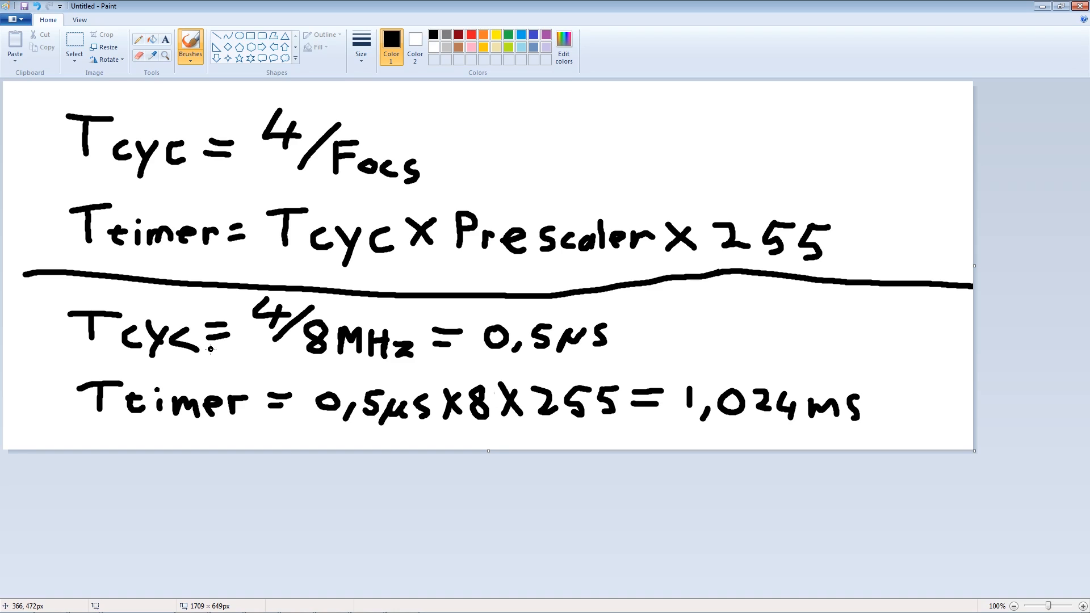
mouse_move(386, 351)
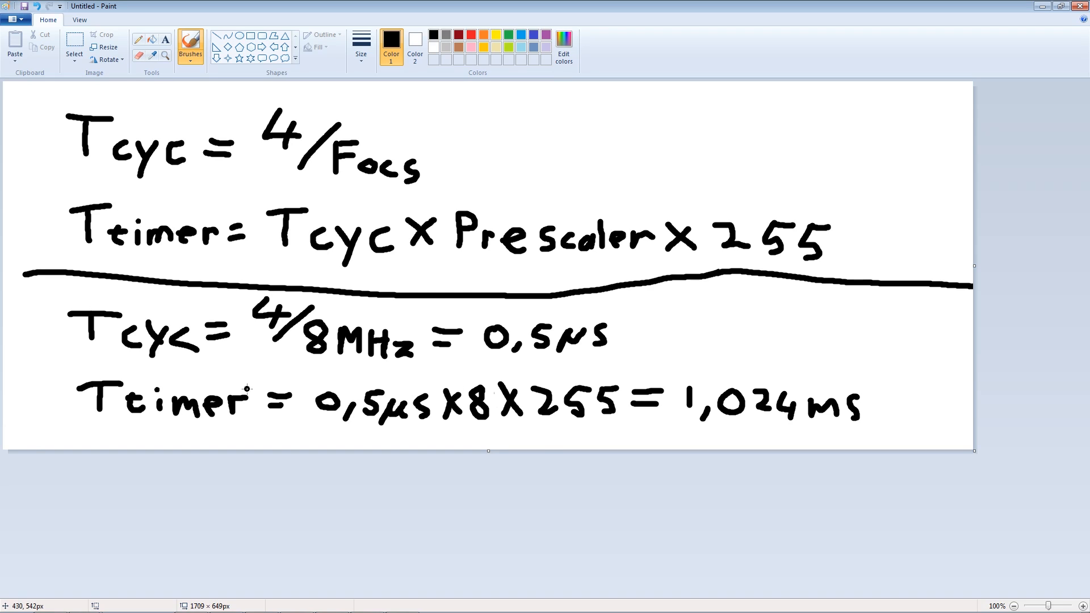
mouse_move(335, 412)
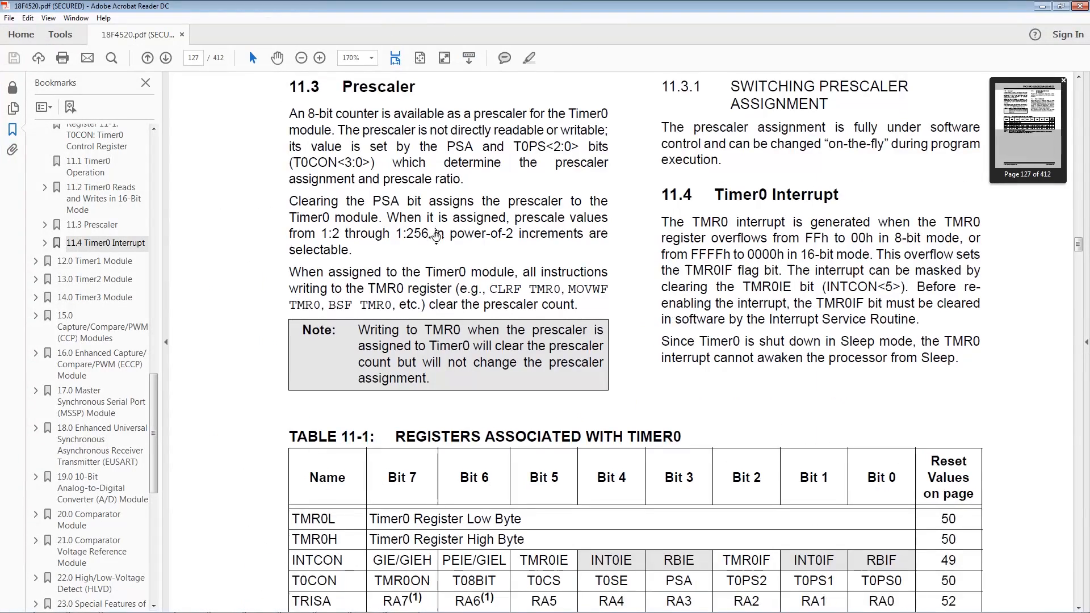
Scroll to Table 11-1 of Timer0 registers and select the TMR0H register name
scroll(down, 3)
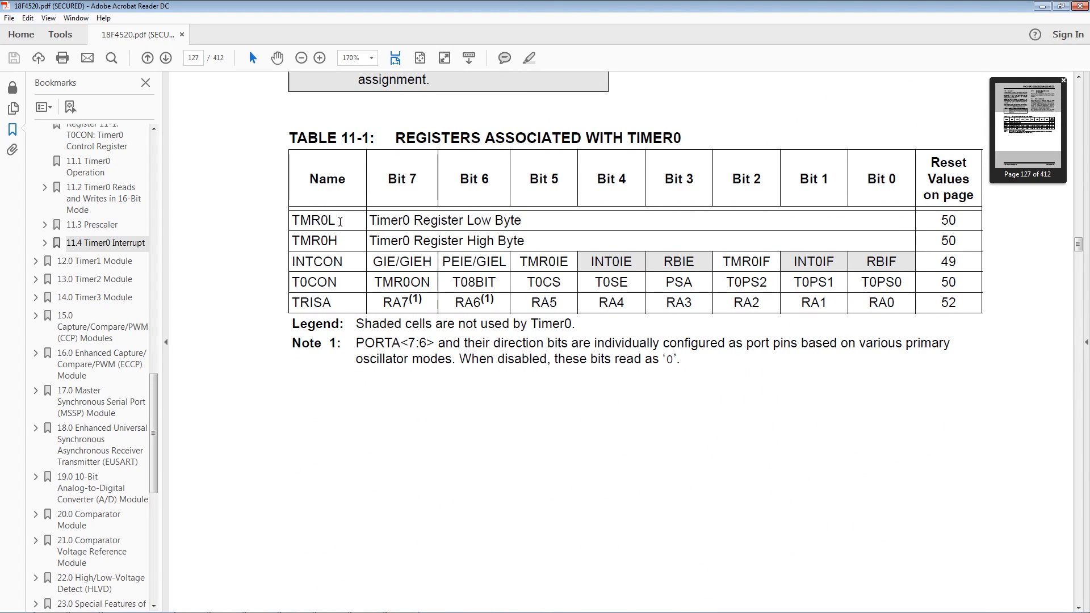
double_click(313, 220)
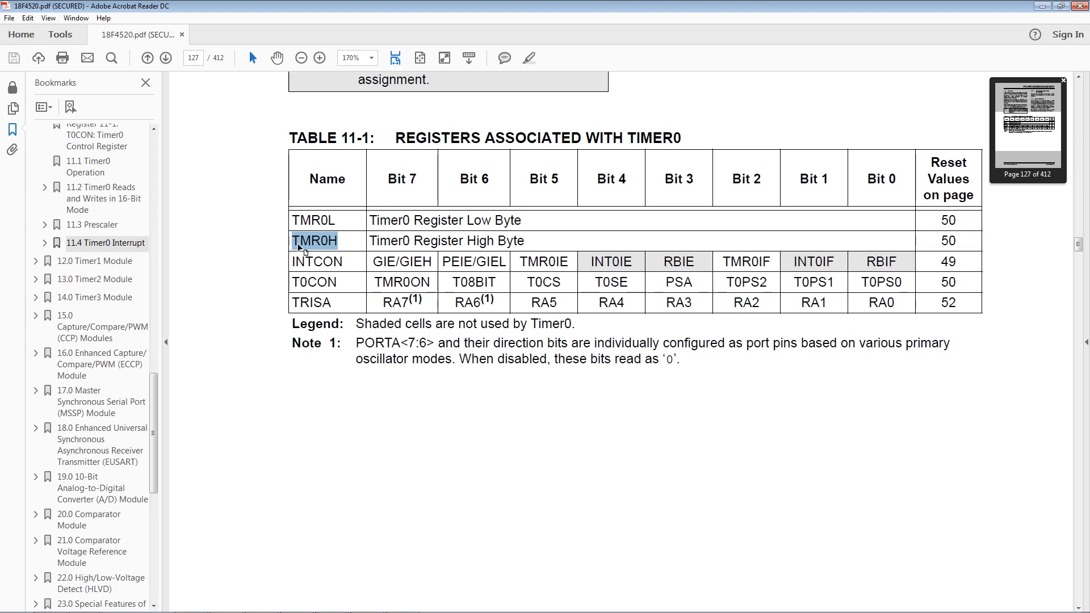
mouse_move(348, 246)
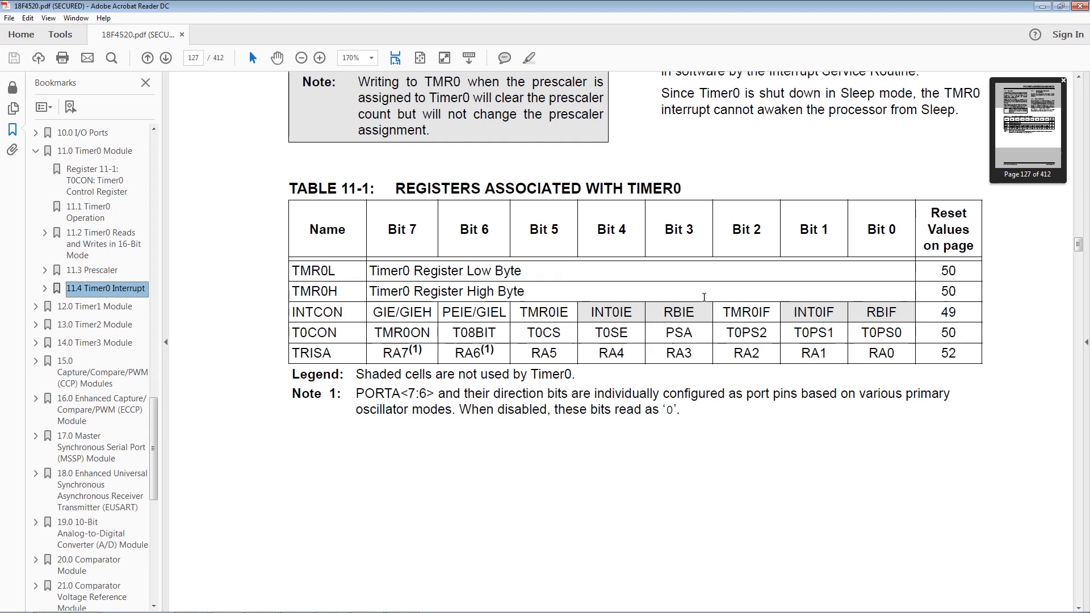
mouse_move(161, 417)
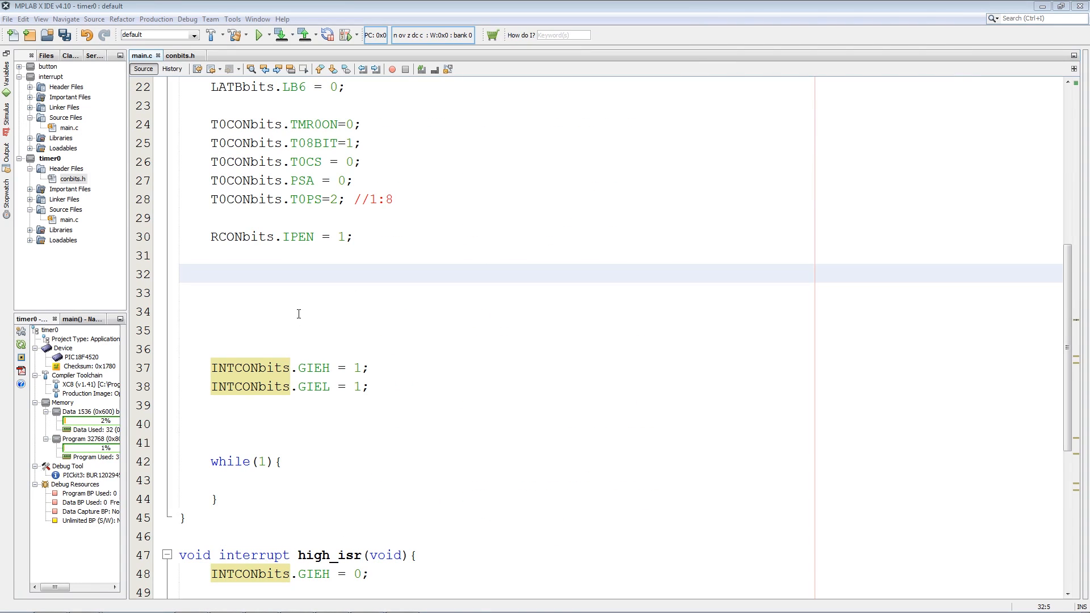
Add RCONbits.IPEN=1 and INTCONbits Timer0 interrupt enable, priority and GIEH/GIEL settings
right_click(297, 313)
text(INTCON)
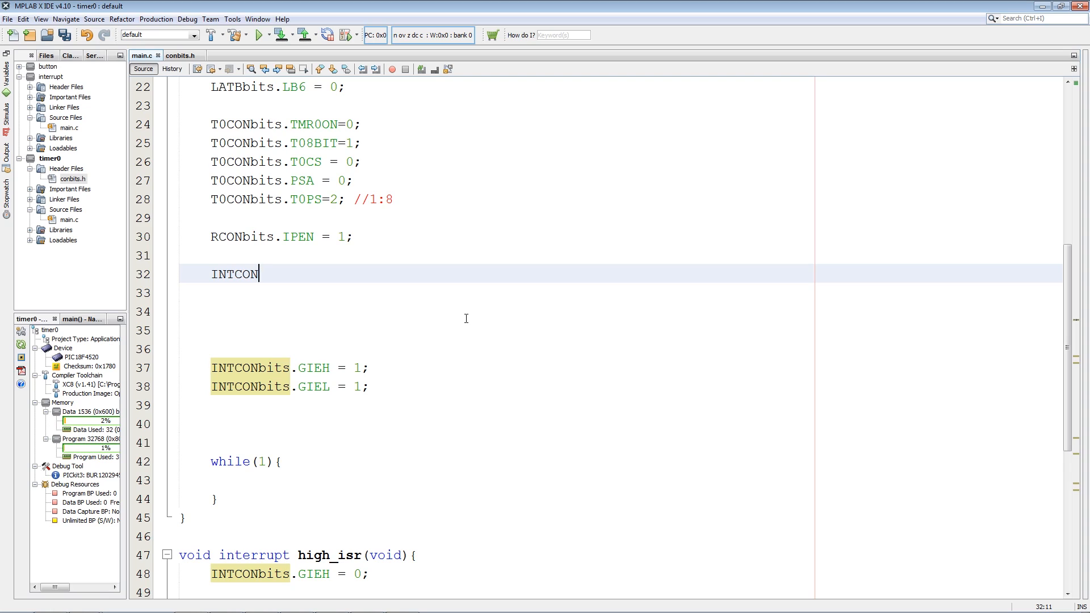
text(bits)
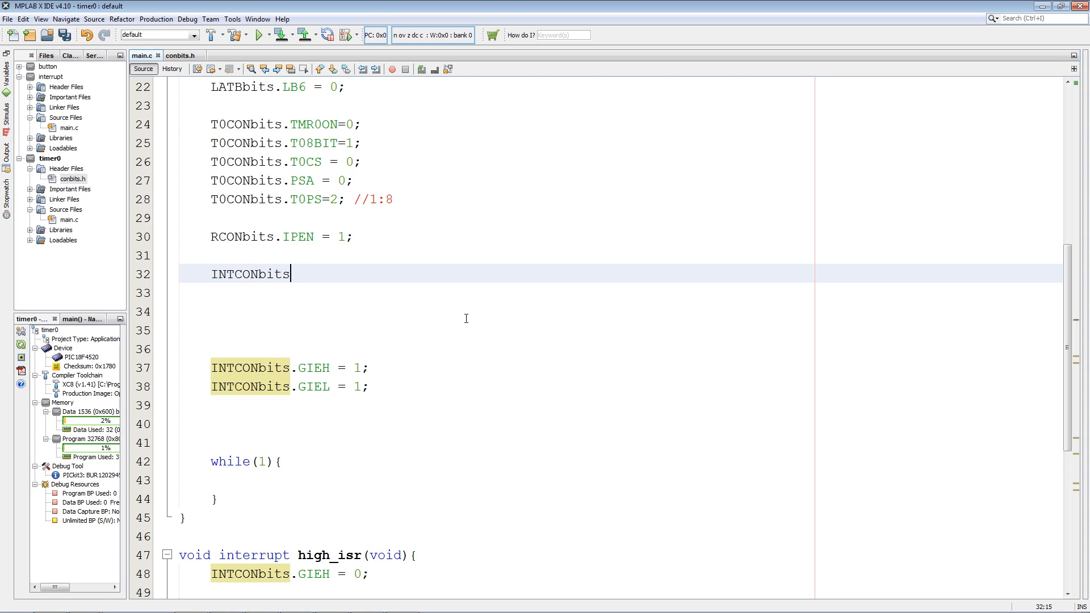
text(.T0IE)
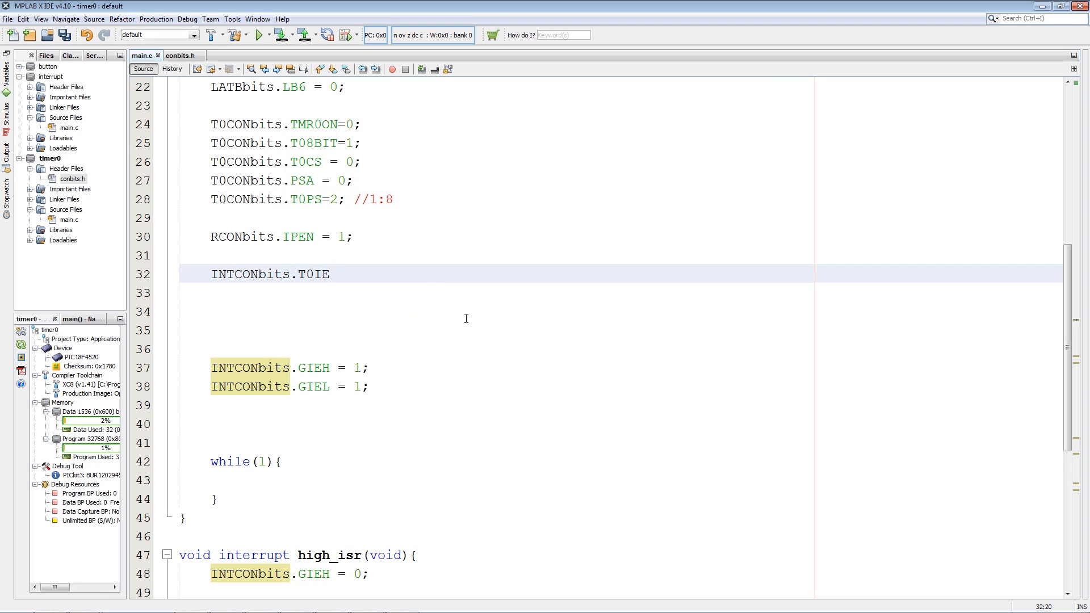
text(=1;)
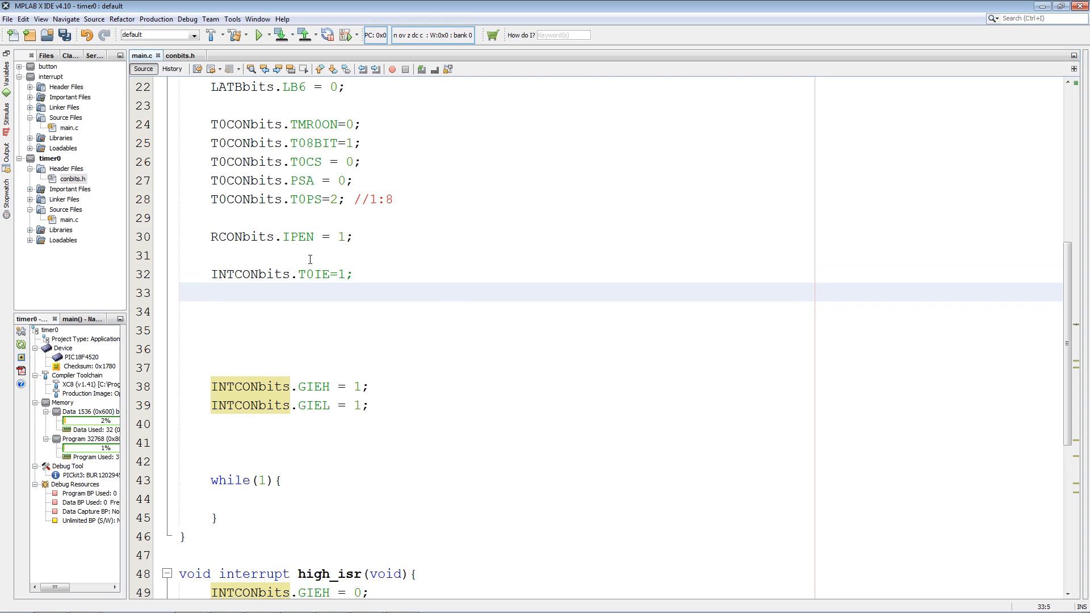
text(INTCONbits.TMR0IP)
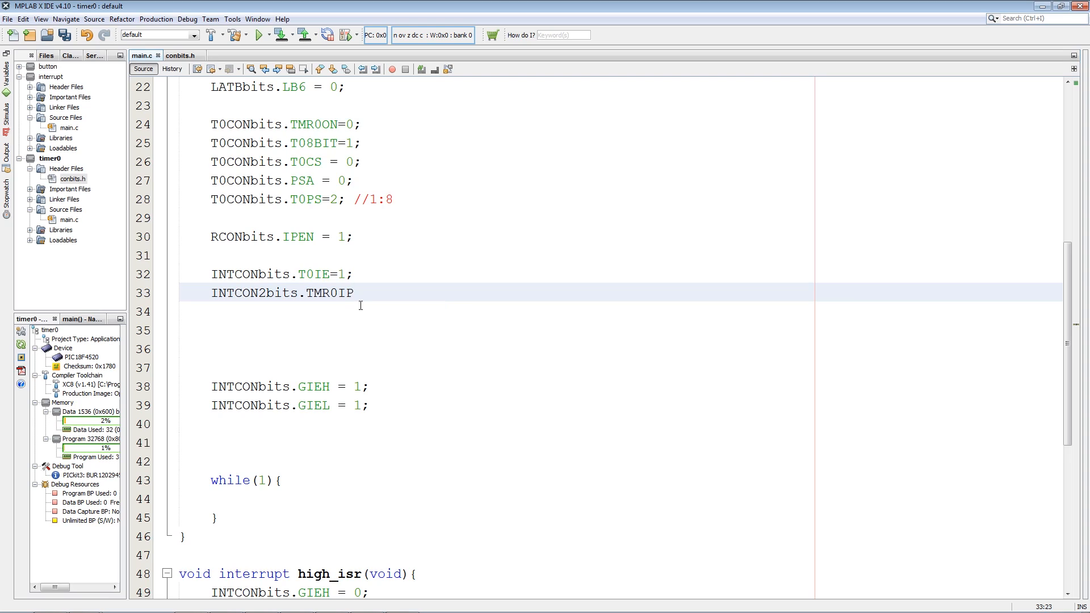
text(=1;)
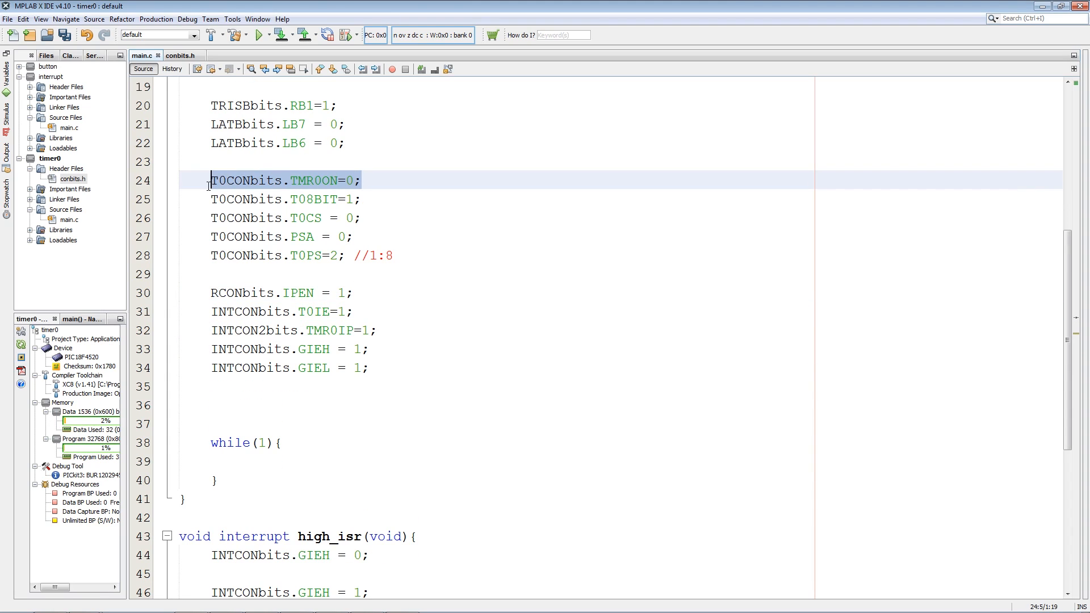
Start Timer0 with T0CONbits.TMR0ON=1 on the blank line above while(1)
click(262, 405)
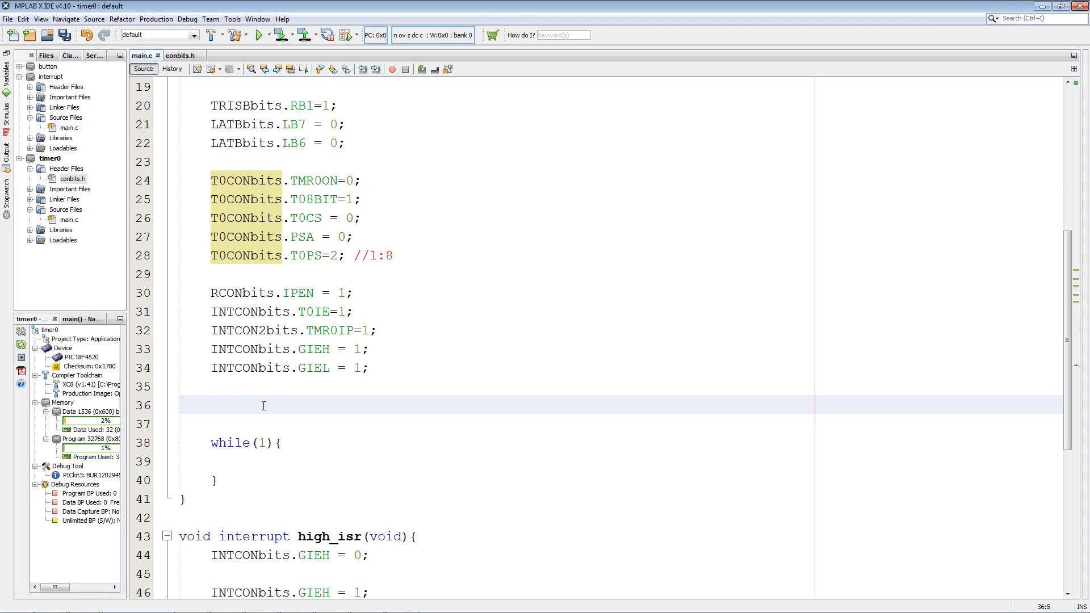
text(T0CONbits.TMR0ON=0;)
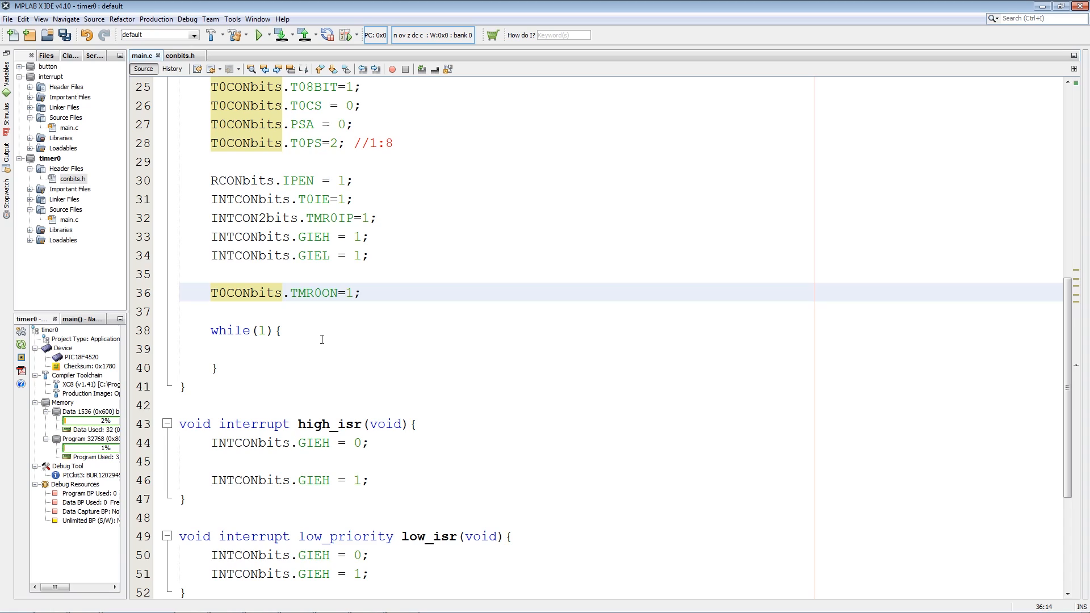
mouse_move(307, 356)
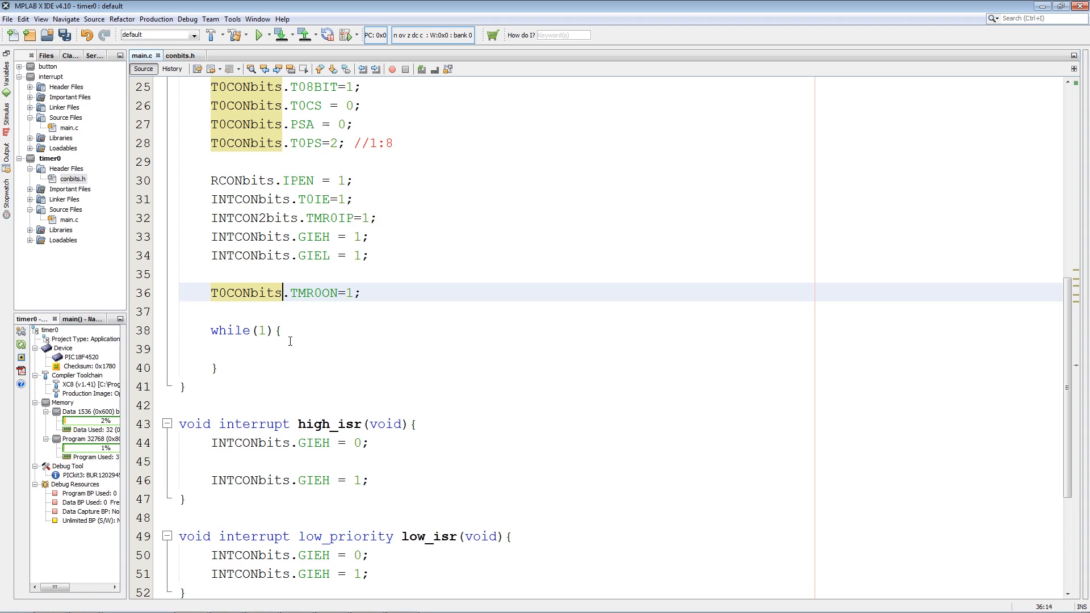
Declare global uint8_t blink_count = 0; below the interrupt prototypes
scroll(down, 3)
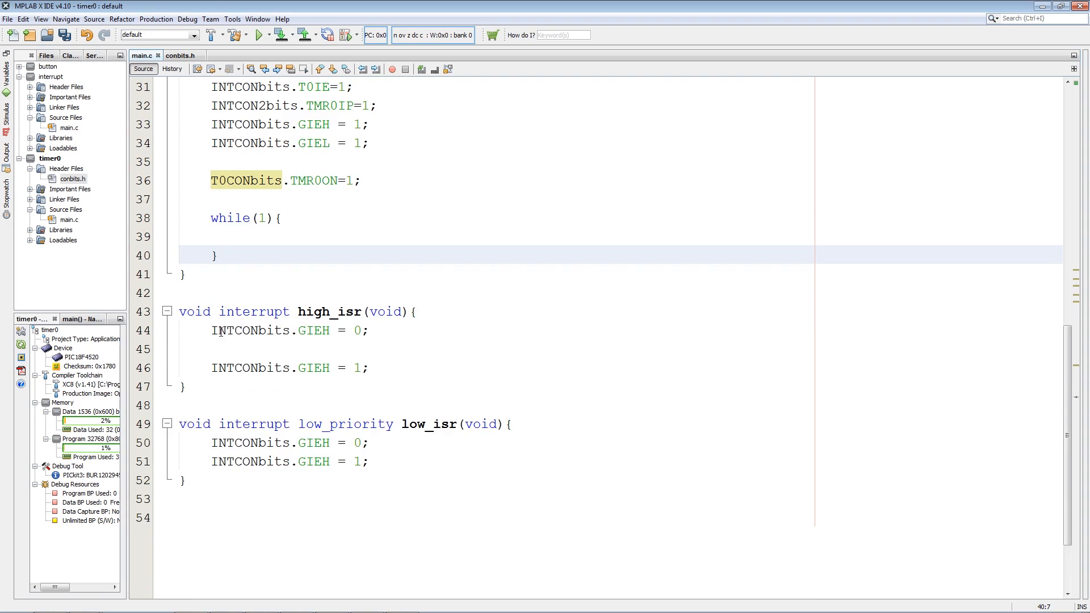
scroll(up, 3)
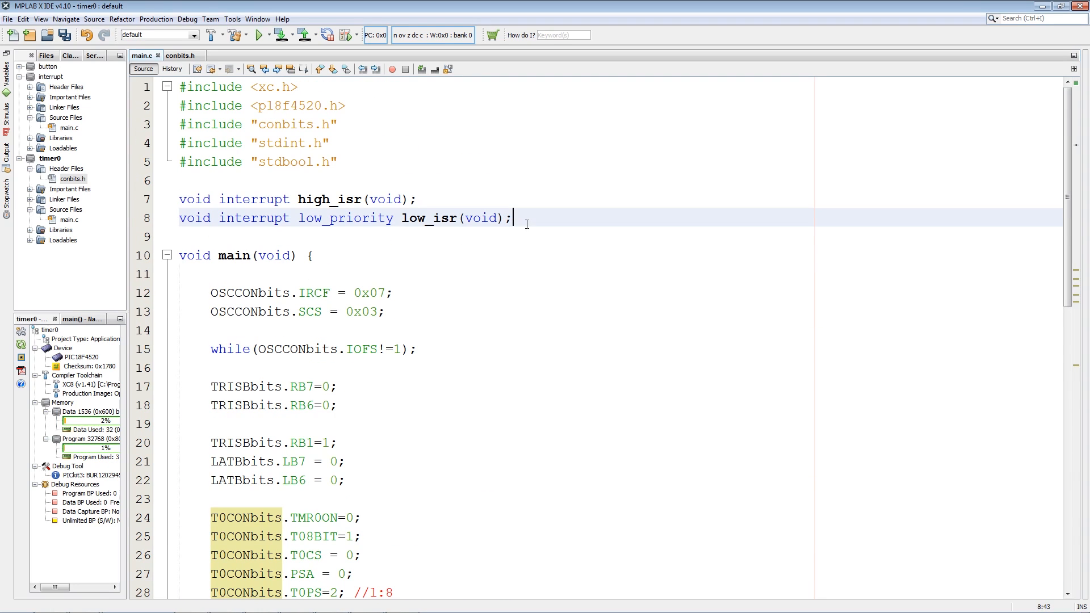
key(Return)
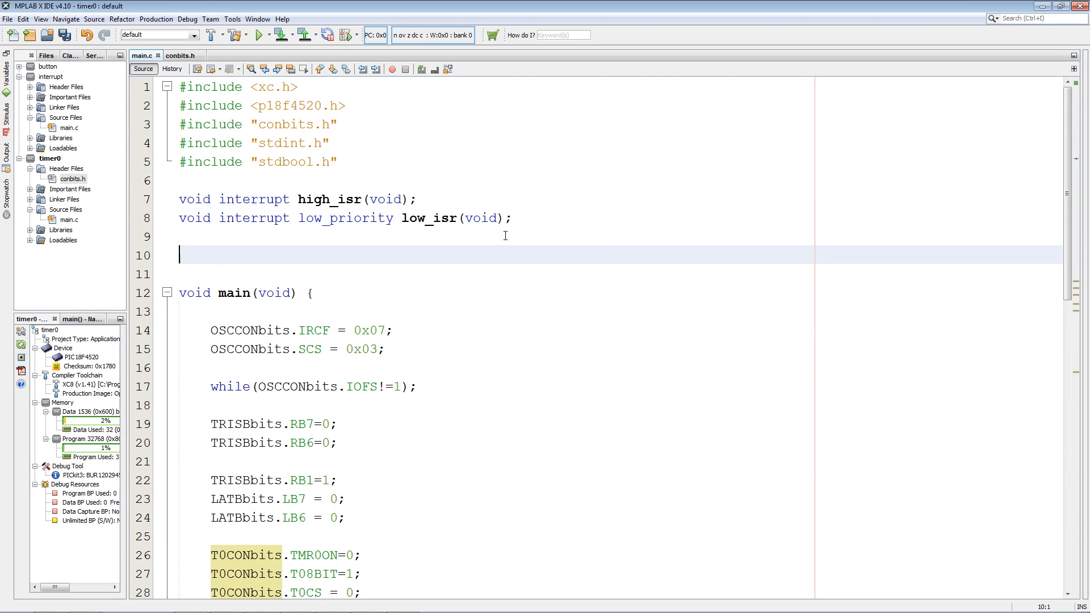
text(uint8)
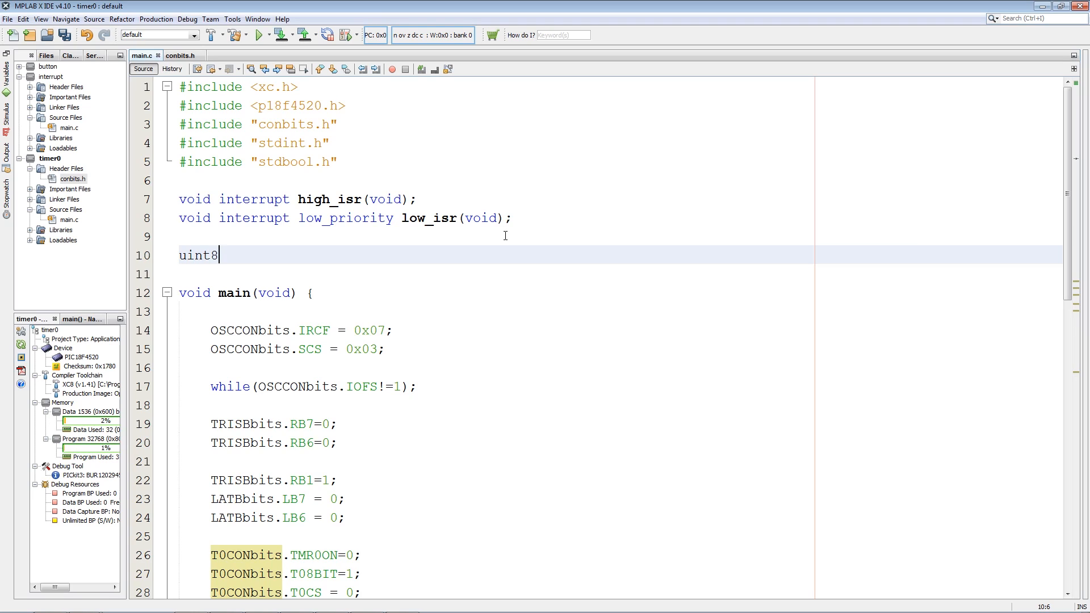
text(_t blibk)
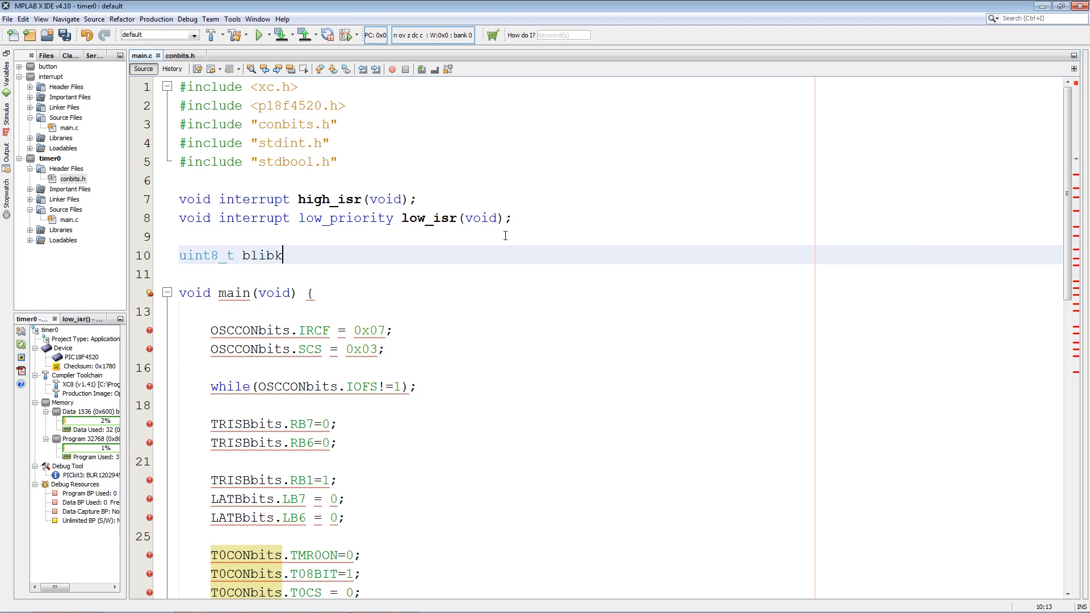
text(_coun)
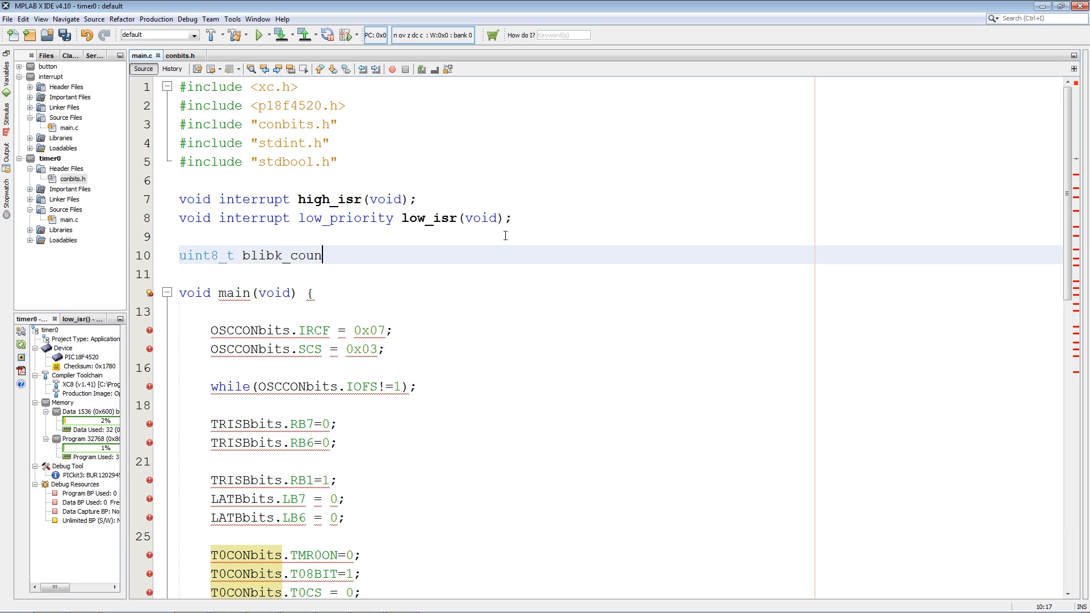
text(t = 0;)
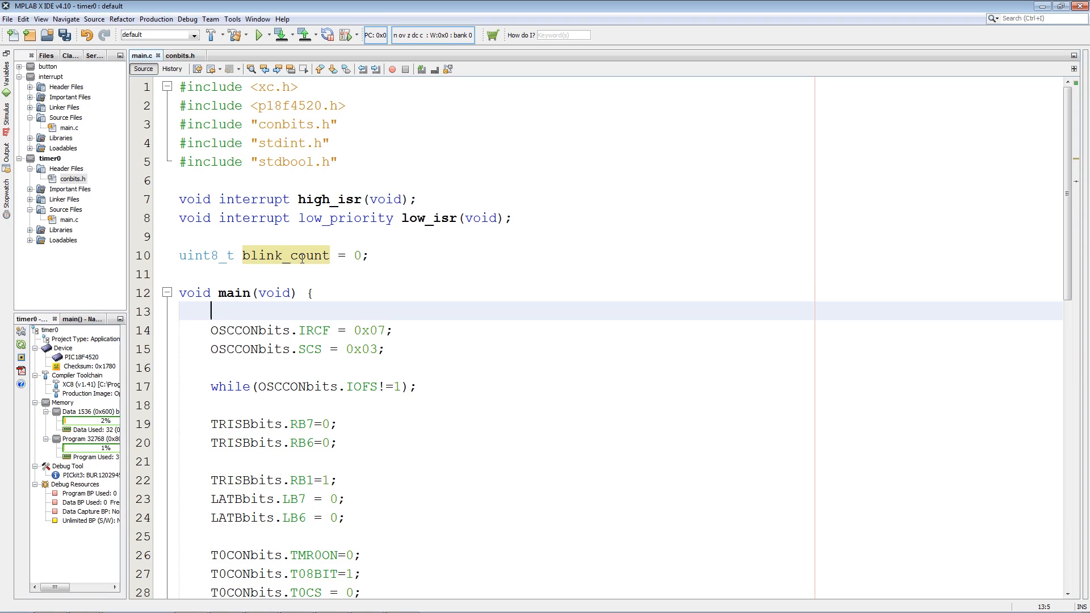
scroll(down, 3)
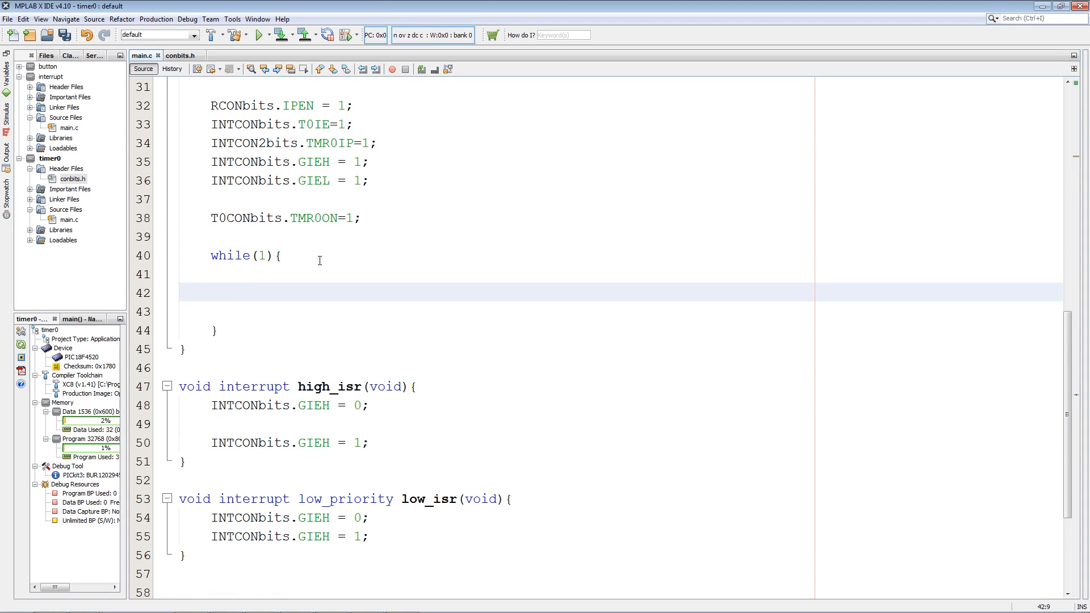
Write if(blink_count >= 200){ LATBbits.LB7 = ~LATBbits.LB7; } inside while(1)
text(if(blink_count)
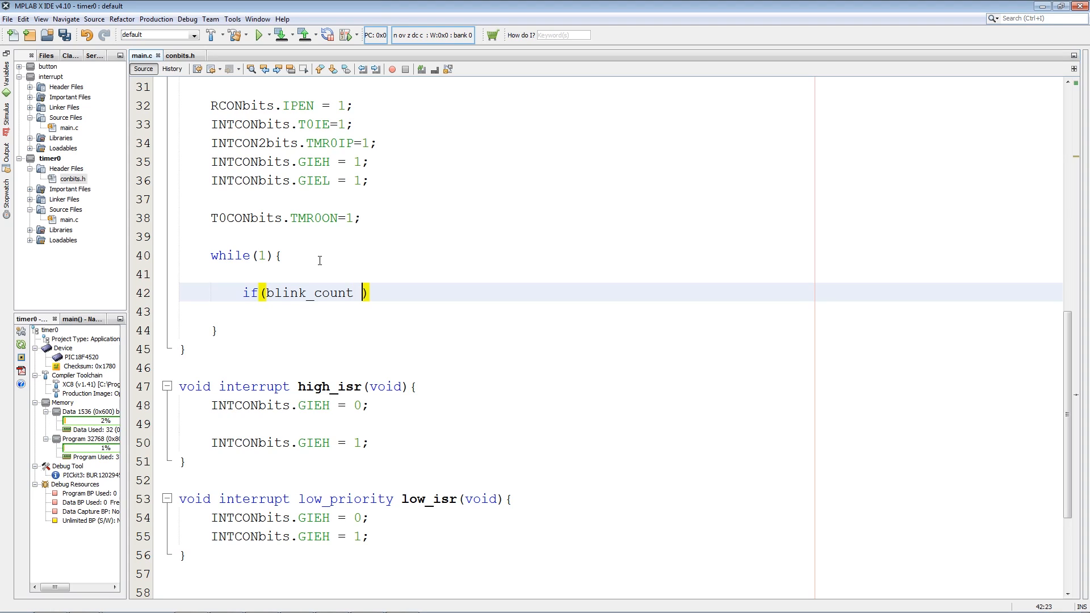
text(>=)
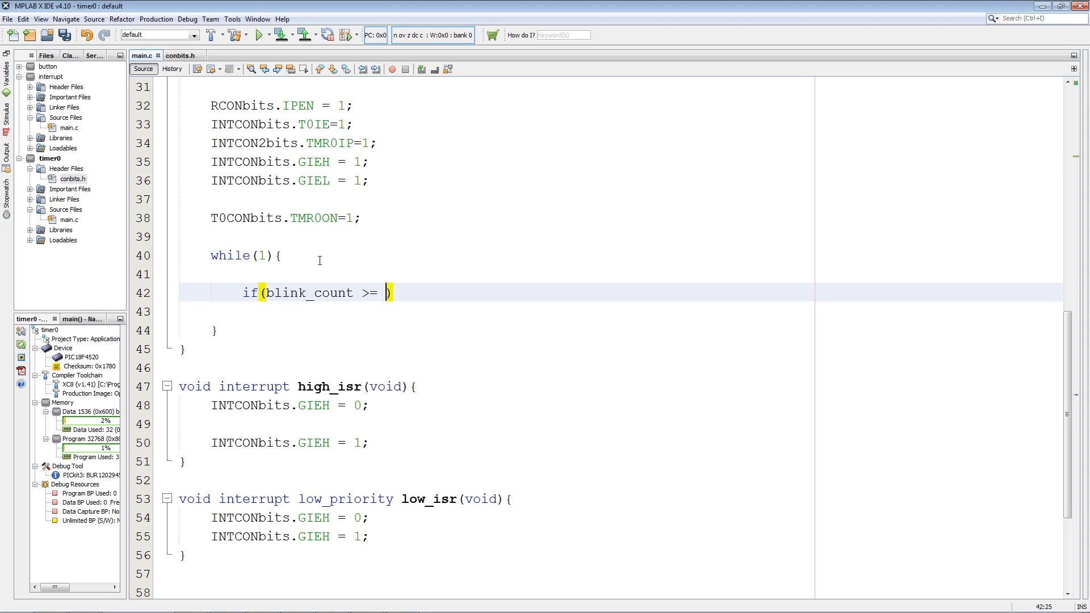
text(200)
click(622, 311)
text(LATBbits.LB7)
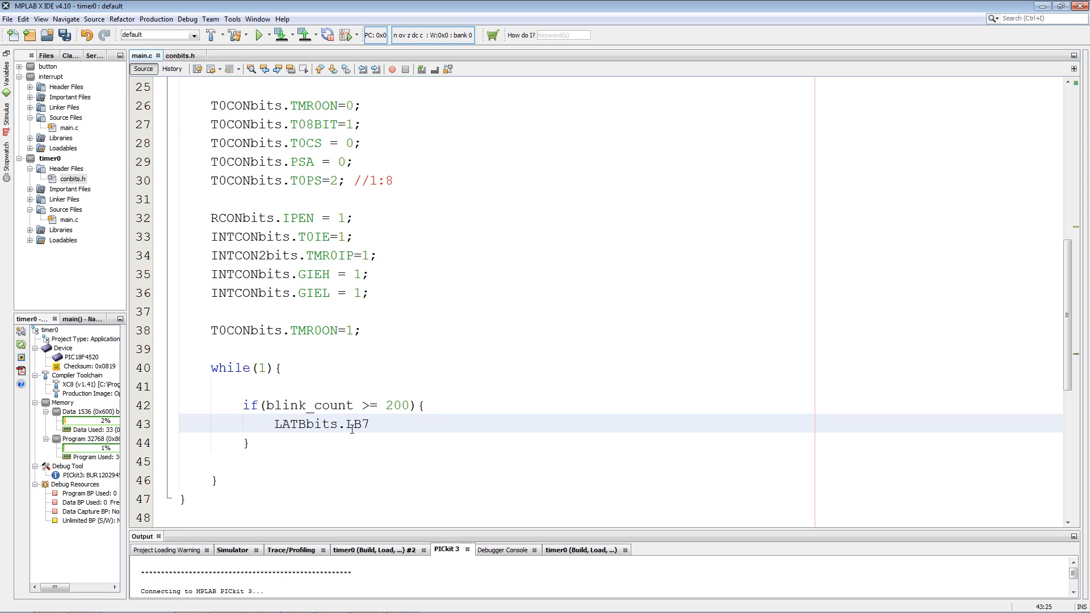
text(= ~)
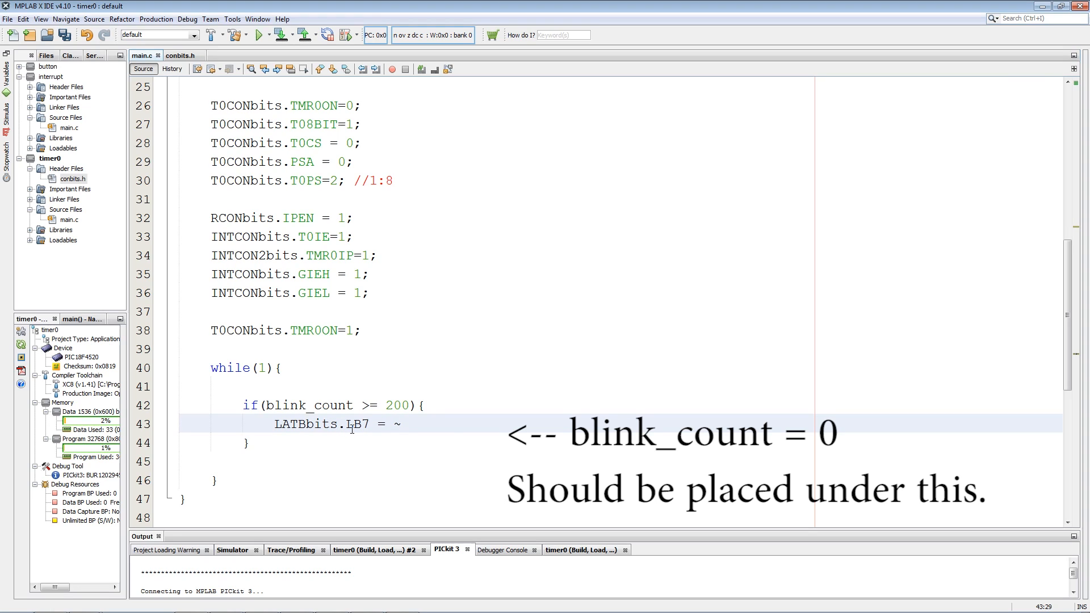
text(LATBbits.LB7;)
text(if(INTCONbits.){)
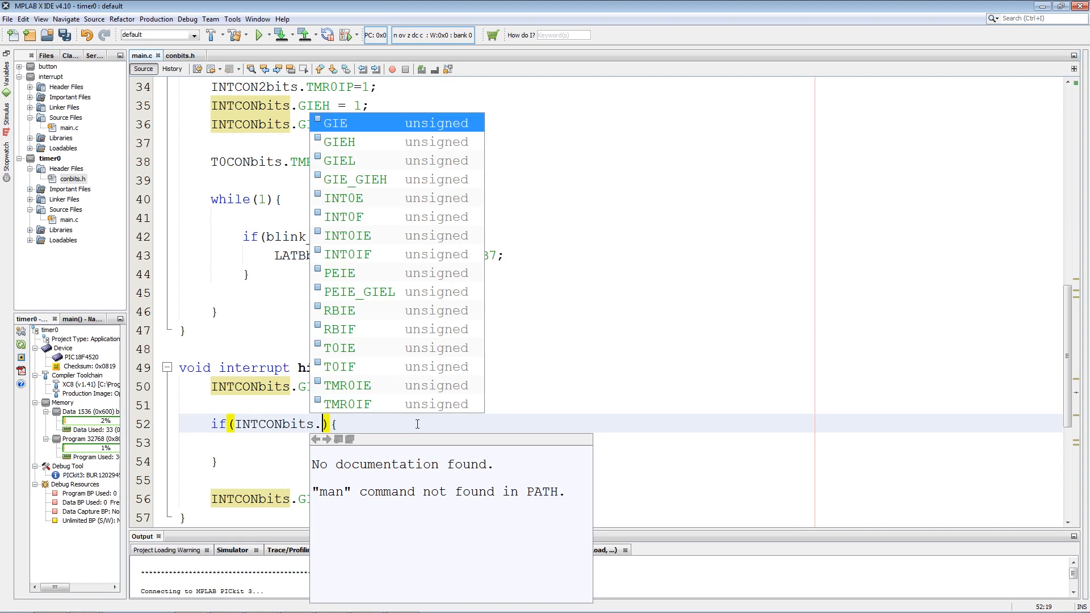
In high_isr write if(INTCONbits.TMR0IF){ blink_count++; INTCONbits.TMR0IF = 0; }
text(t)
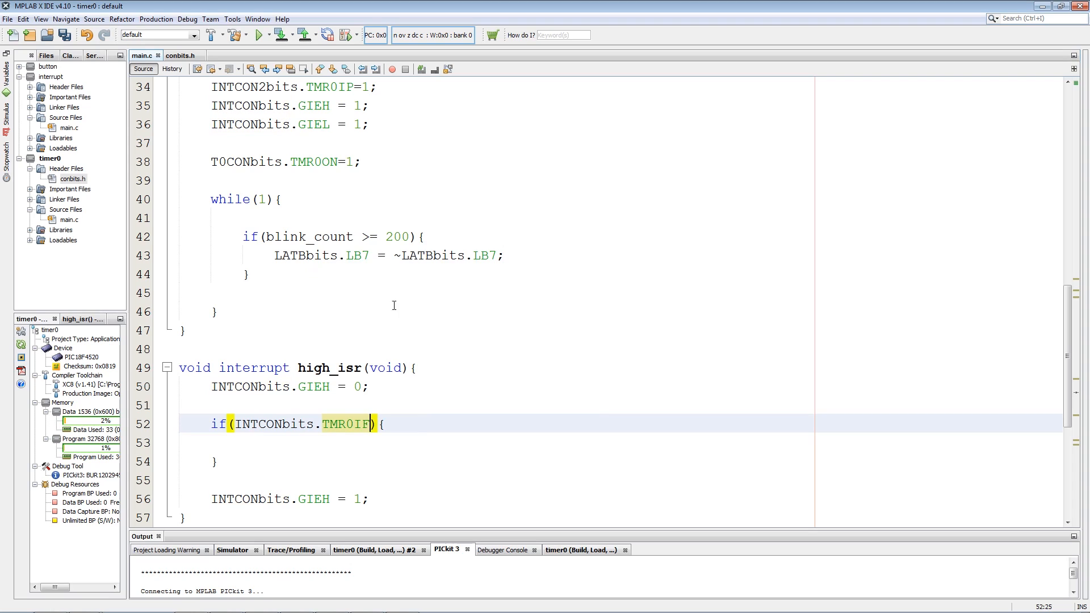
click(305, 236)
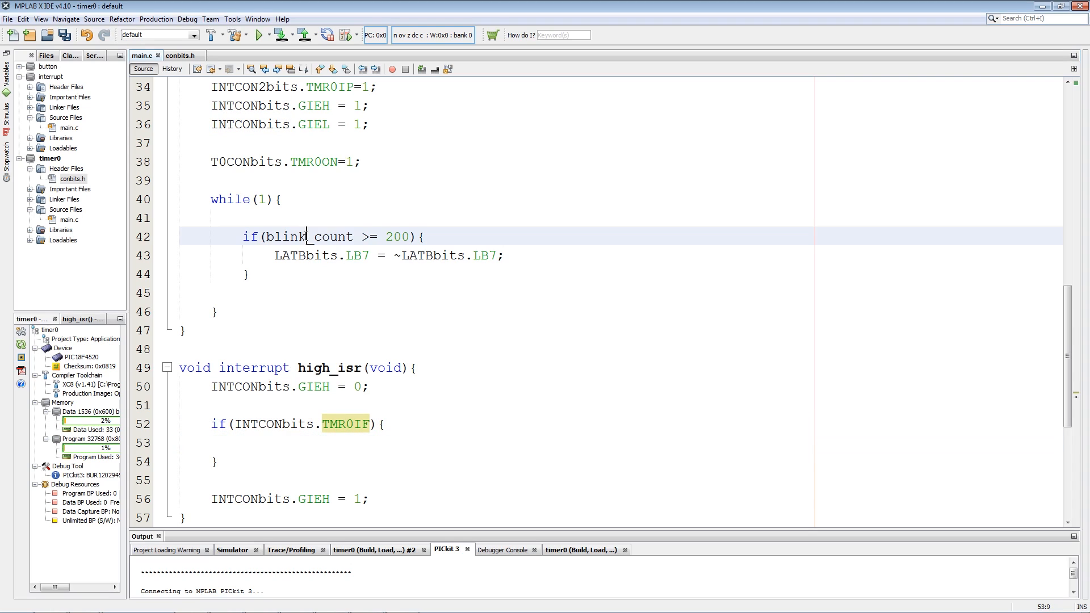
text(blink_count)
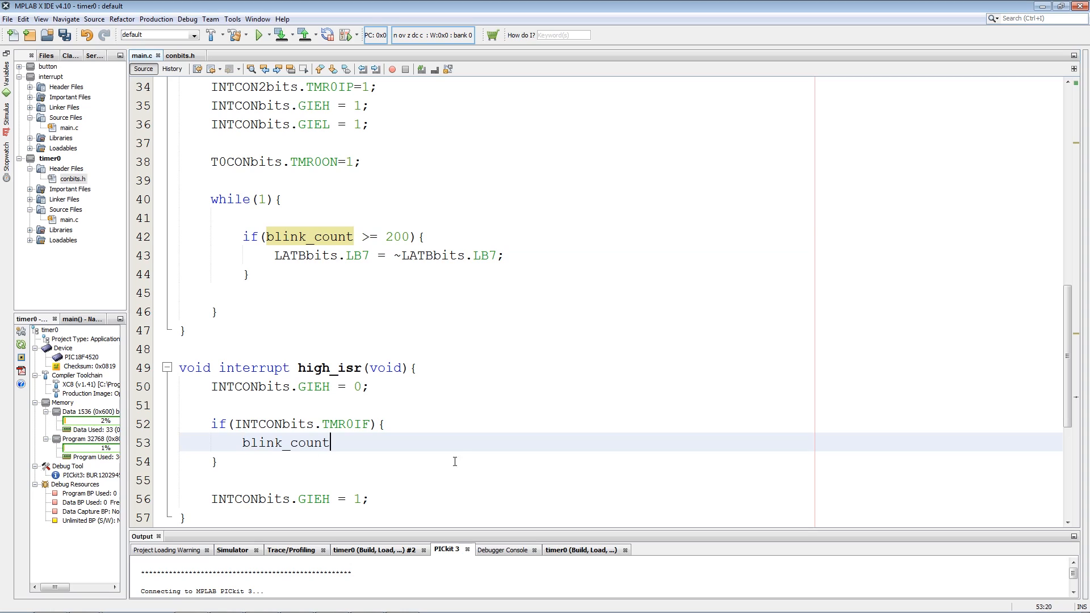
text(++;)
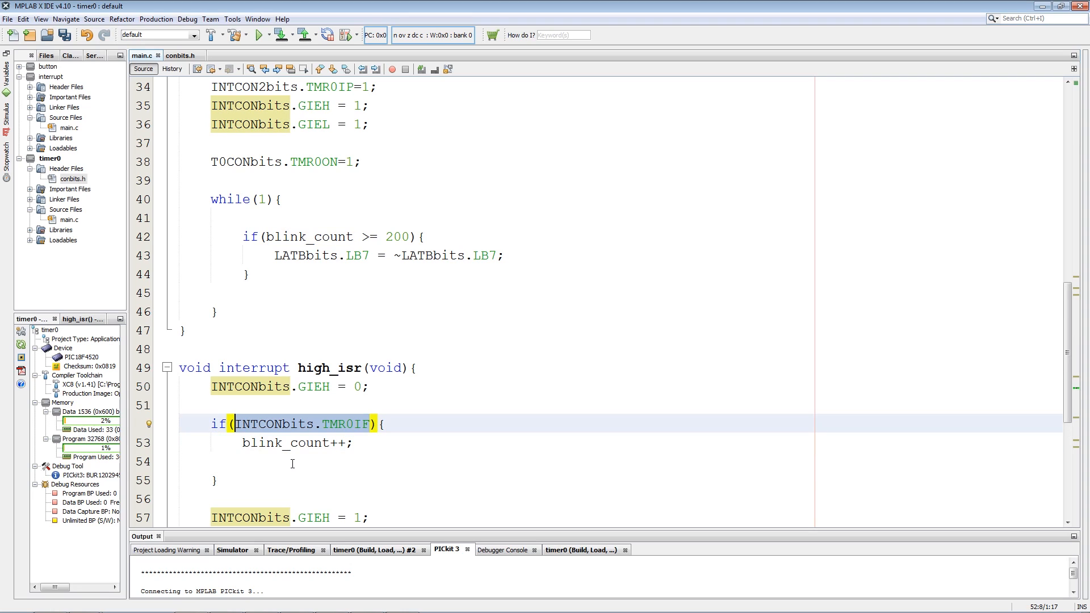
text(v)
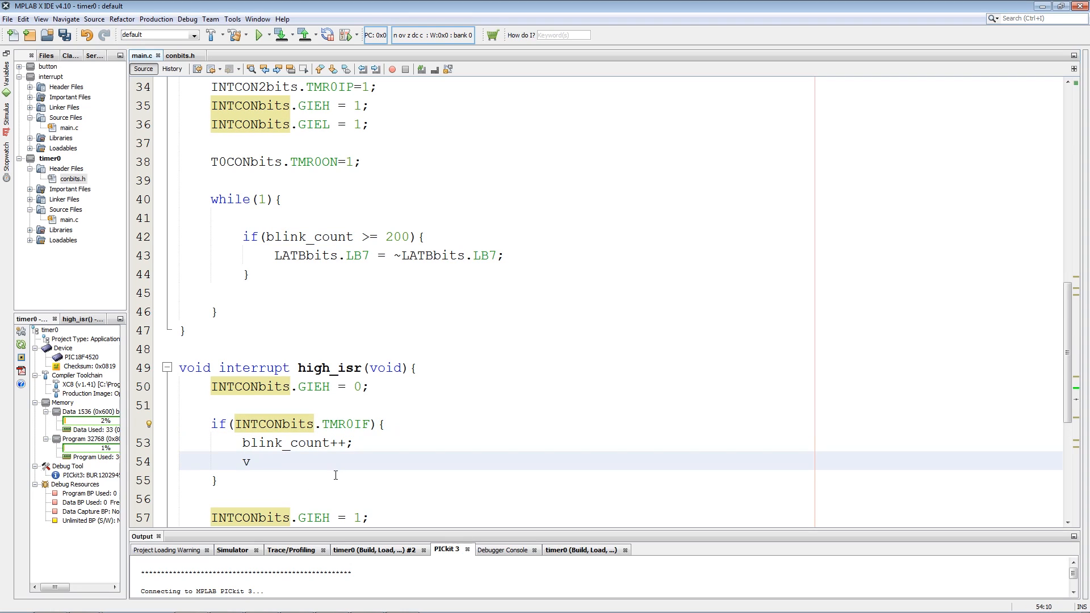
text(NTCONbits.TMR0IF = 0;)
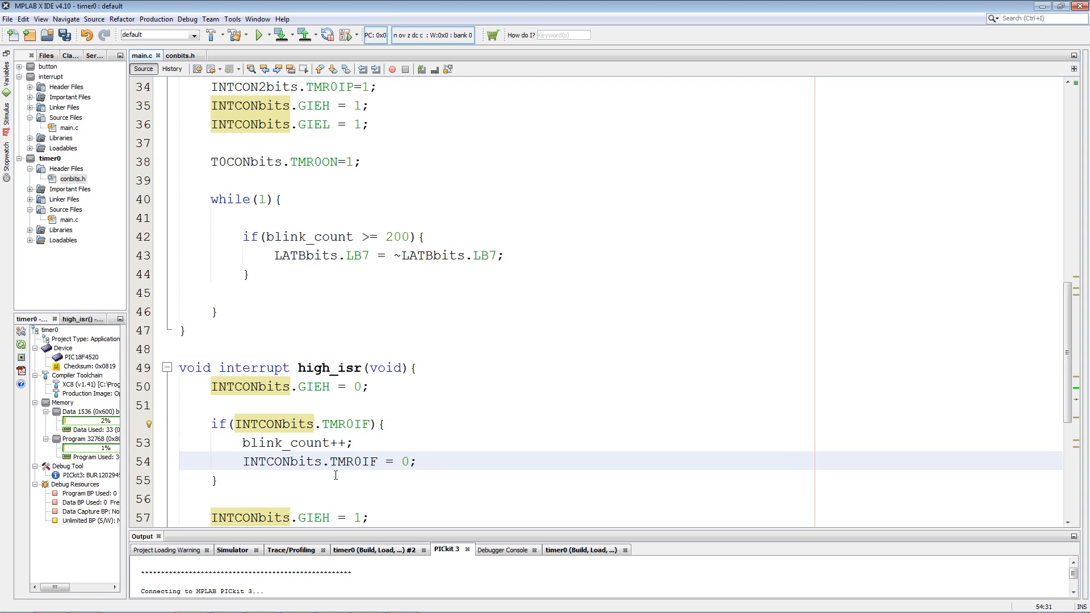
click(248, 274)
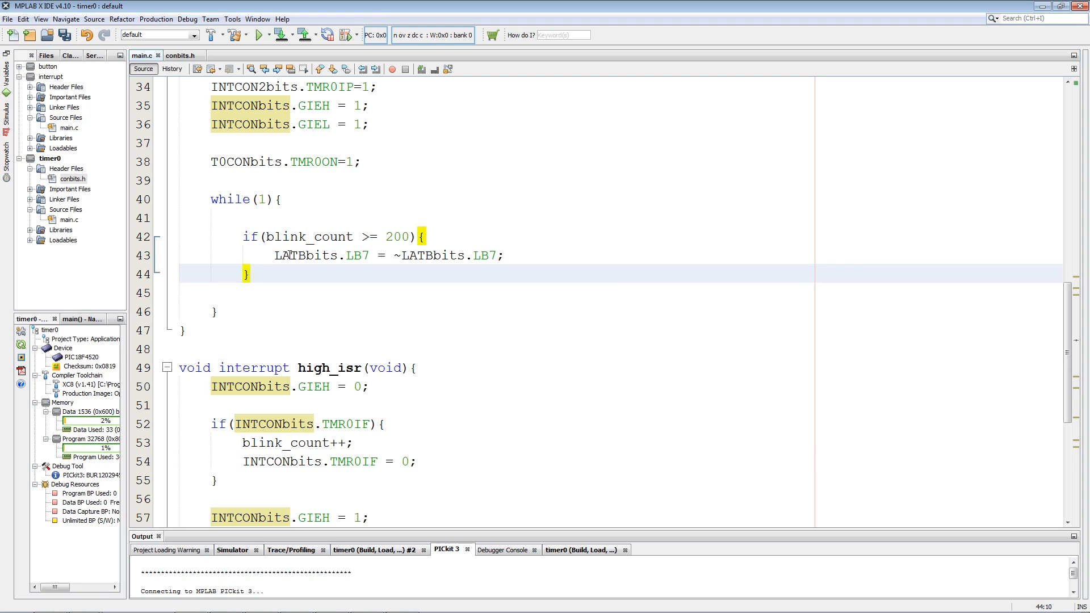
double_click(397, 236)
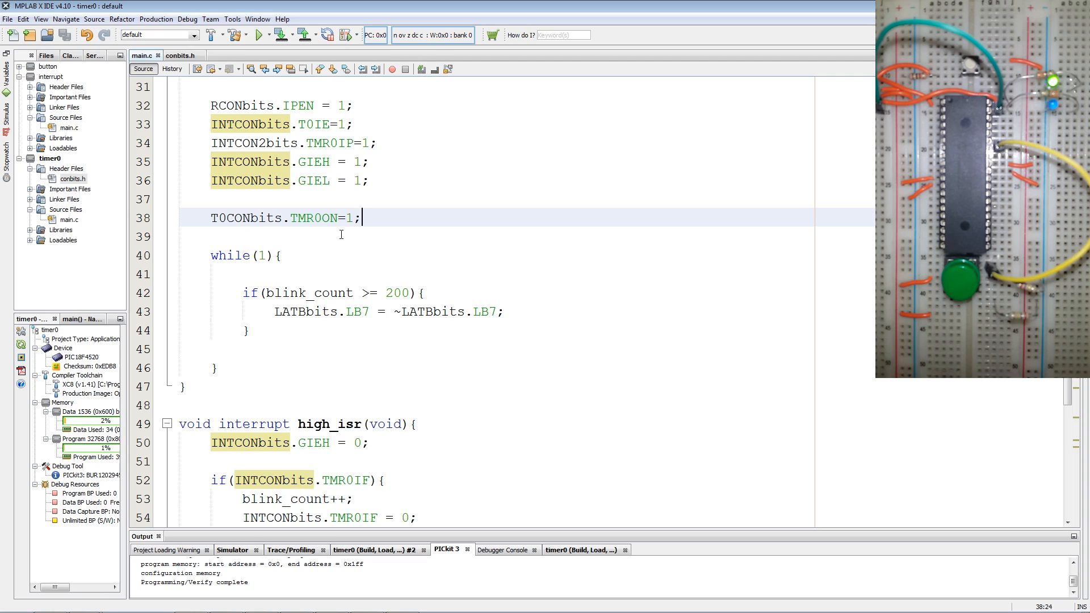
Flash the Timer0 blink program via PICkit 3 and review main.c from the top
scroll(up, 3)
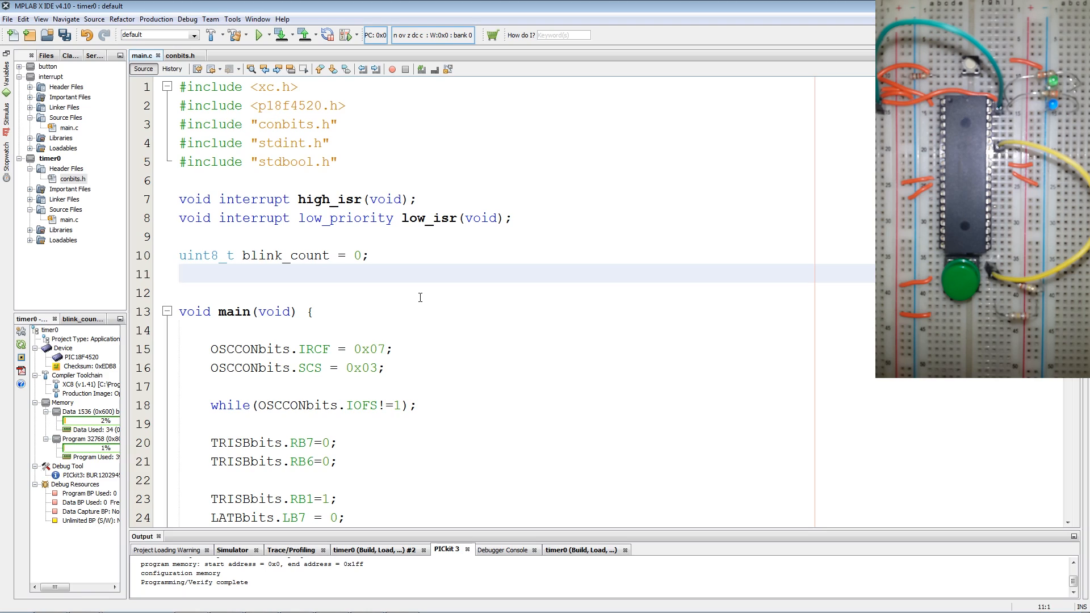
Declare global uint8_t button_count = 0 after blink_count
click(179, 273)
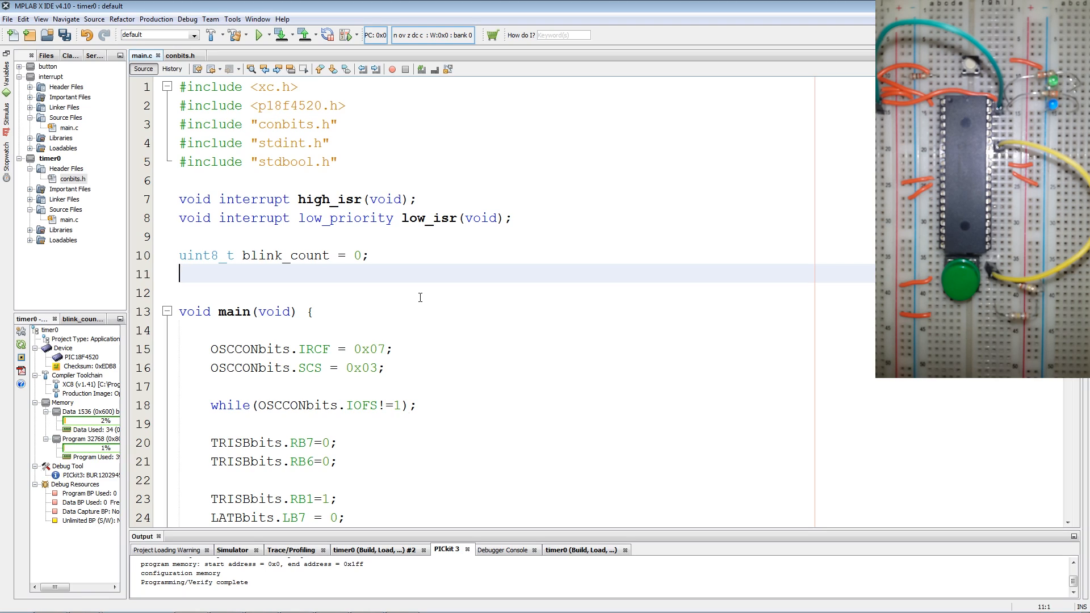
text(uint8_)
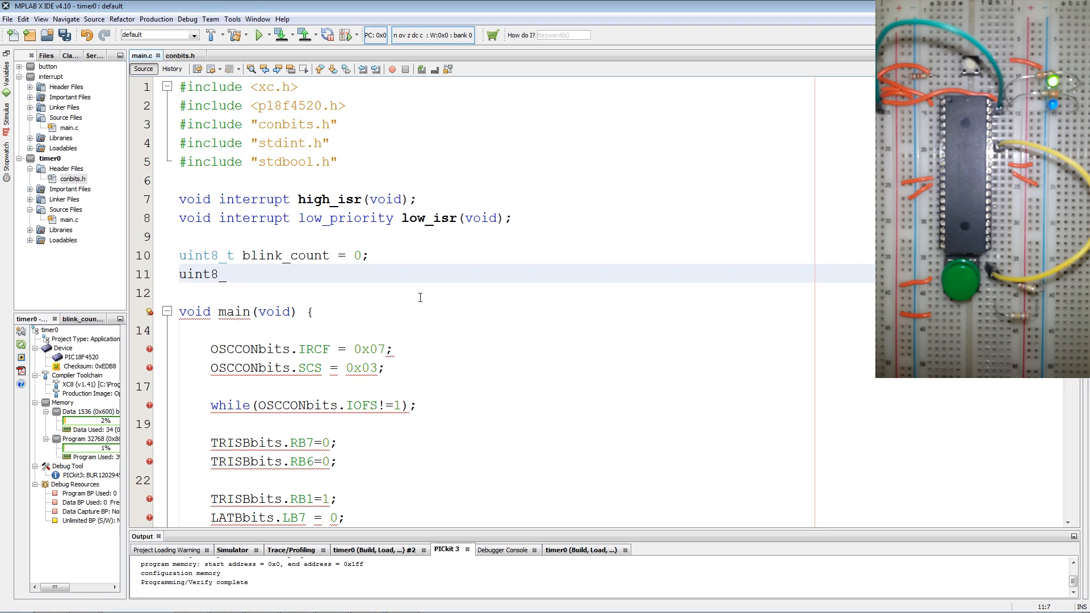
text(t)
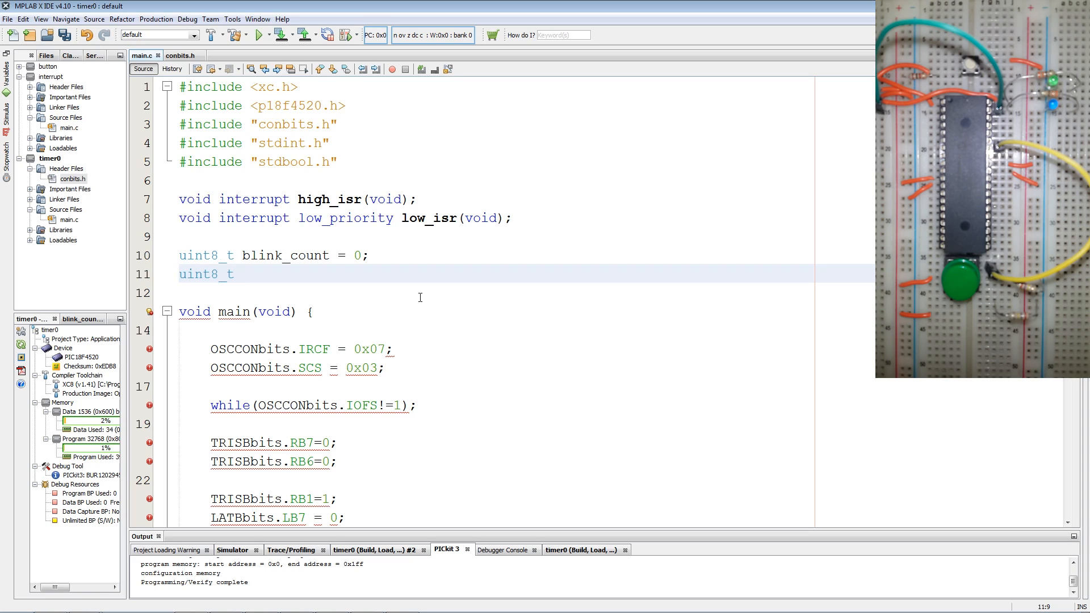
text(bbuton)
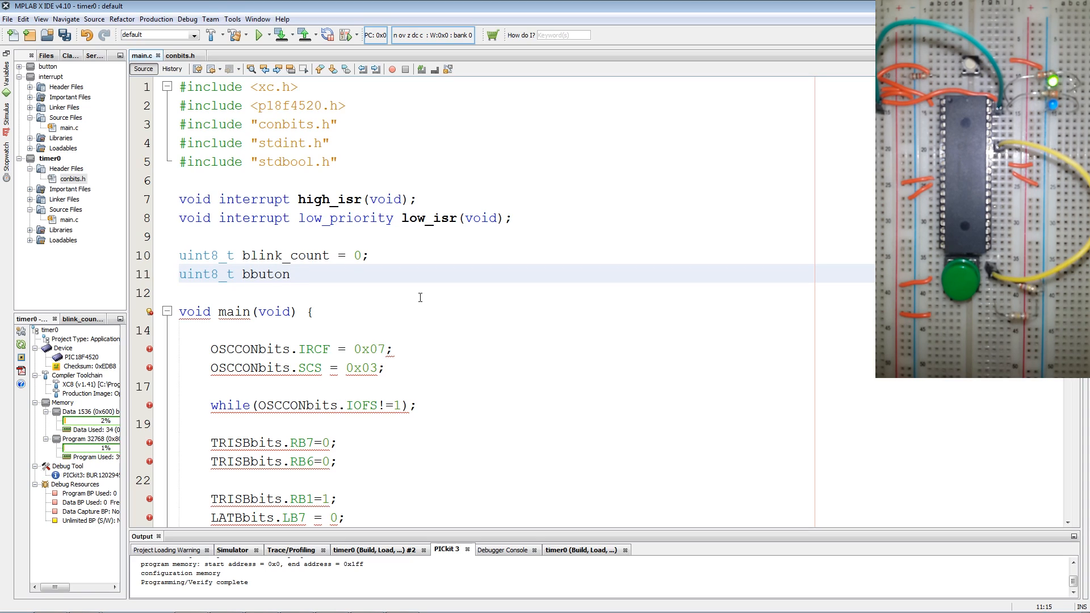
text(_count)
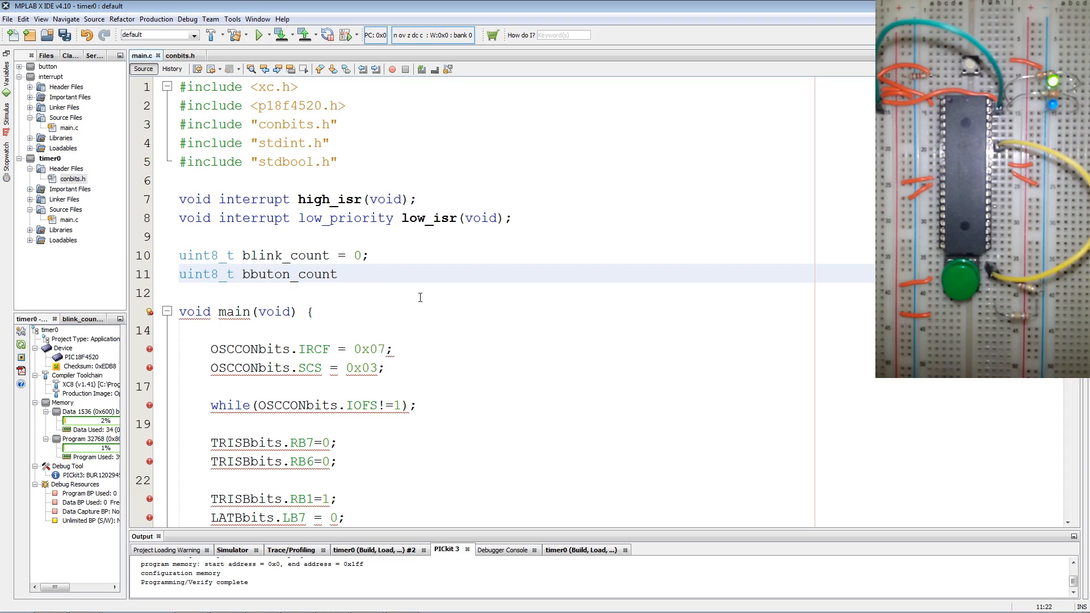
text(= 0')
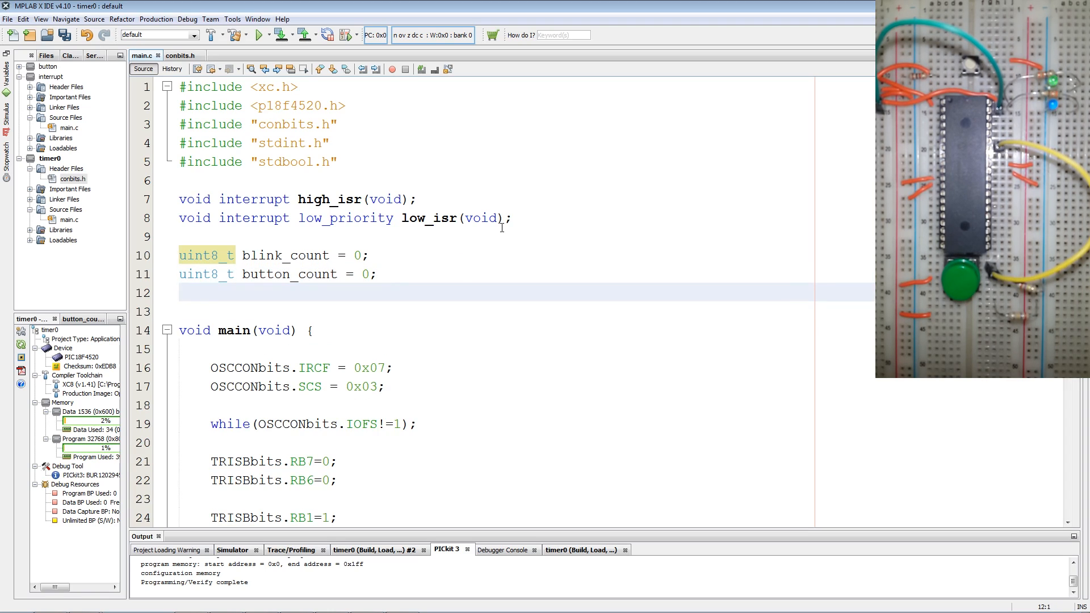
Declare global bool button_press = false below the counters
text(bool)
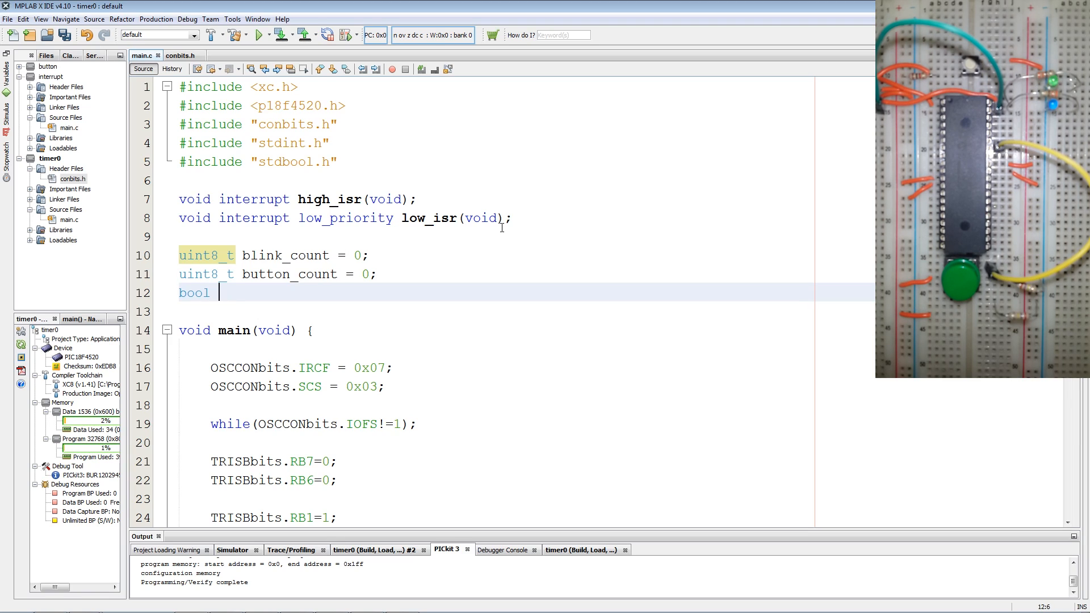
text(button)
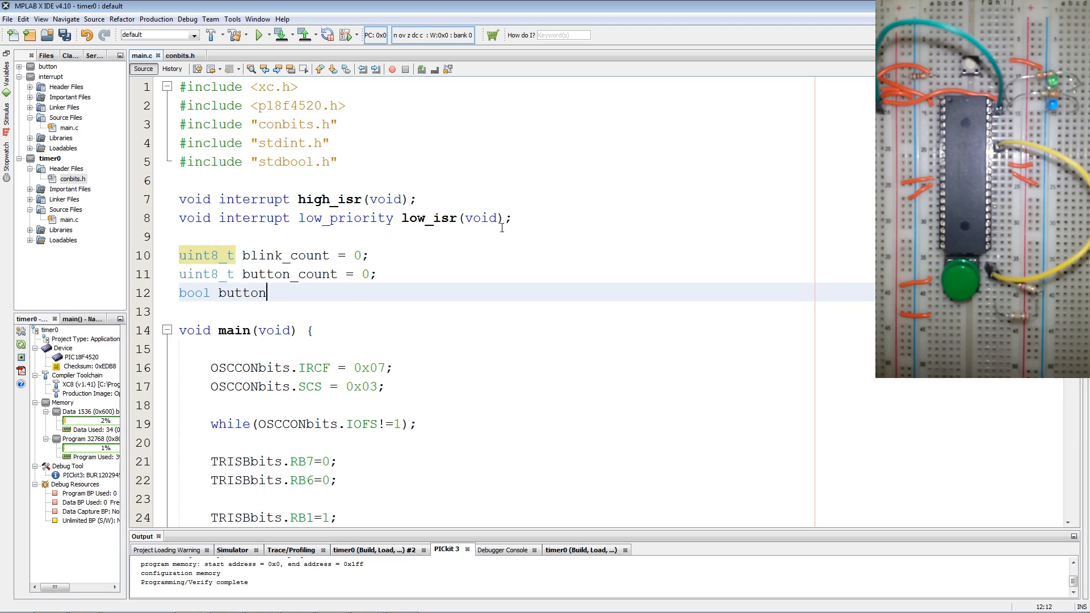
text(_pres)
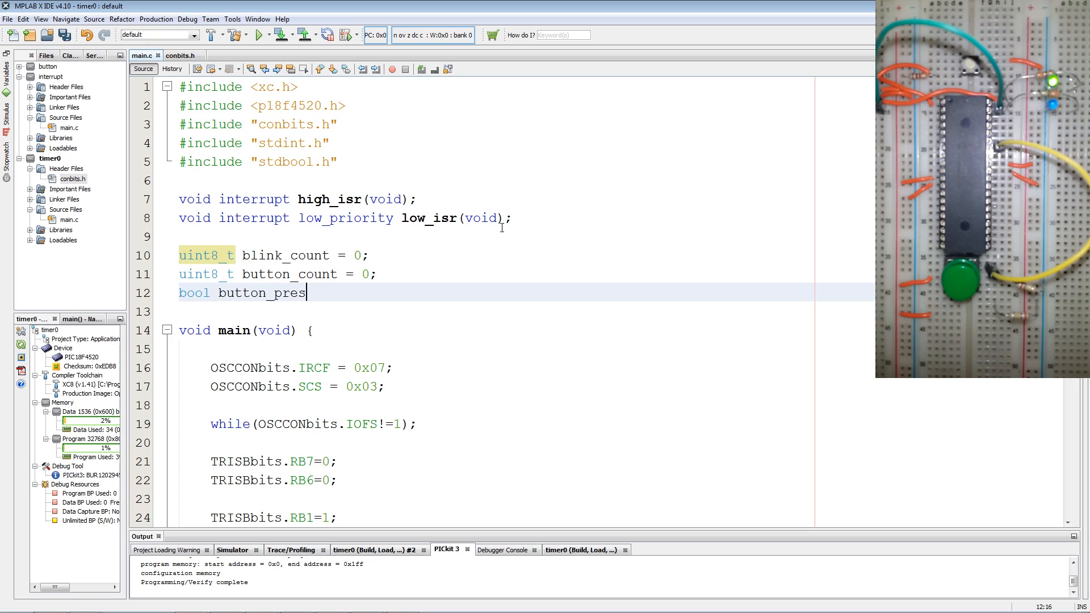
text(s = false;)
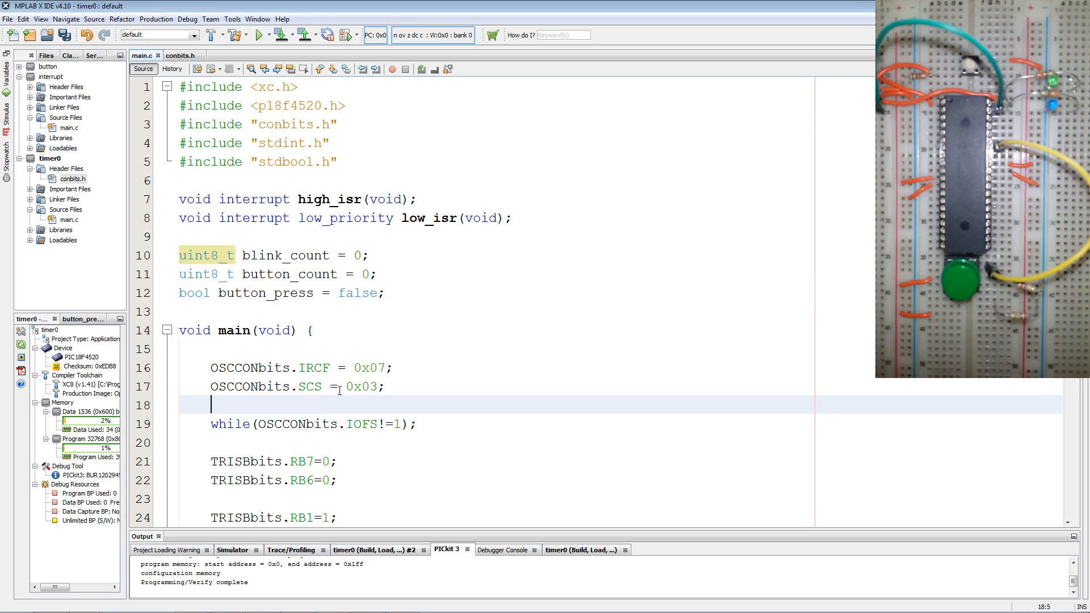
In while(1), set button_press = true when !button_press and PORTBbits.RB1 is pressed
scroll(down, 3)
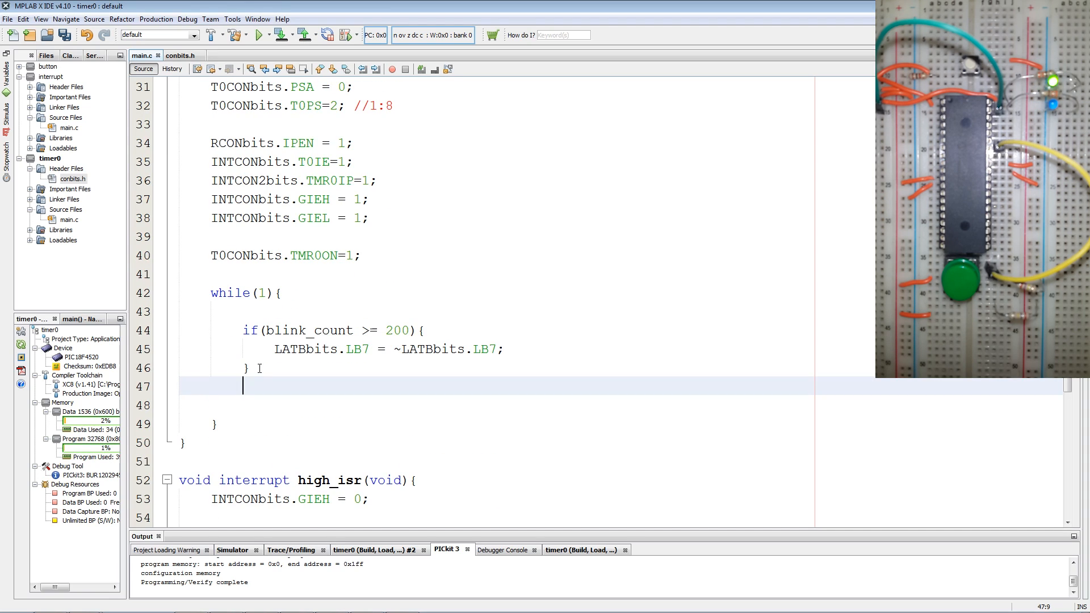
text(if(){)
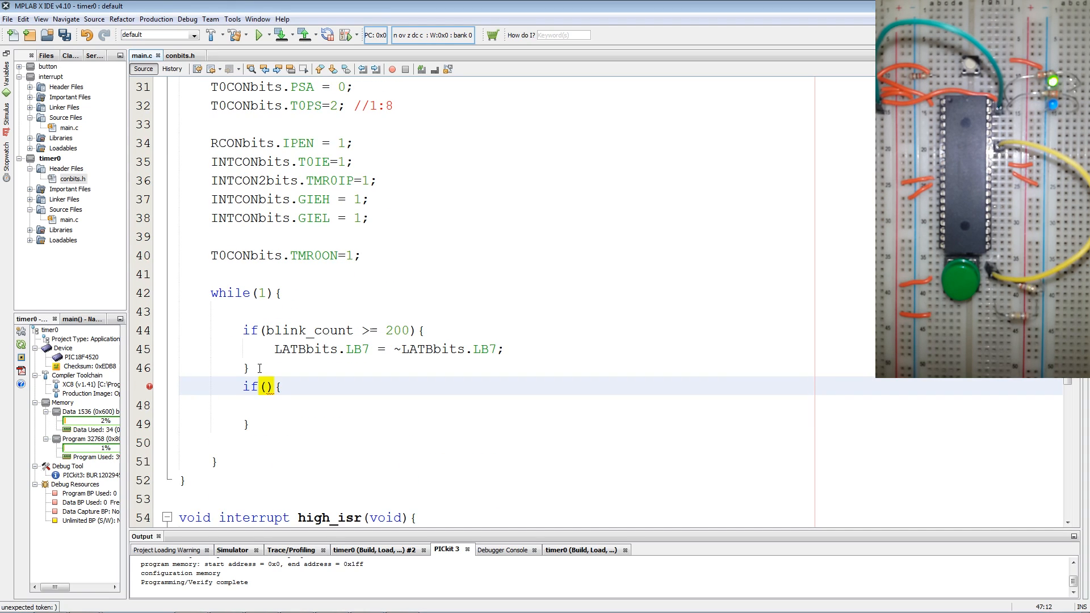
text(!button_press)
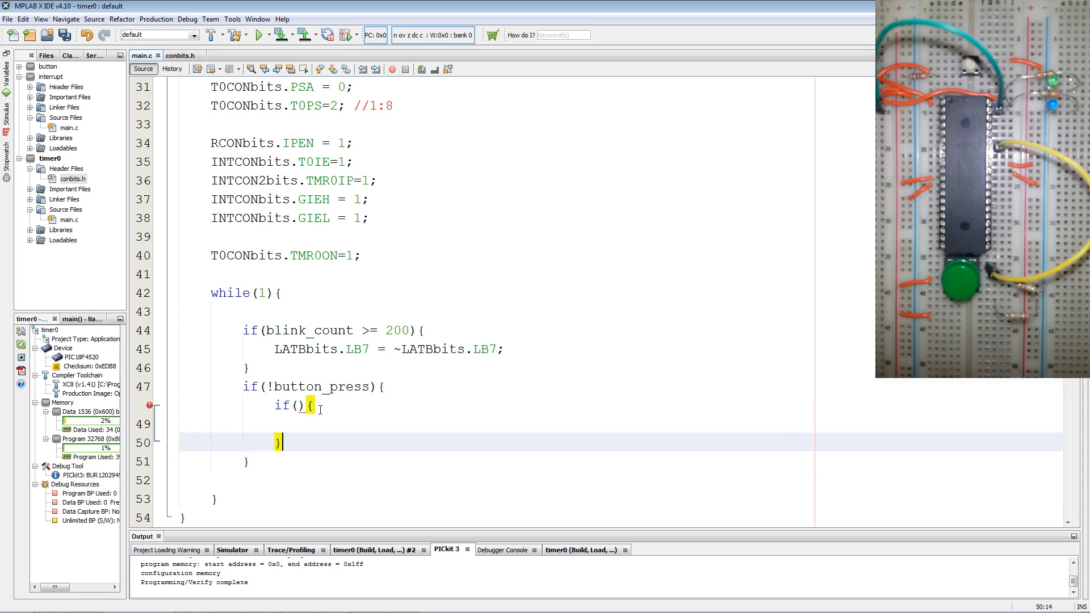
text(PO)
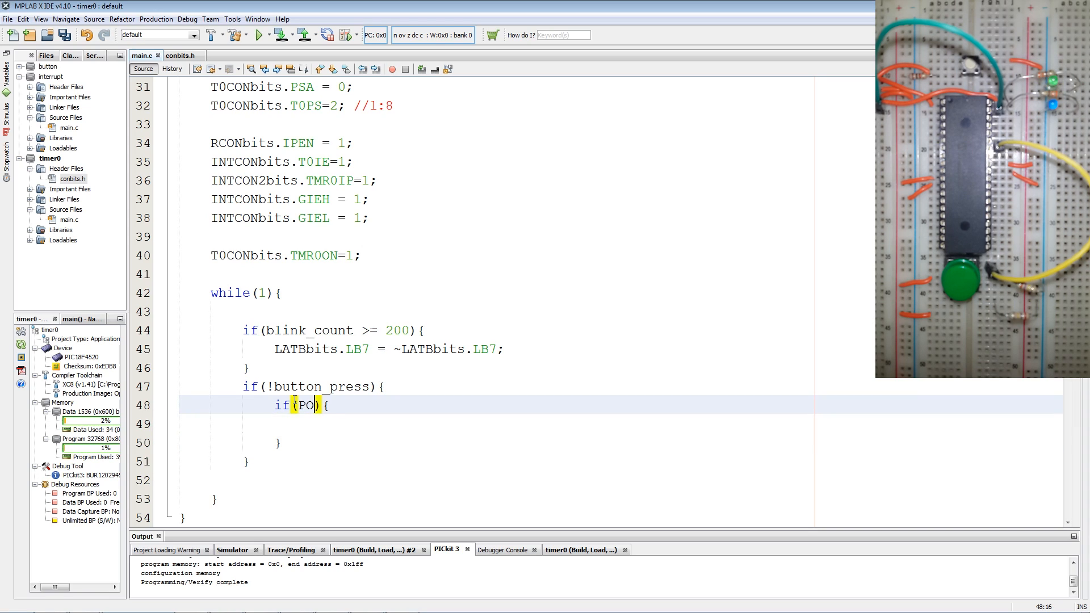
text(PO)
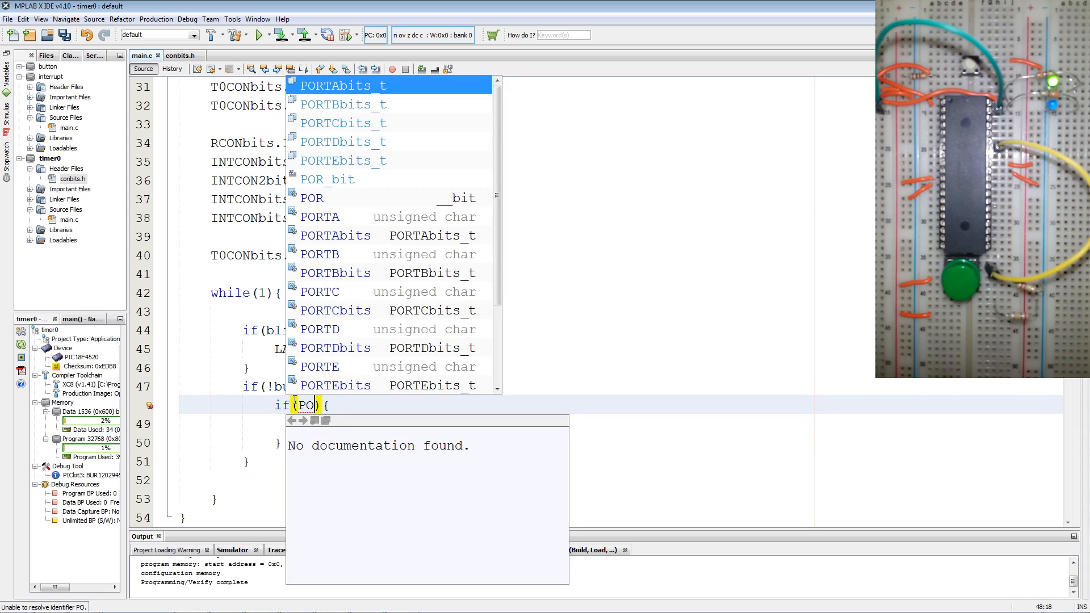
text(rtb)
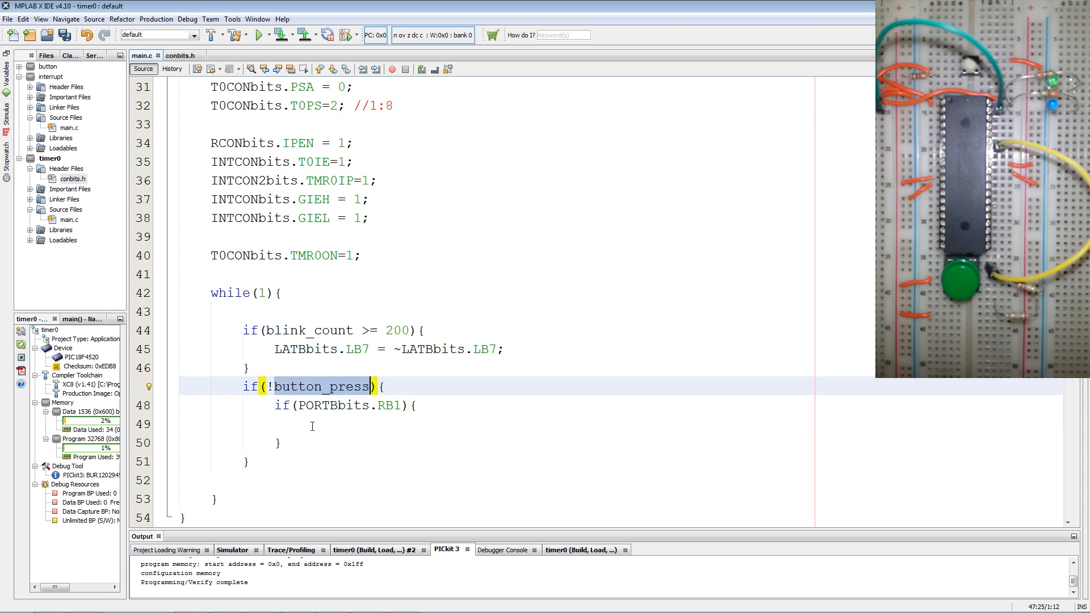
text(button_press=)
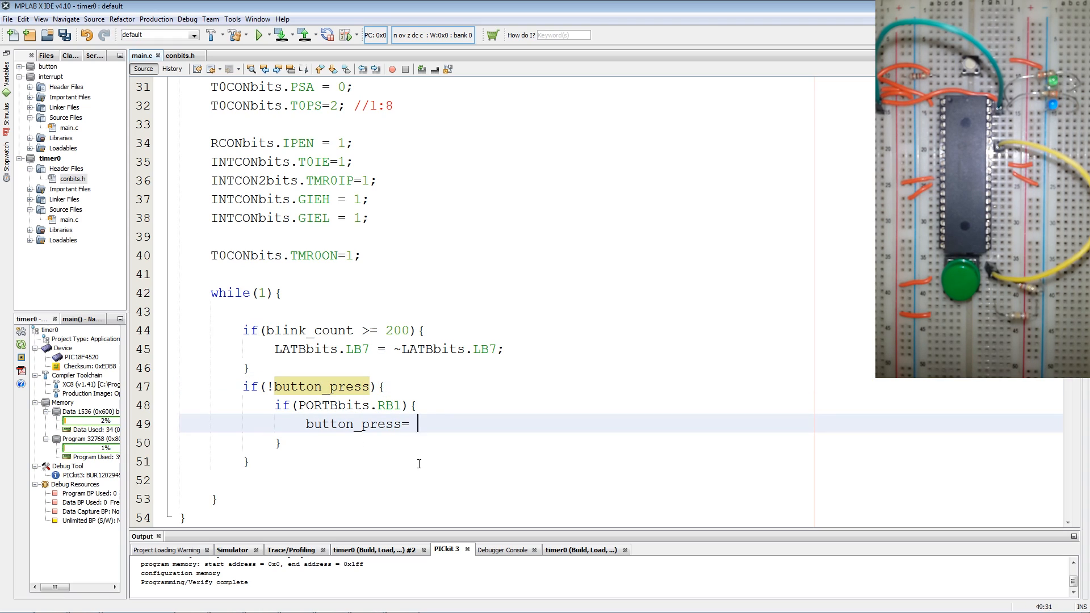
text(true;)
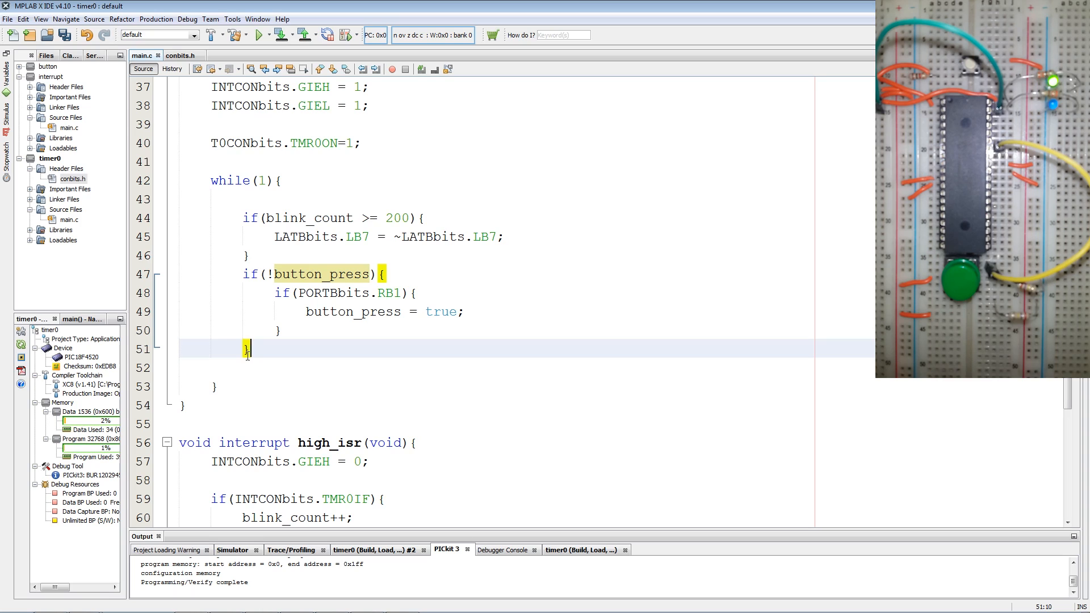
Nest if(button_press) with if(button_count >= 40) containing an RB1 if/else skeleton
text(if(){)
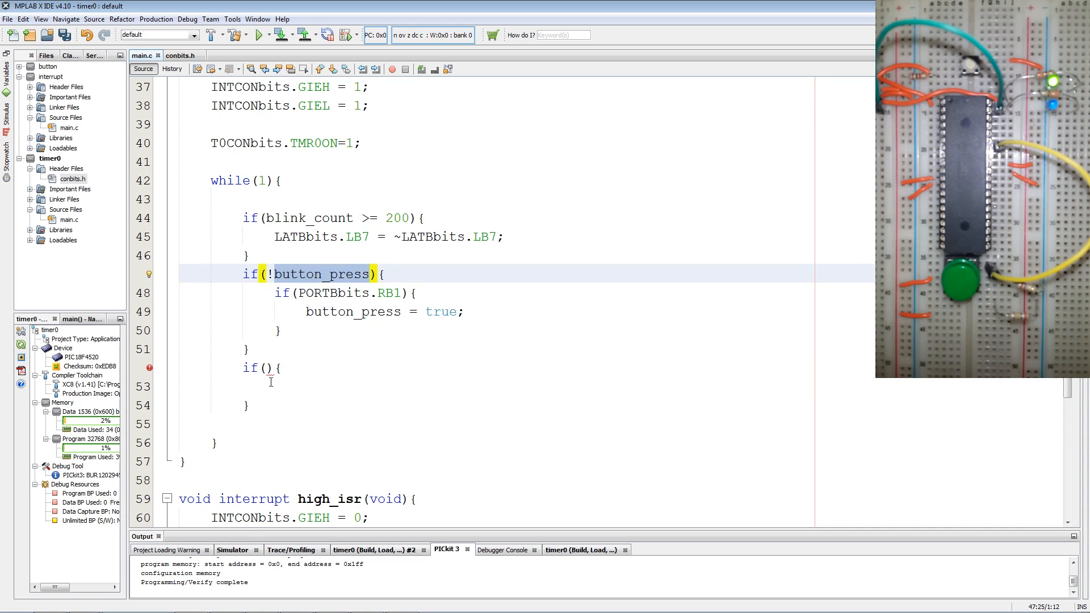
text(button_press)
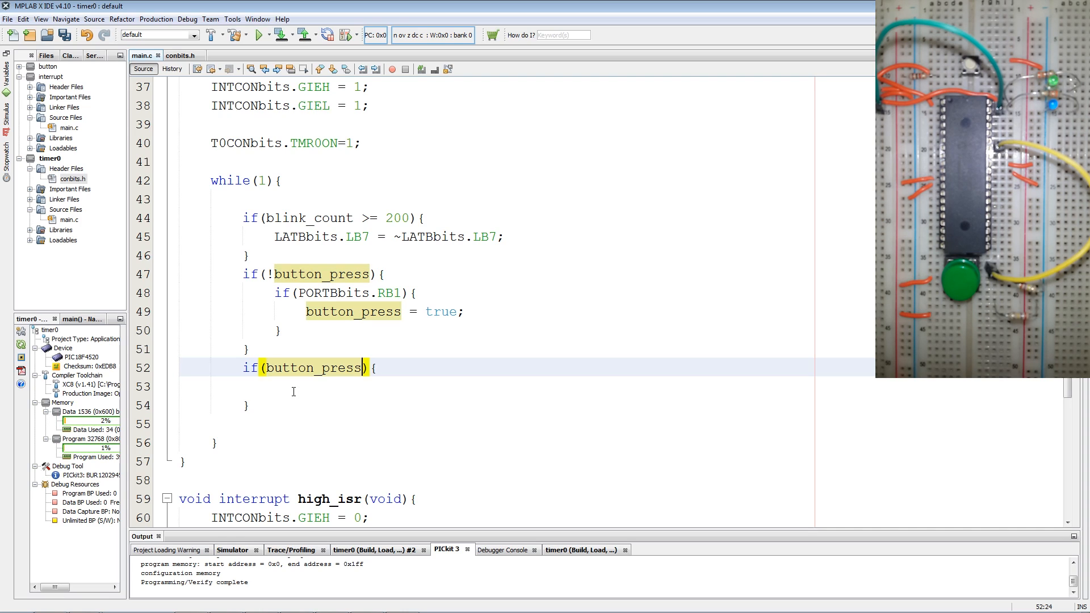
text(if())
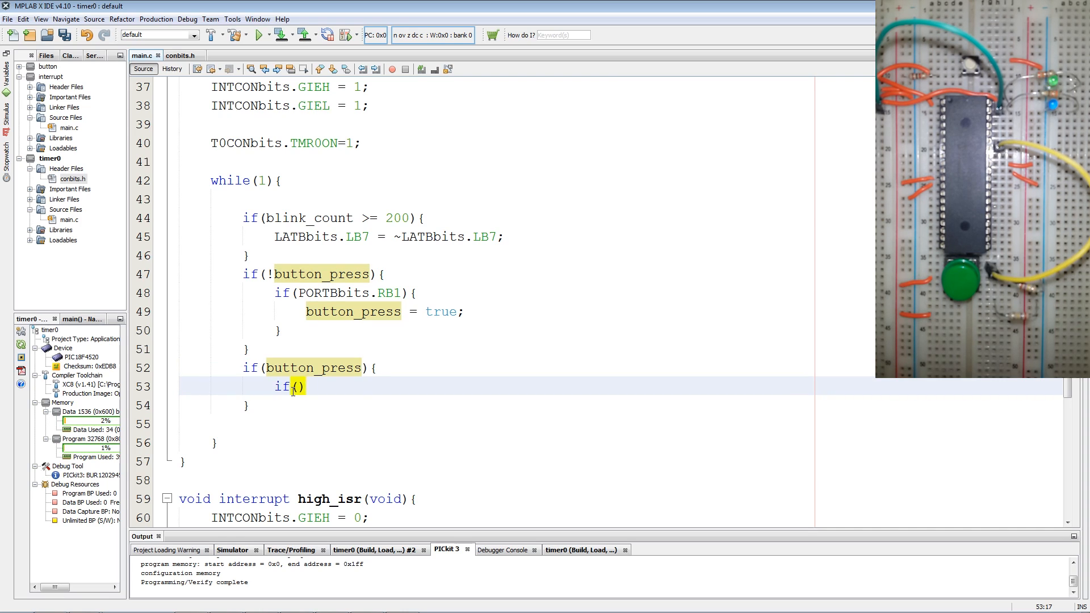
text(button_count)
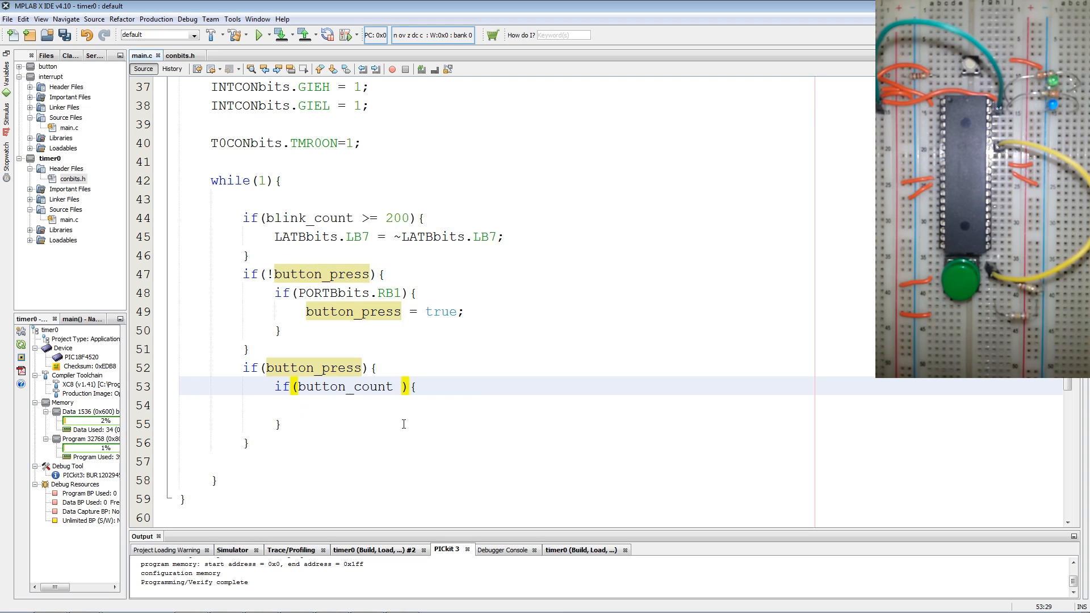
text(> =)
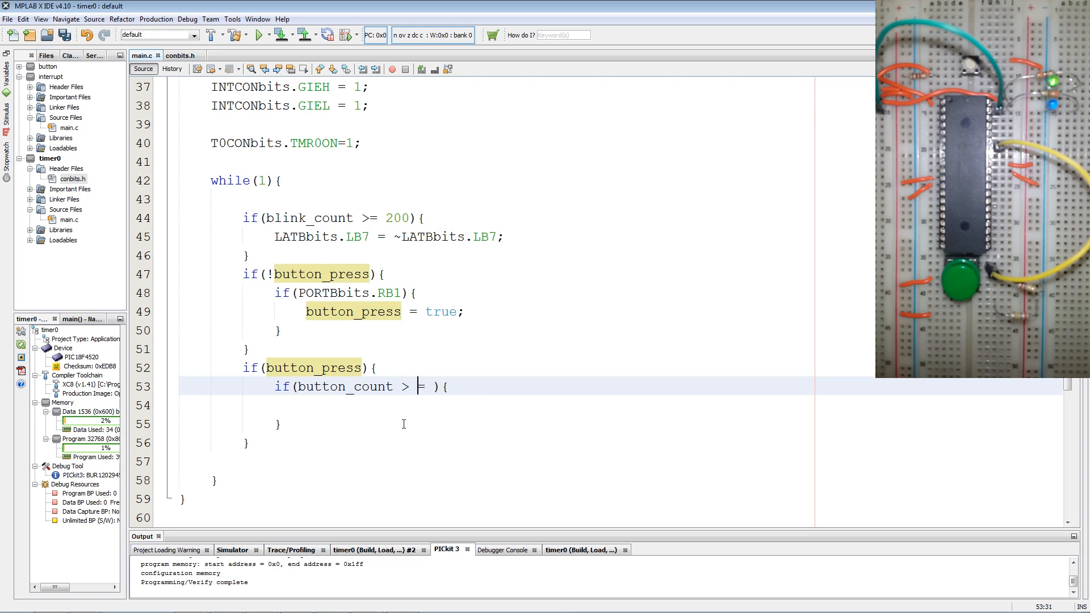
text(= 40)
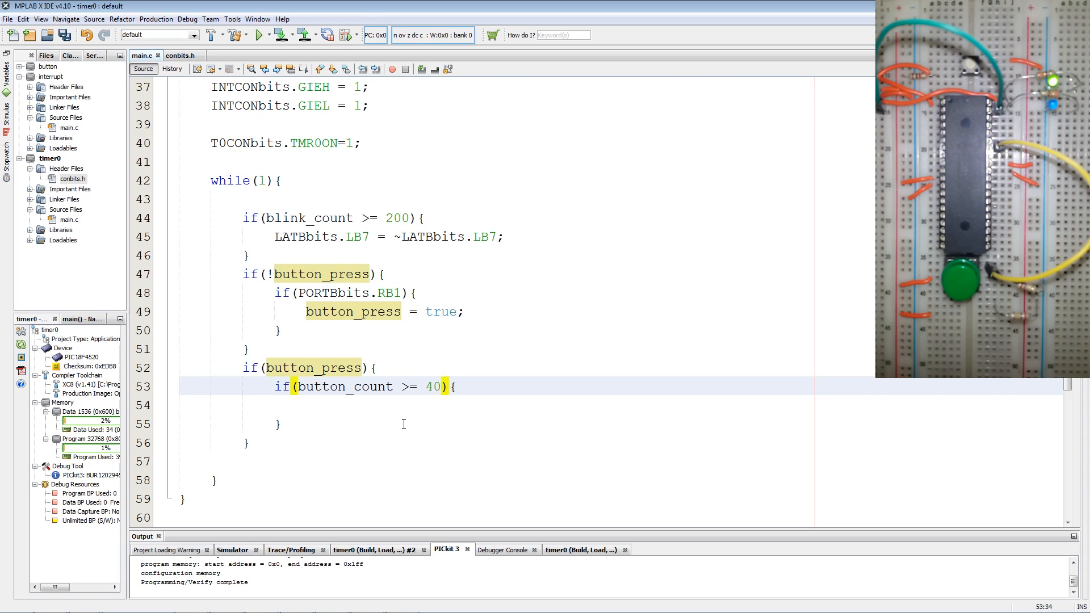
click(441, 386)
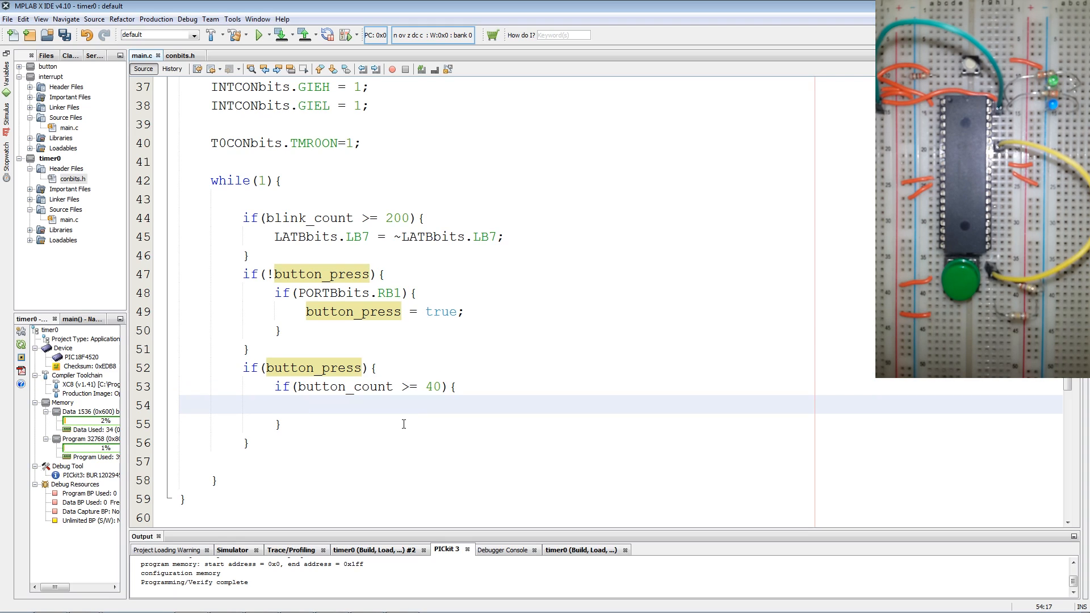
text(if(){)
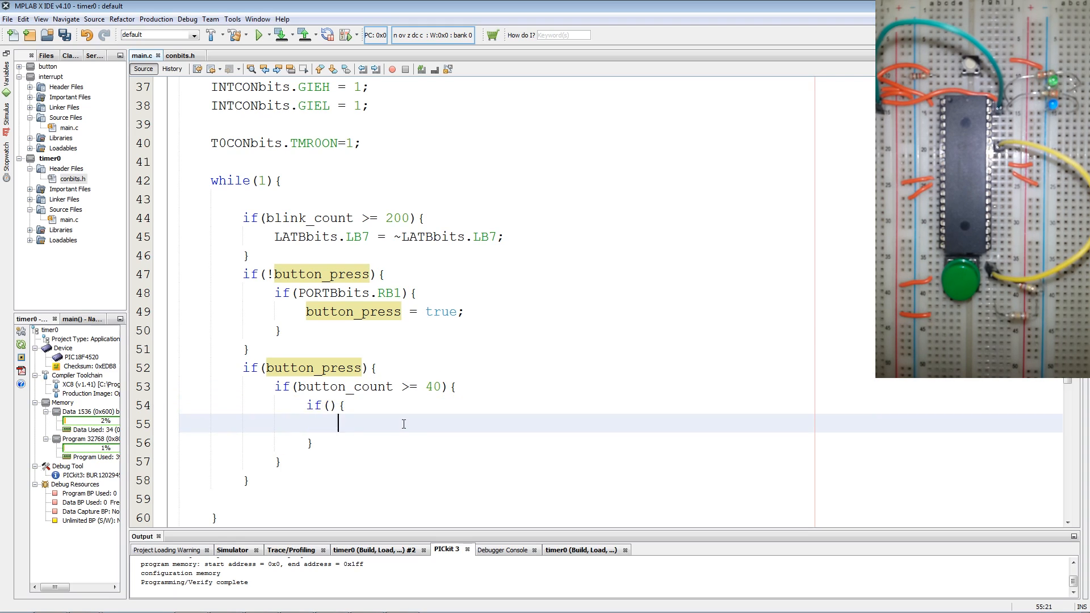
text(else{)
click(622, 405)
text(PORTBbits.RB1)
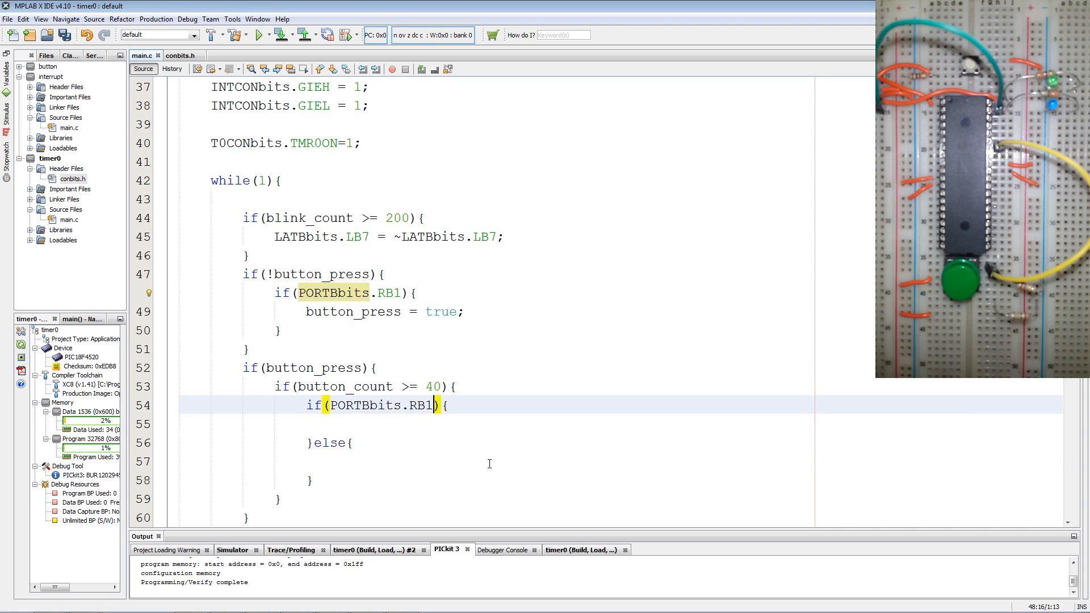
Toggle LATBbits.LB6 when RB1 still pressed, then reset button_press to false and button_count
click(340, 424)
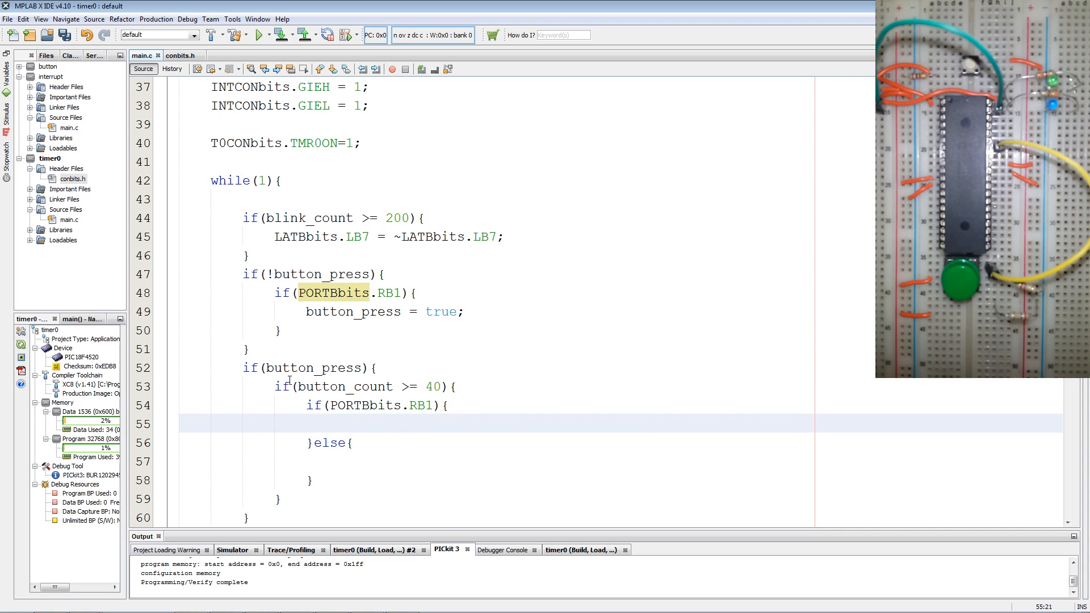
text(LATBbits)
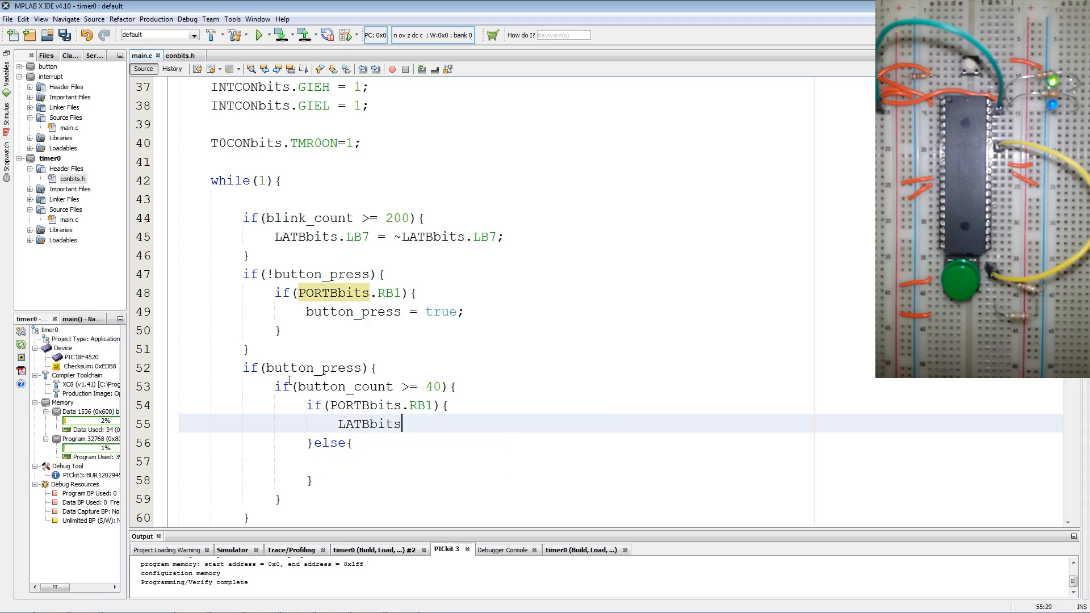
text(.LB6 =)
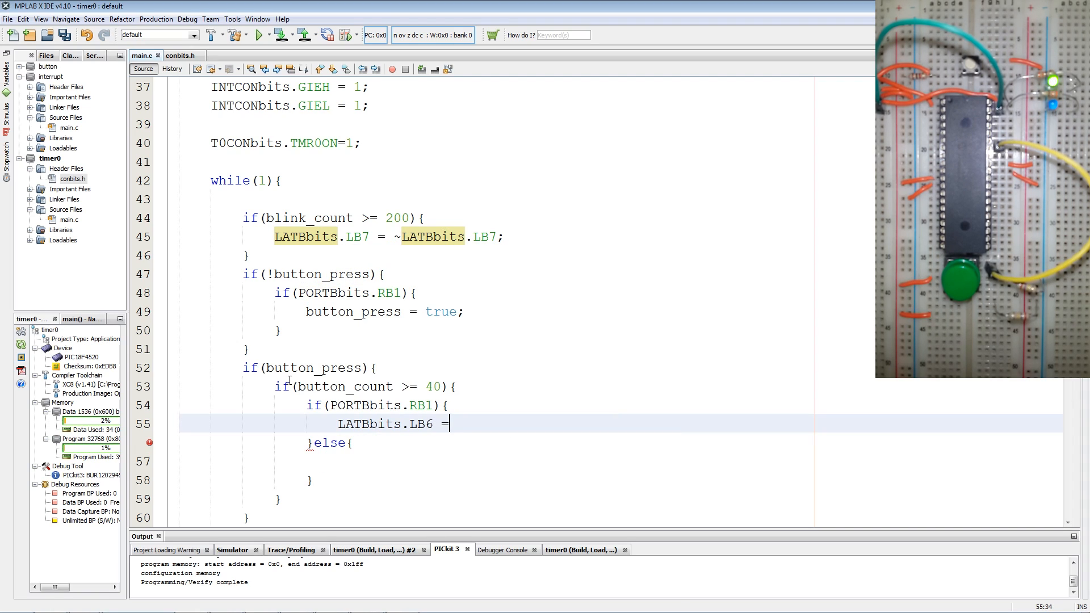
text(~)
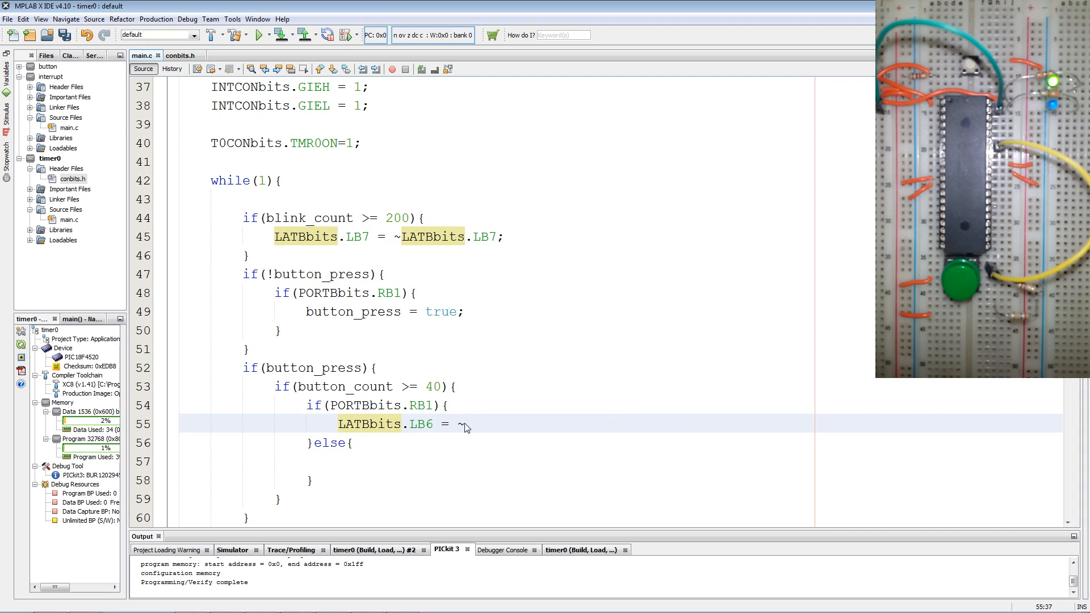
text(LATBbits.LB6;)
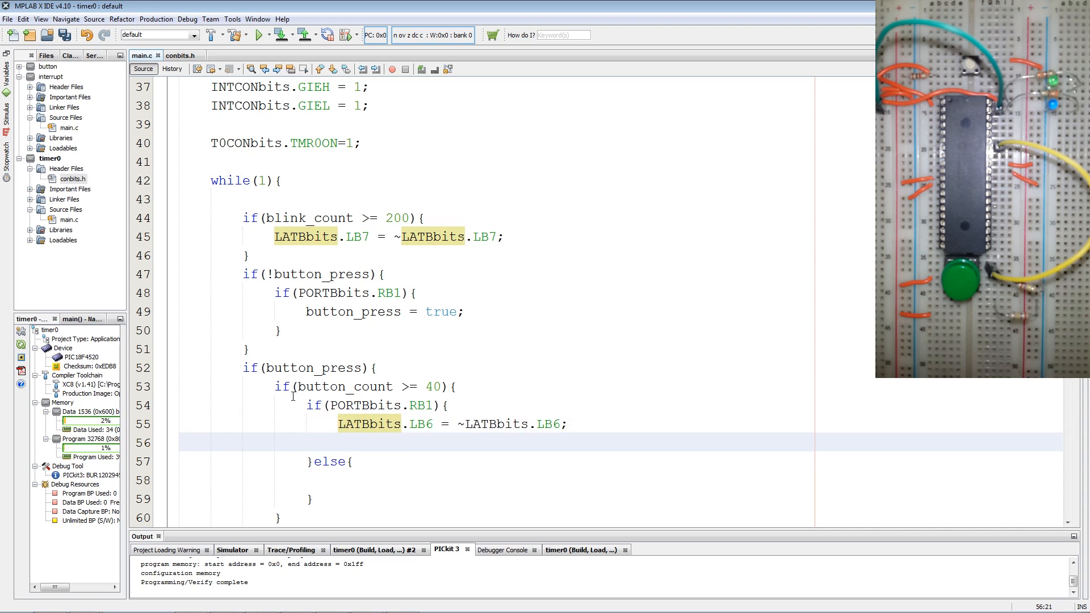
text(button_press)
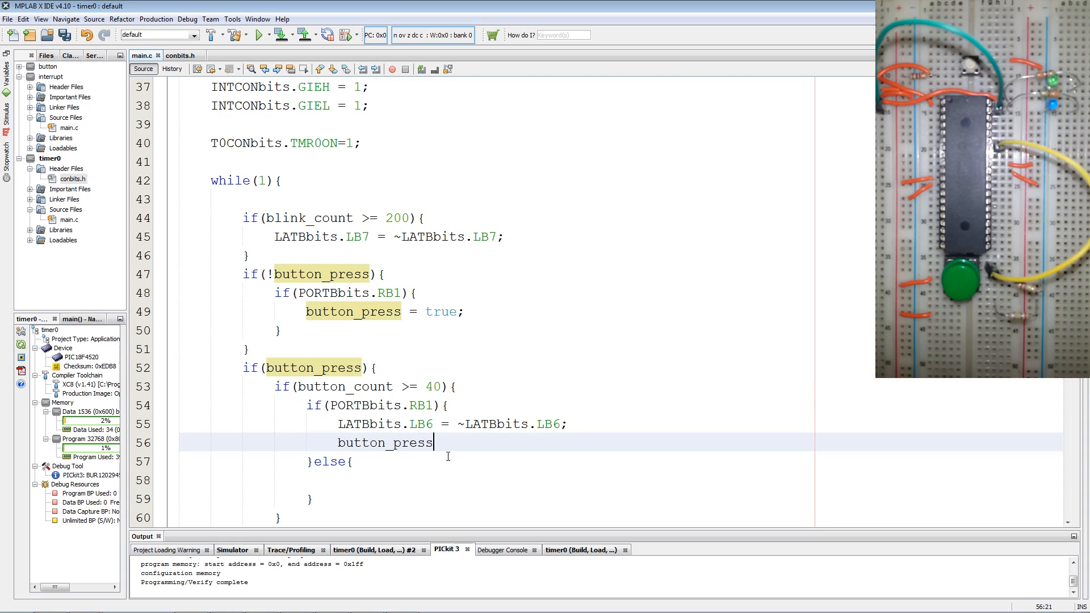
text(= false;)
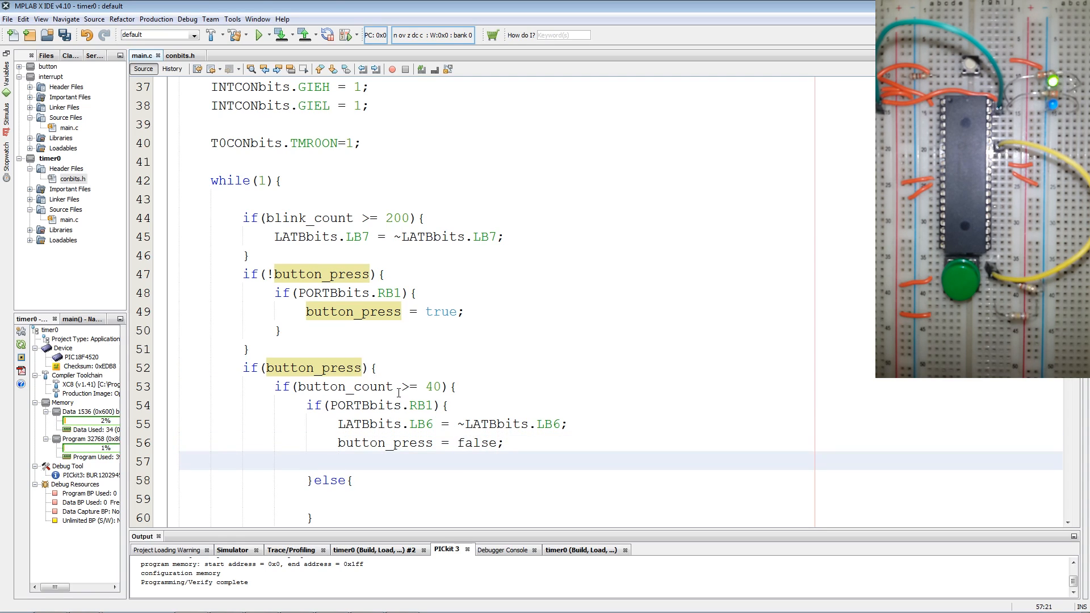
text(button_count = 0;)
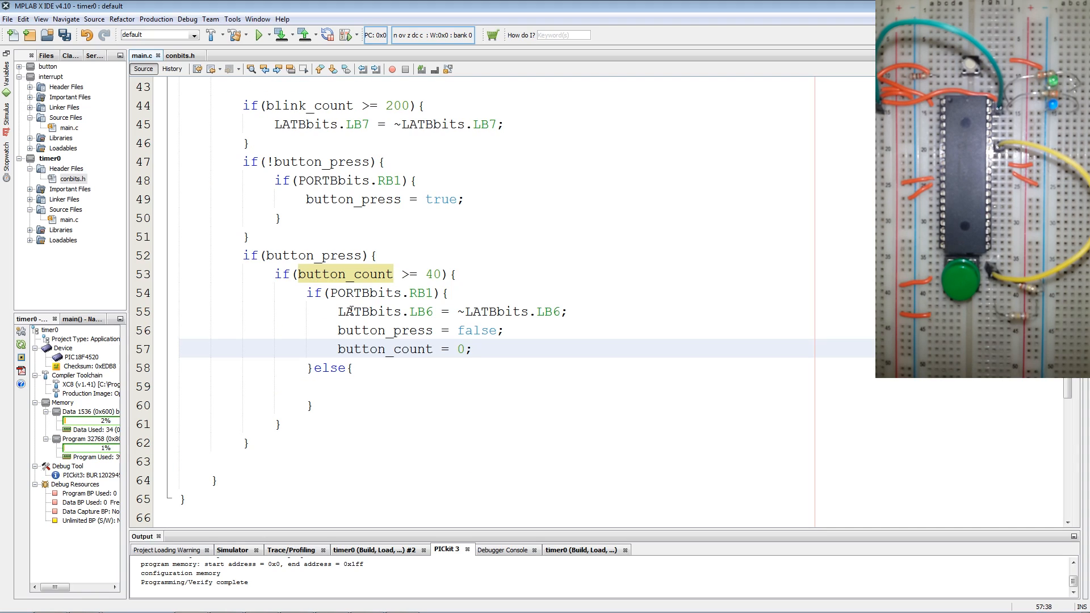
click(426, 293)
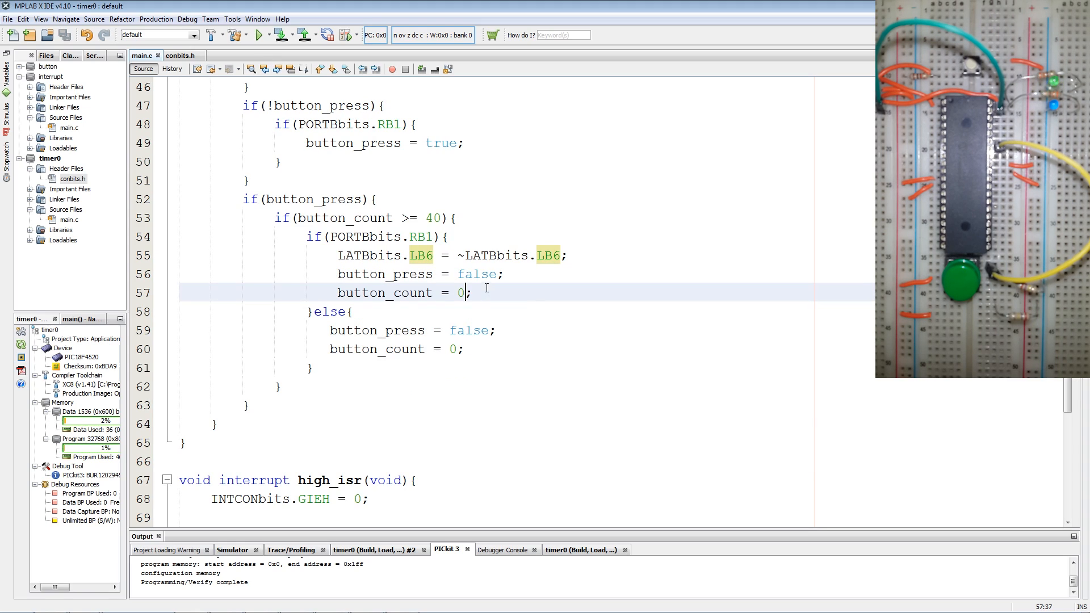
mouse_move(381, 342)
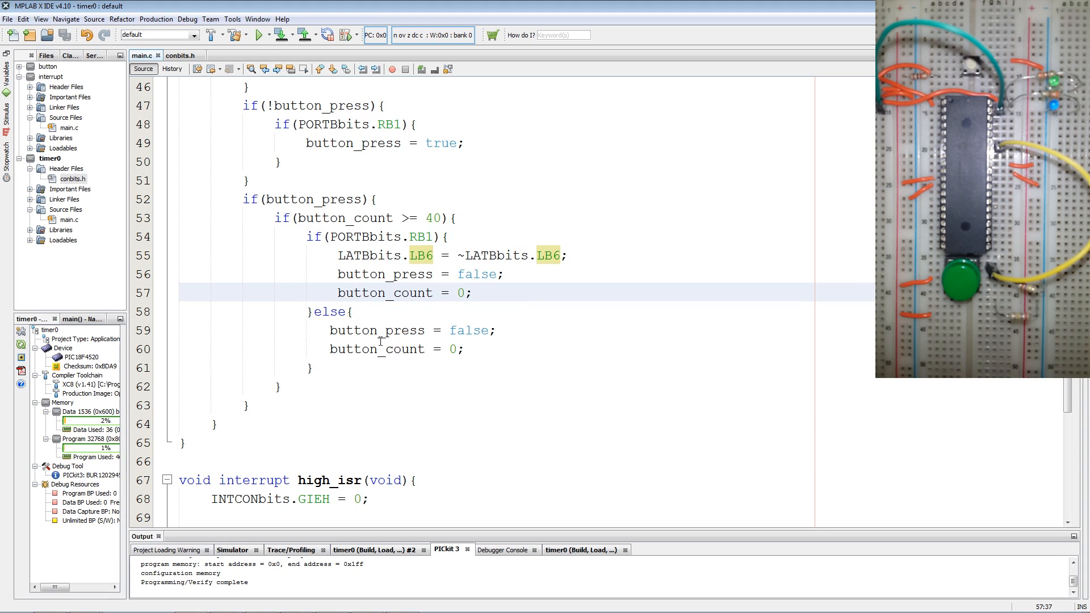
In high_isr, add if(button_press) button_count++; on each Timer0 overflow
scroll(down, 3)
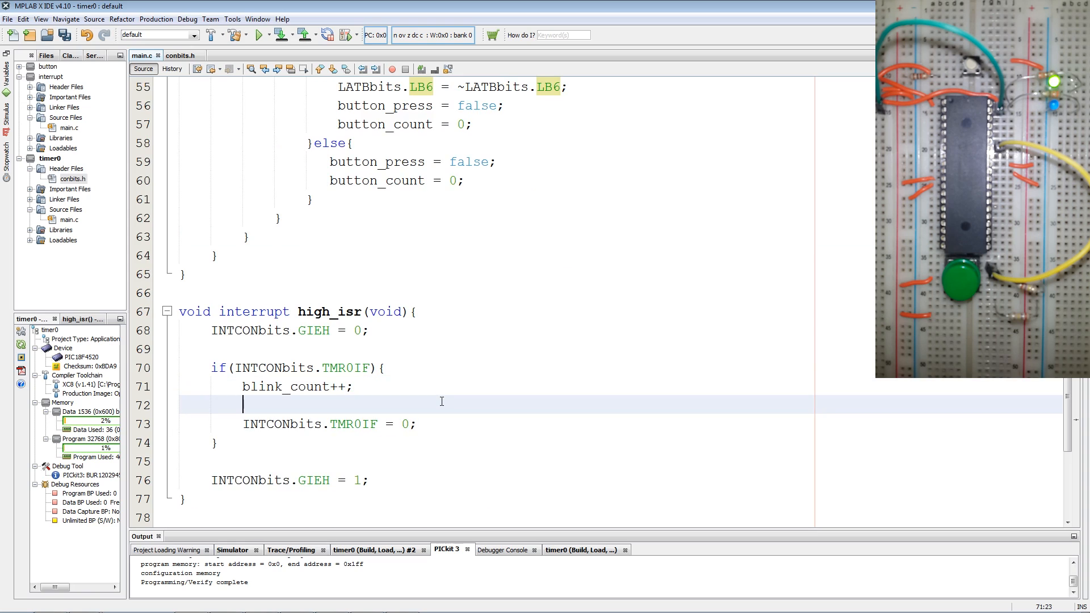
text(if(button_press){)
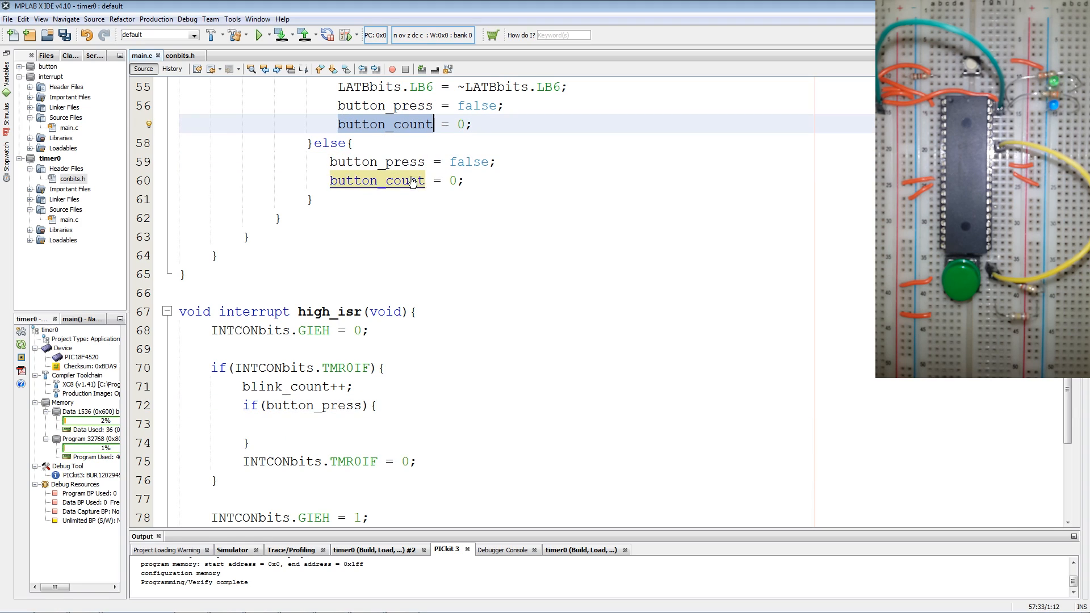
text(button_count)
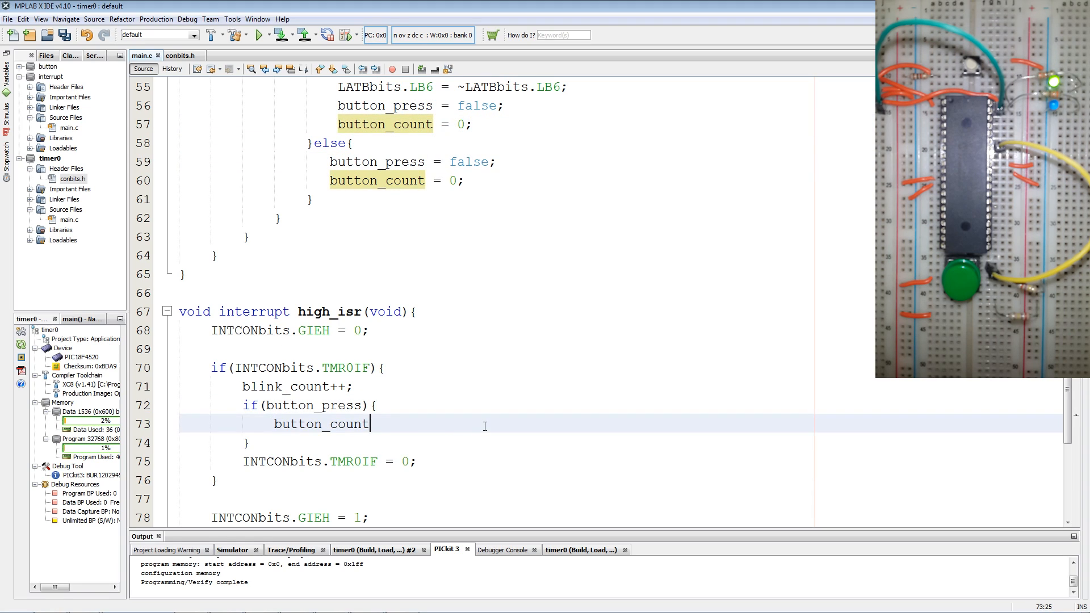
text(++;)
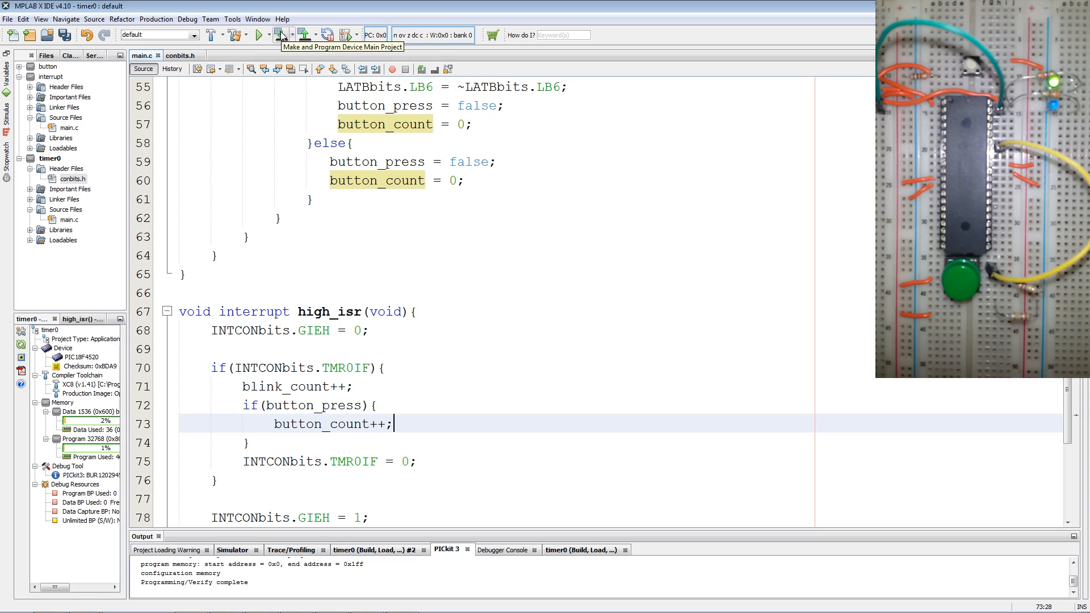
Flash the program, change the debounce threshold to button_count >= 80, and reflash
click(281, 35)
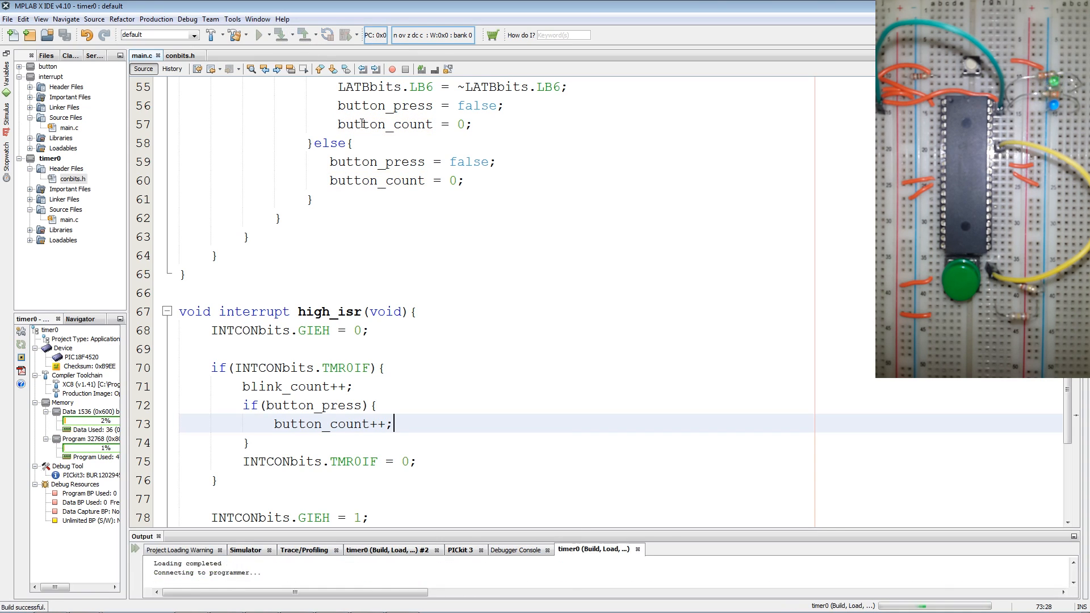
click(447, 550)
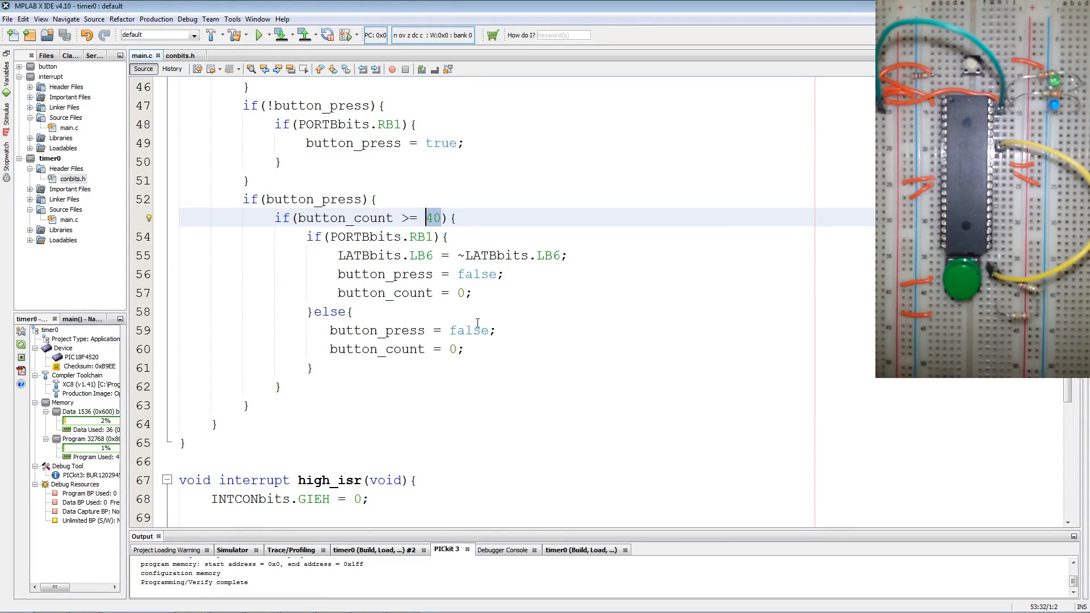
text(80)
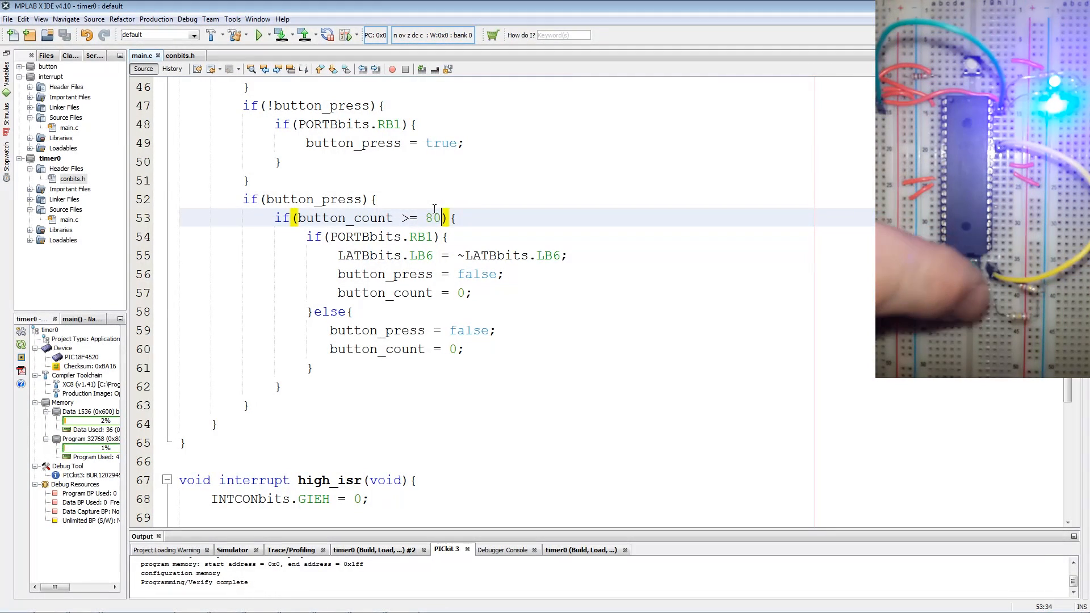
scroll(down, 3)
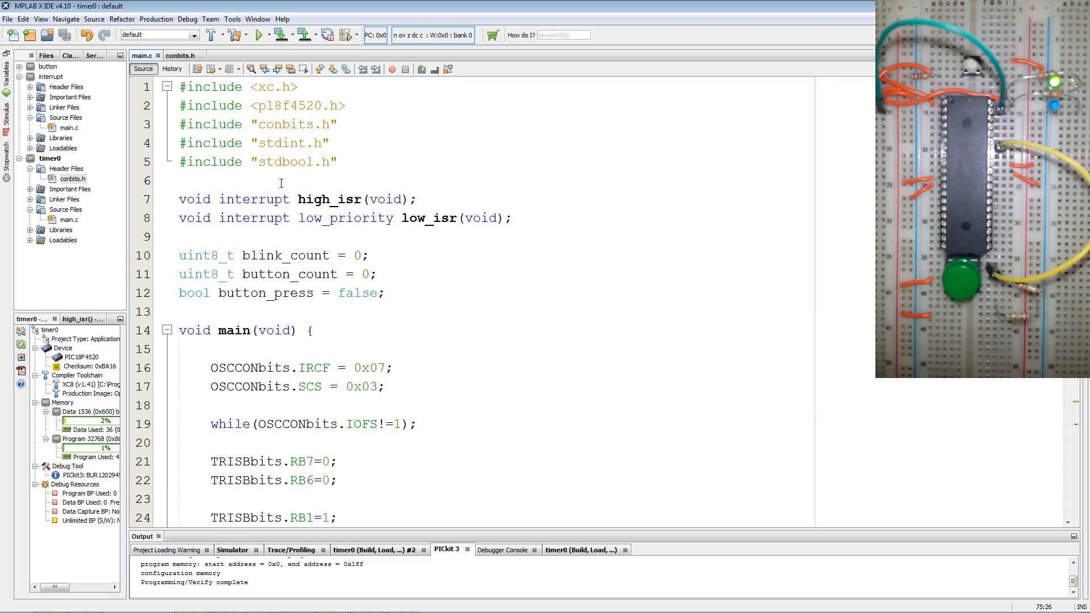
double_click(281, 143)
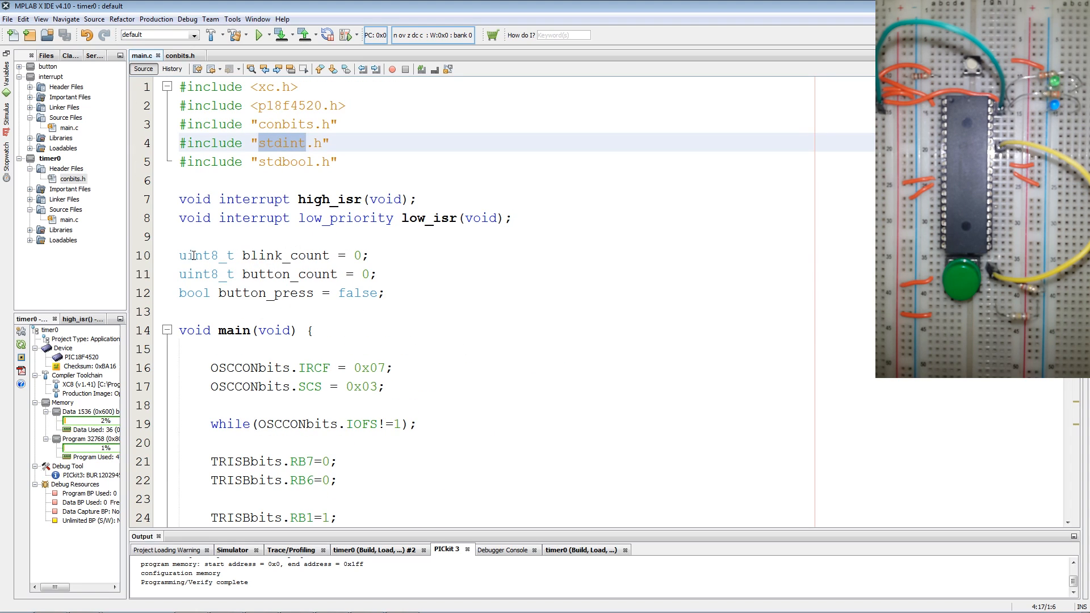
double_click(204, 254)
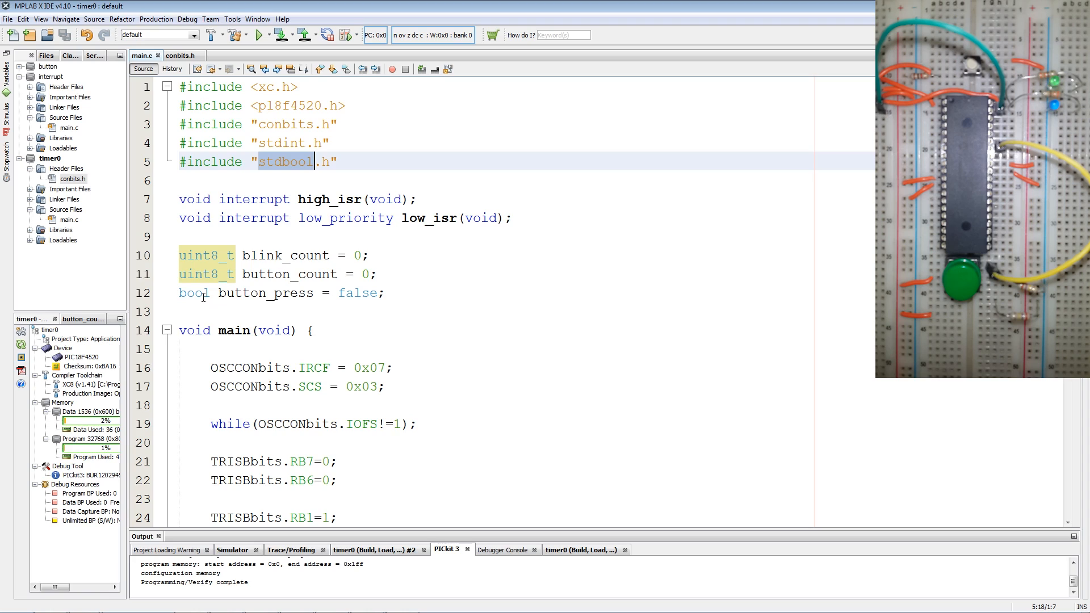
scroll(down, 3)
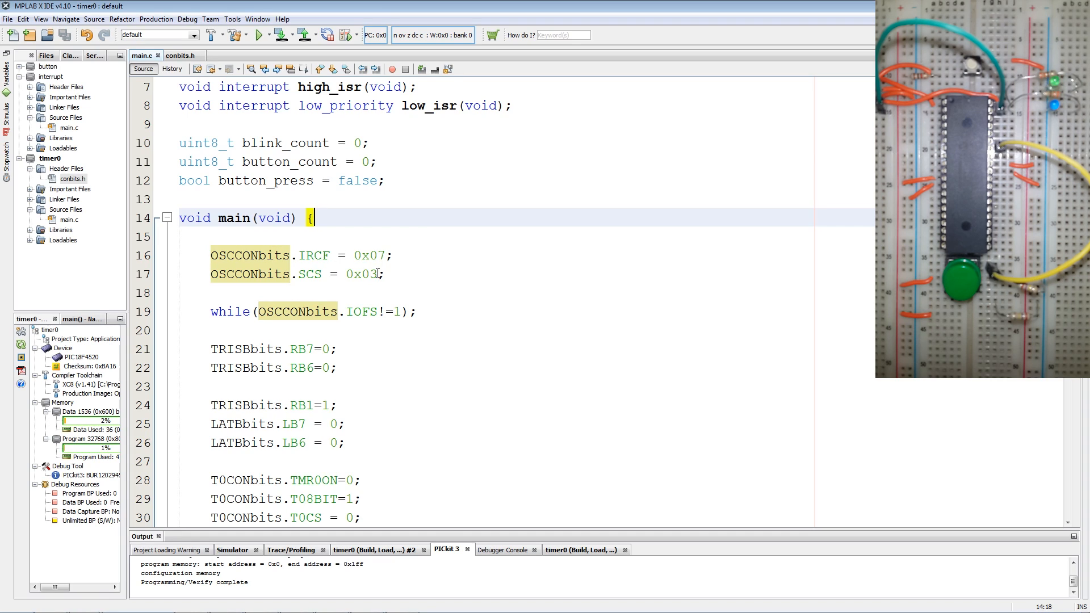
click(387, 274)
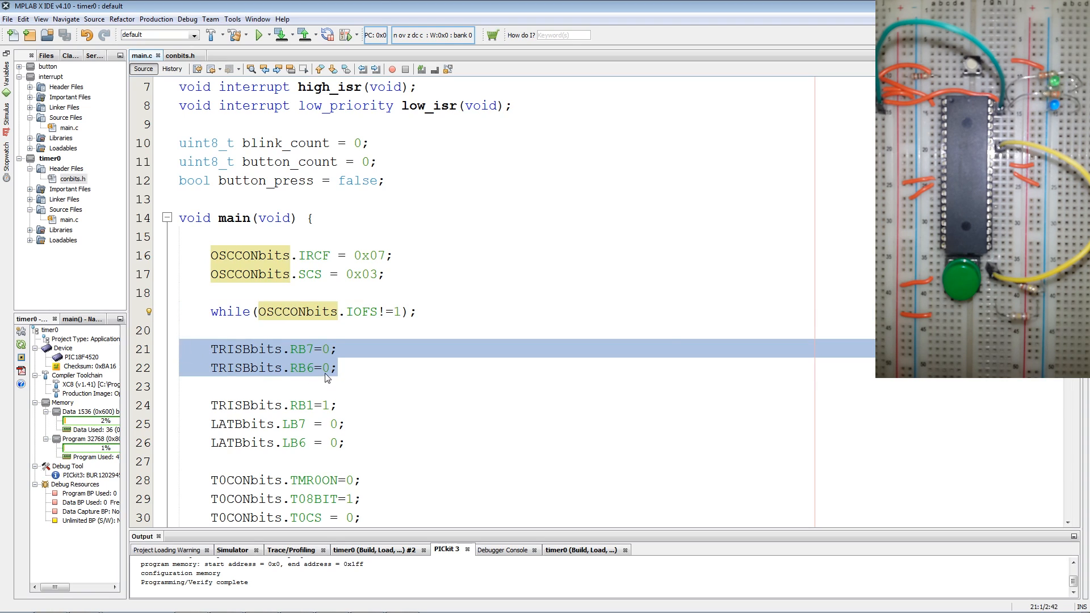
scroll(down, 3)
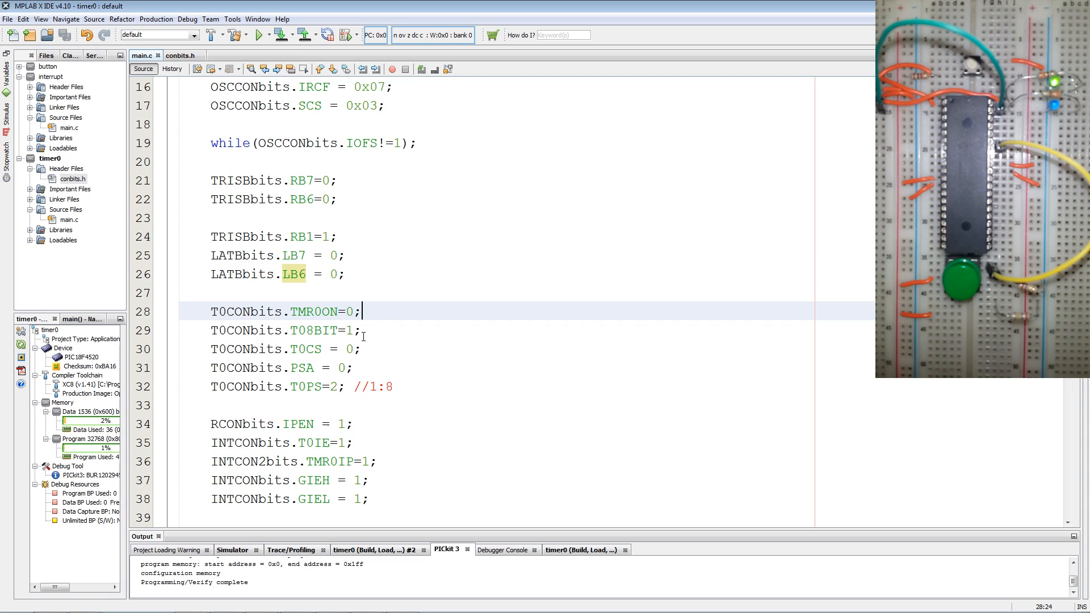
click(360, 330)
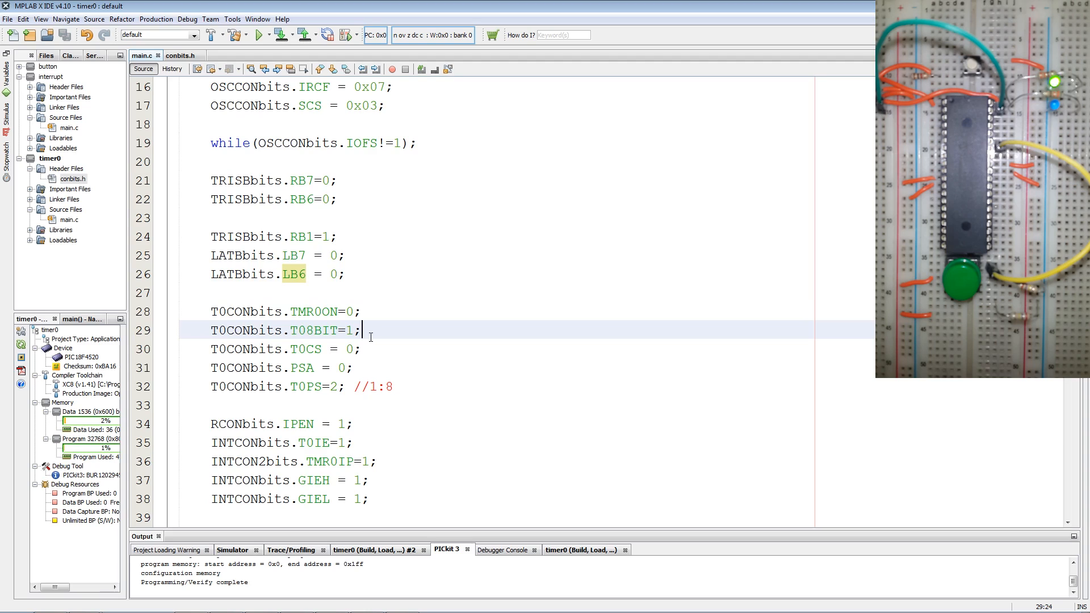
click(380, 348)
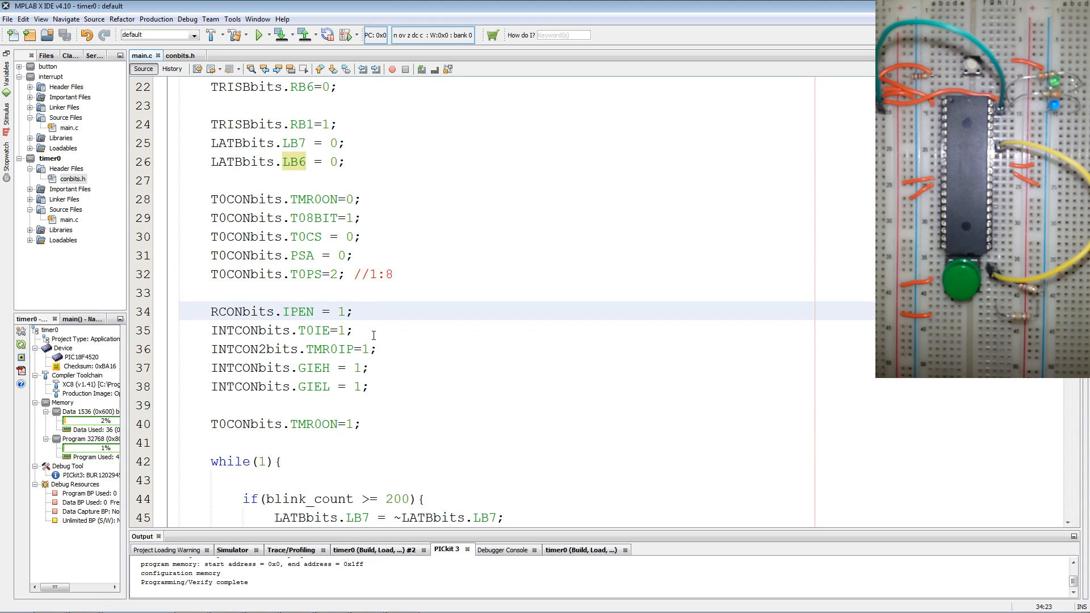
click(351, 311)
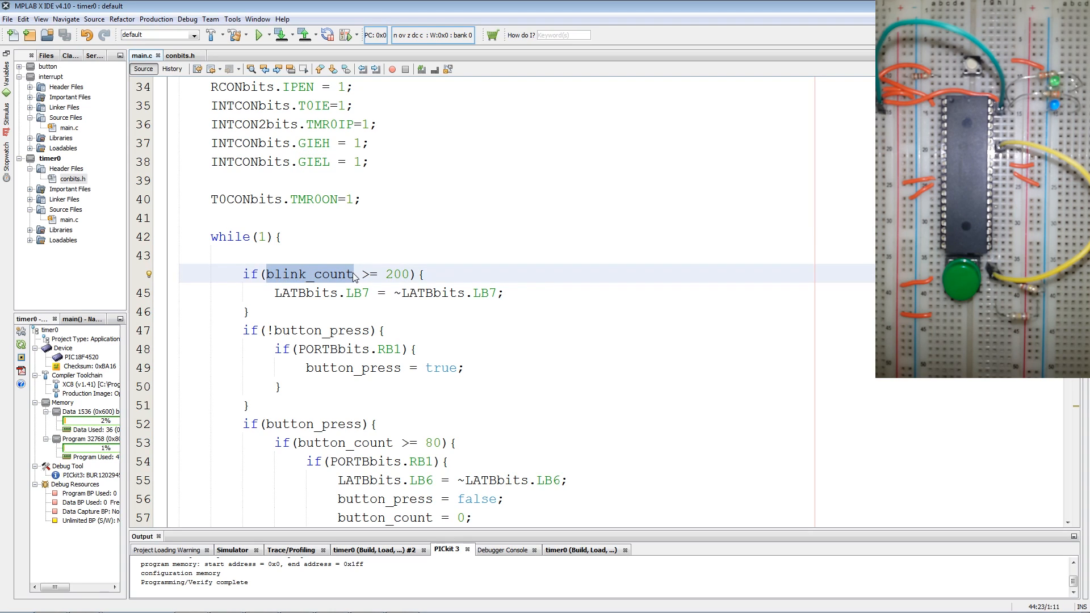
mouse_move(370, 283)
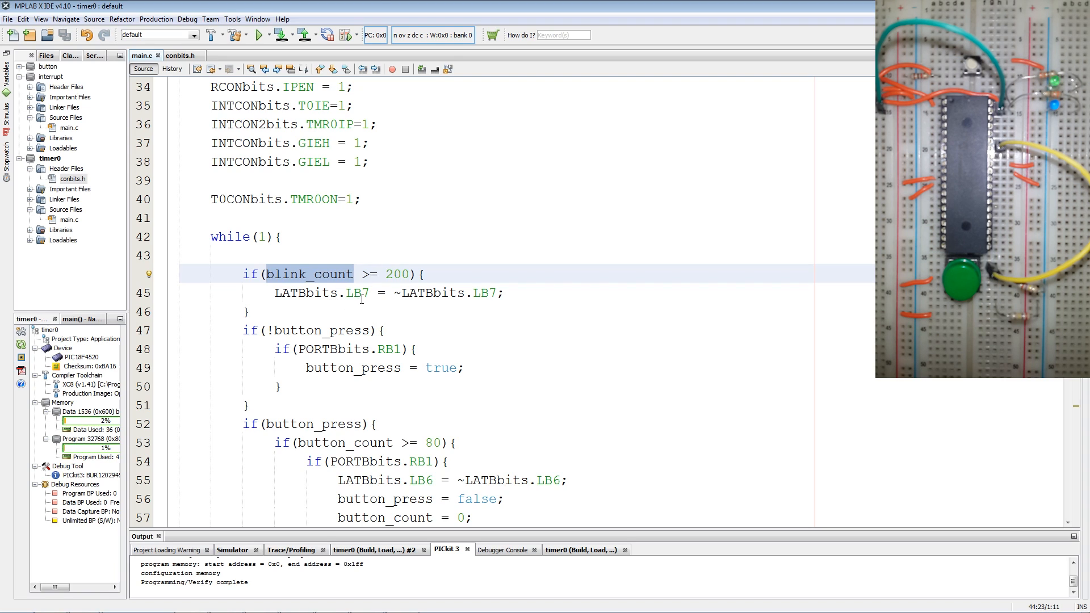
scroll(down, 3)
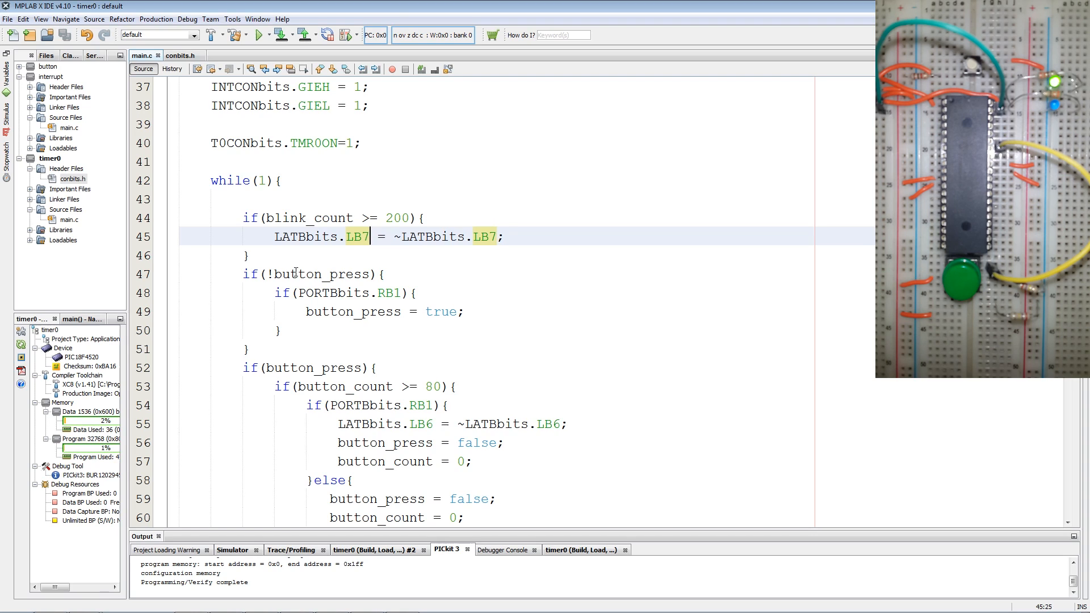
click(300, 273)
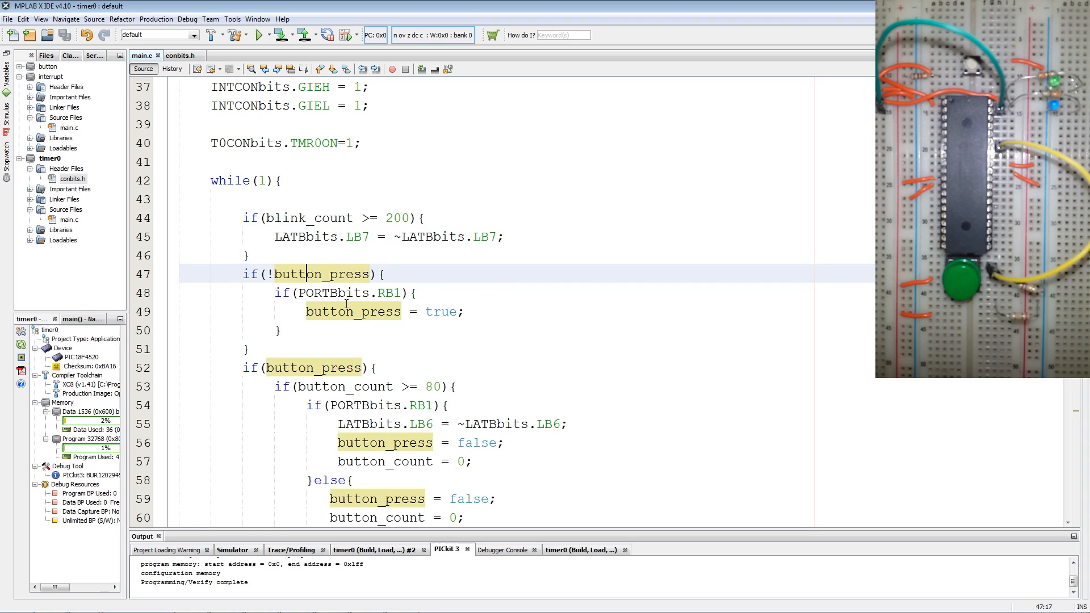
click(354, 293)
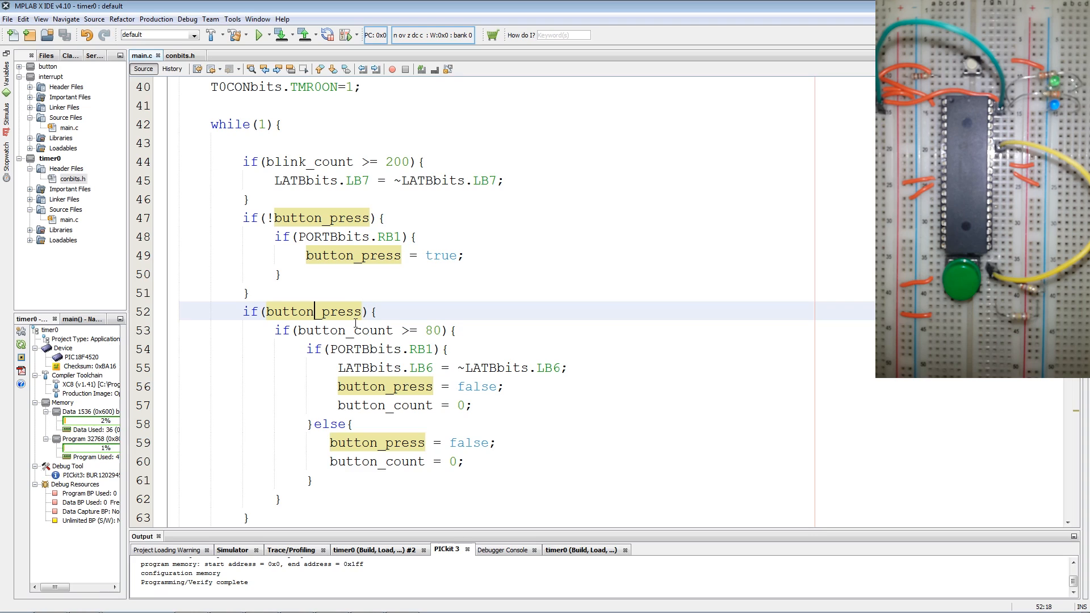
click(341, 330)
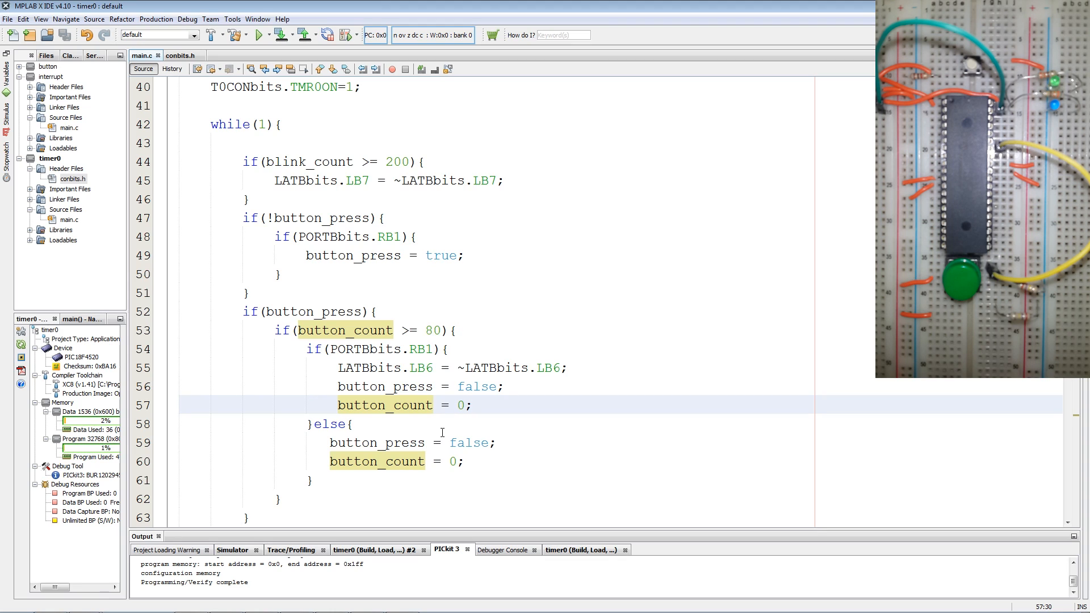
scroll(down, 3)
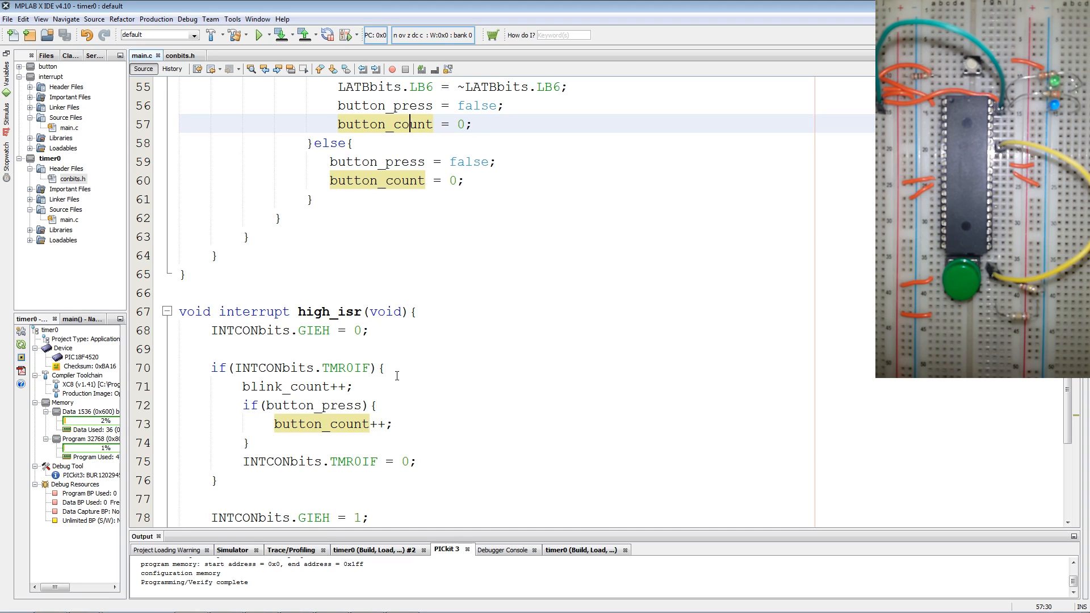
Add blink_count = 0; after toggling LATBbits.LB7 at 200, then reprogram the chip
click(285, 386)
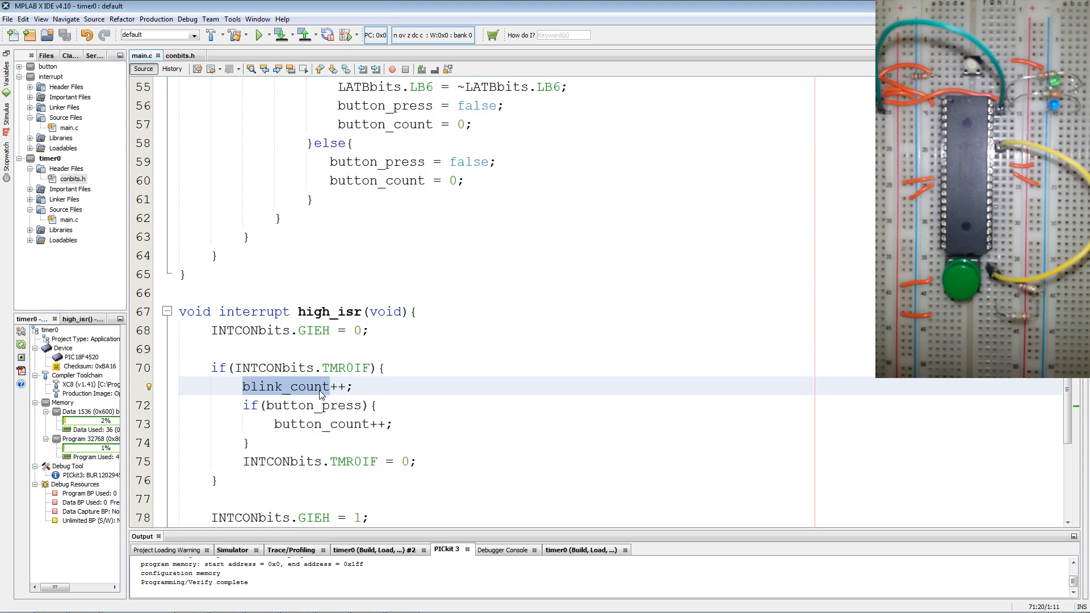
mouse_move(318, 418)
text(blink_count)
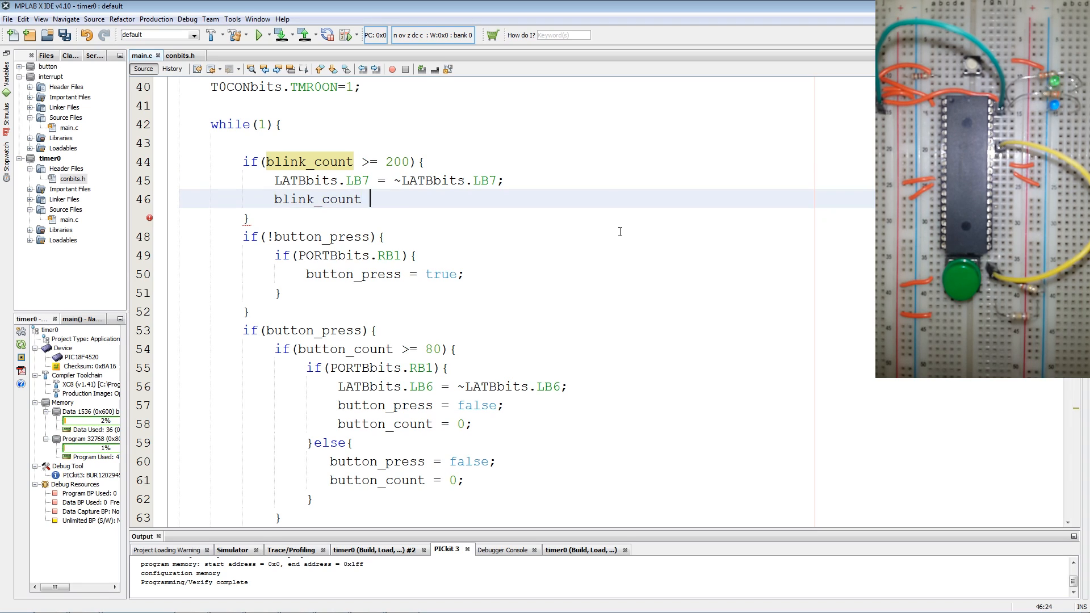
text(= 0;)
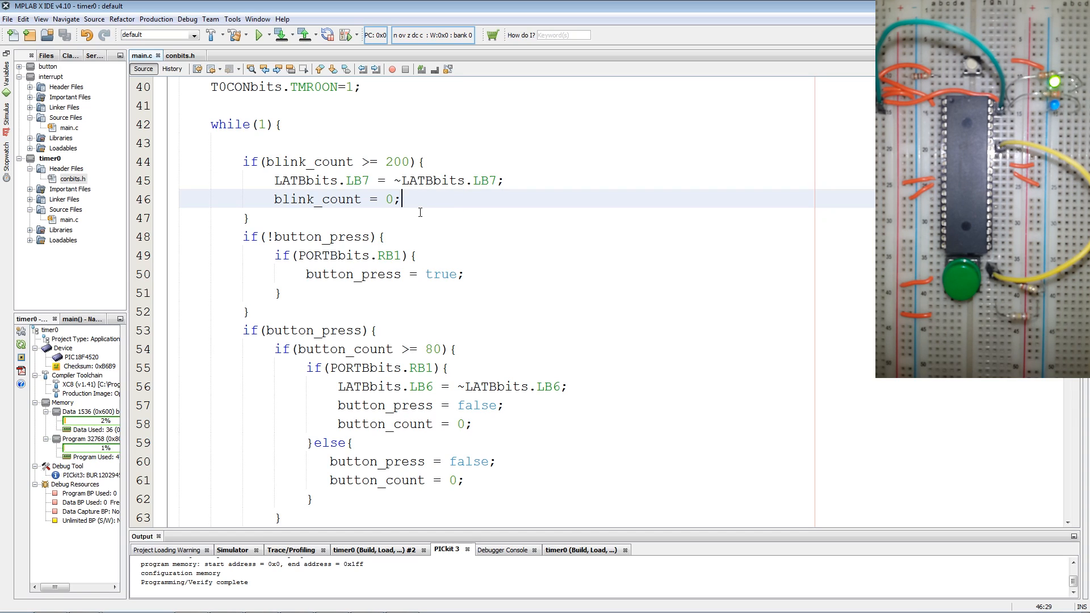
scroll(down, 3)
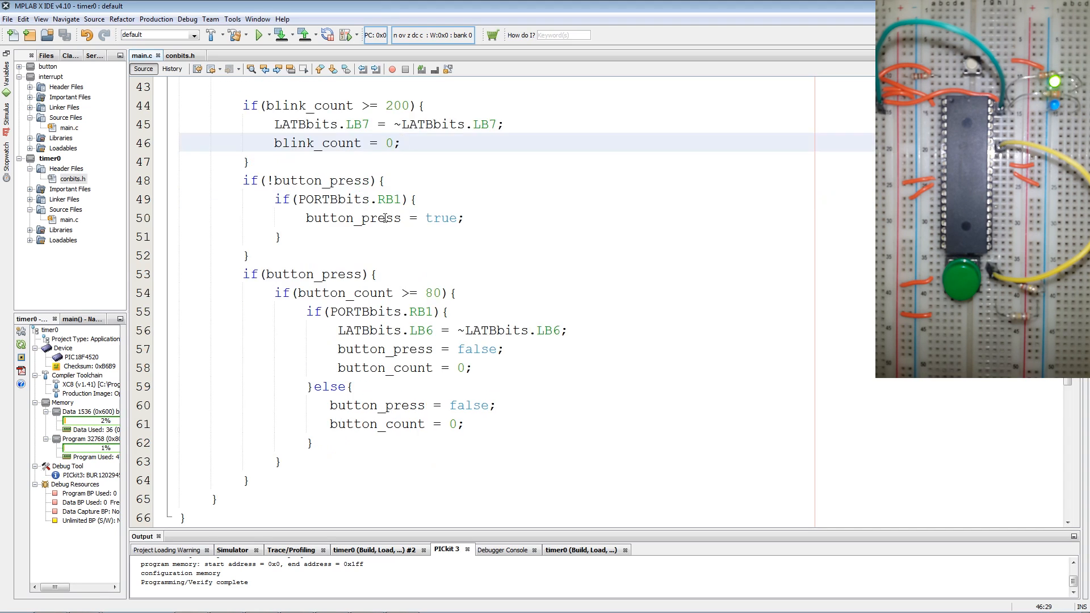
scroll(down, 3)
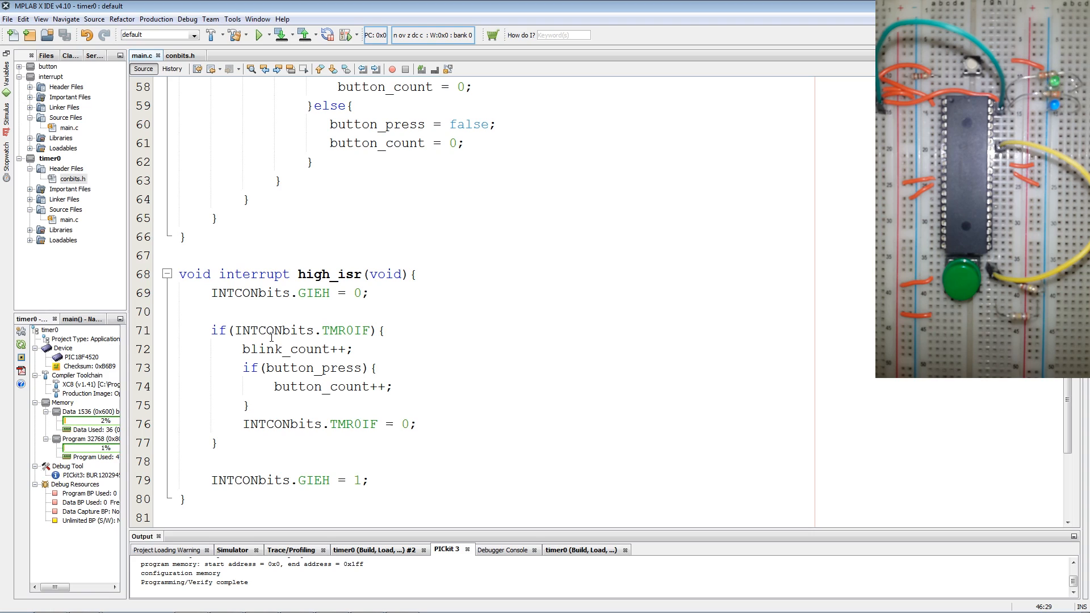
double_click(281, 349)
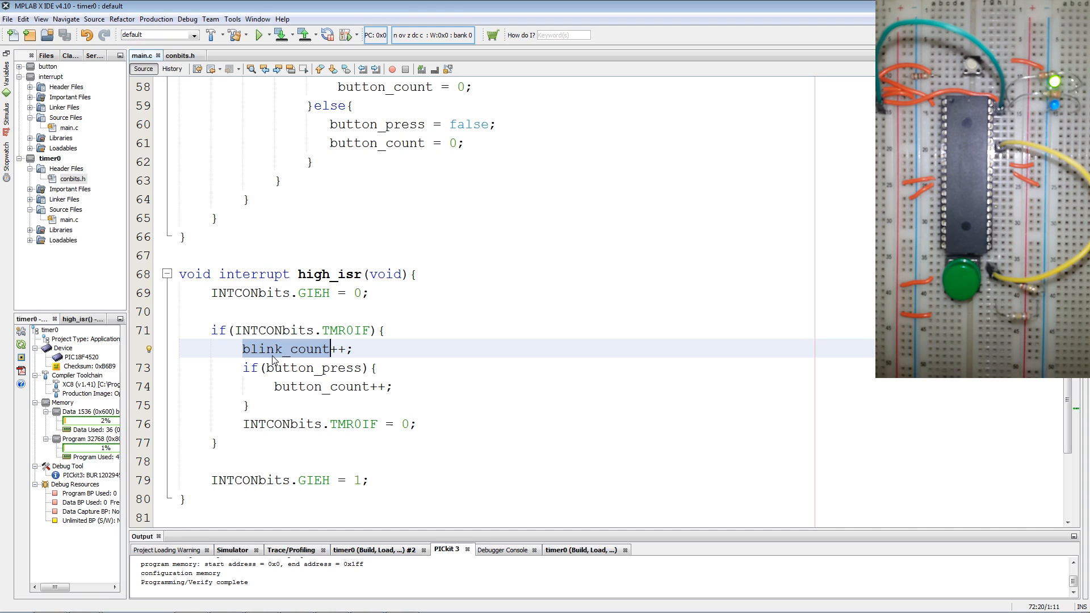
click(317, 367)
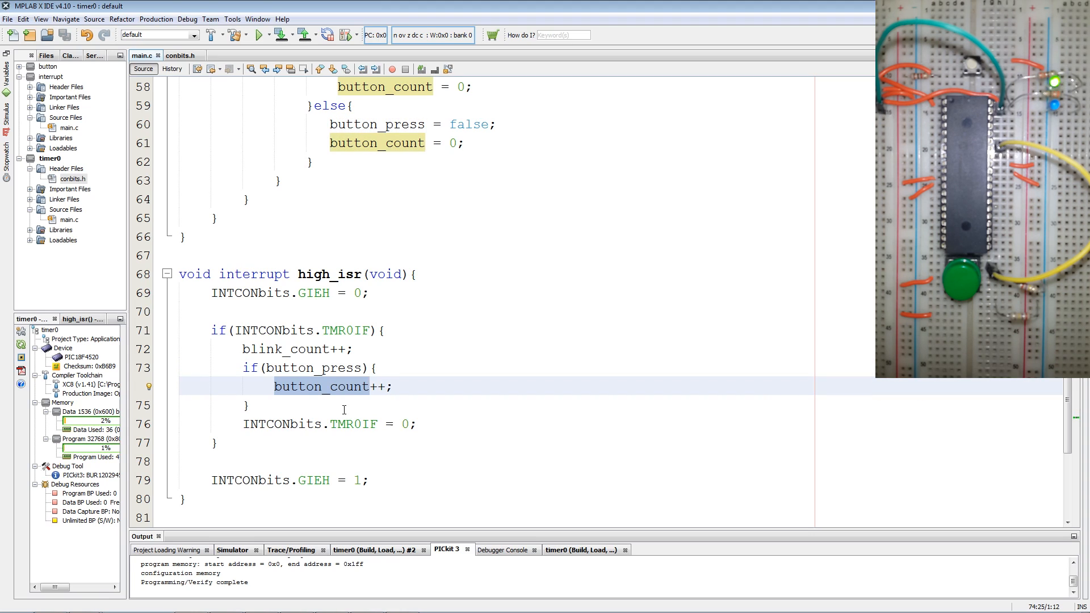
click(250, 480)
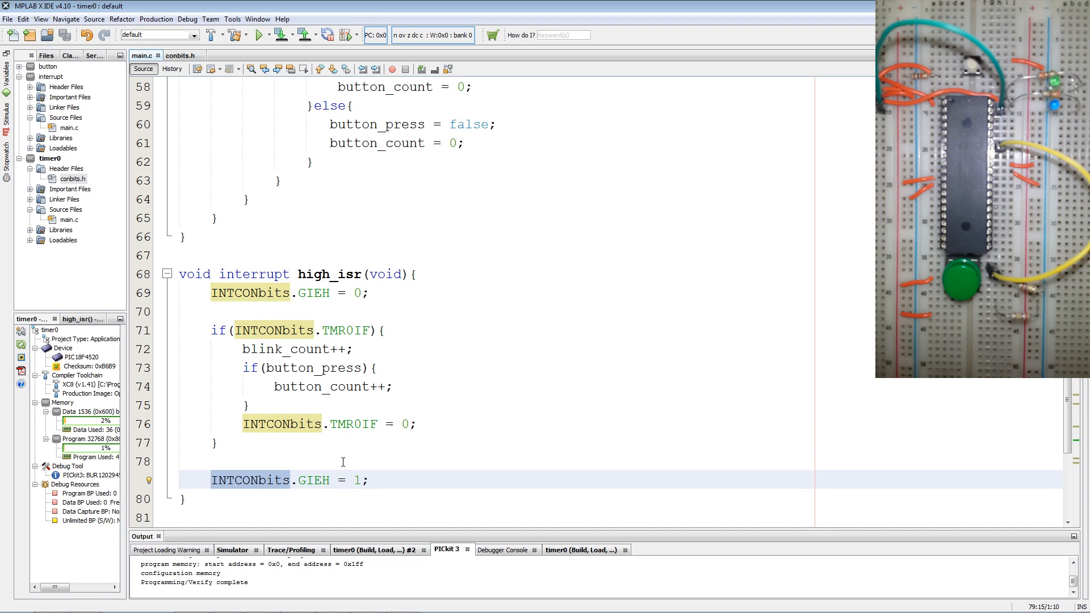
scroll(up, 3)
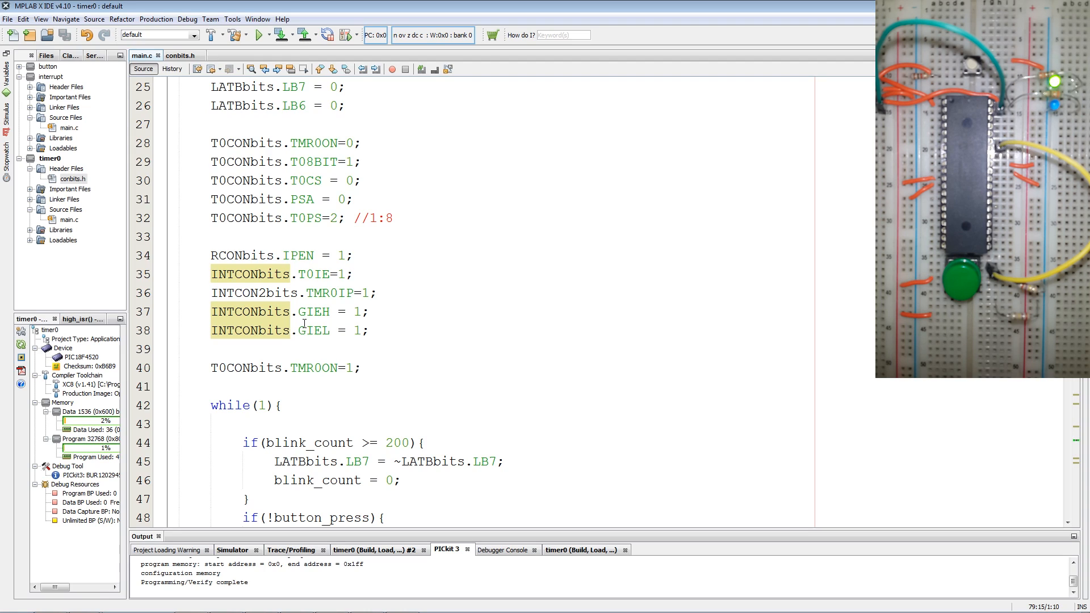
mouse_move(304, 300)
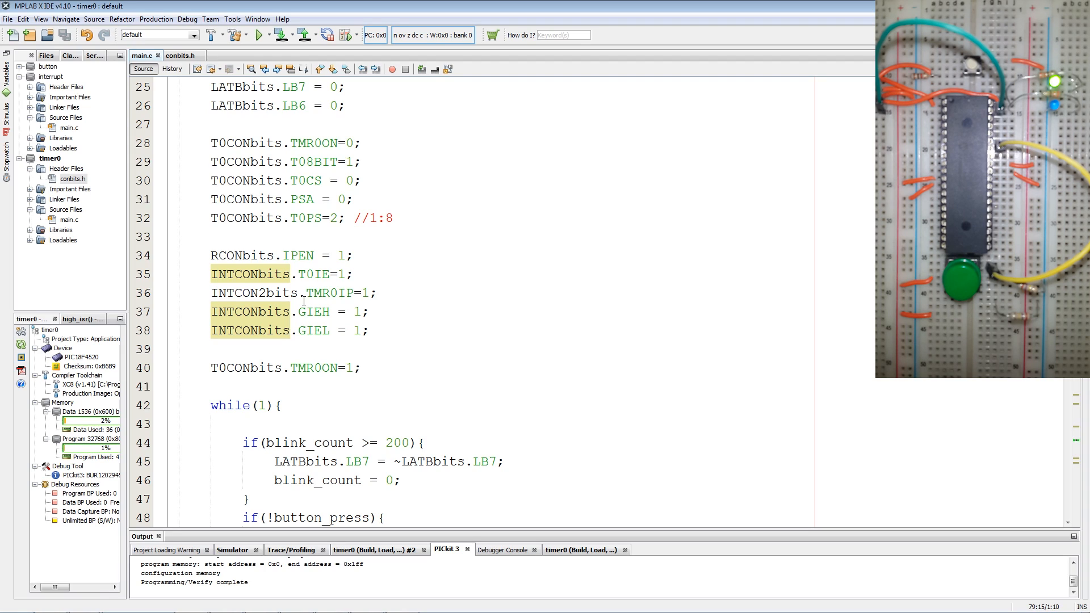